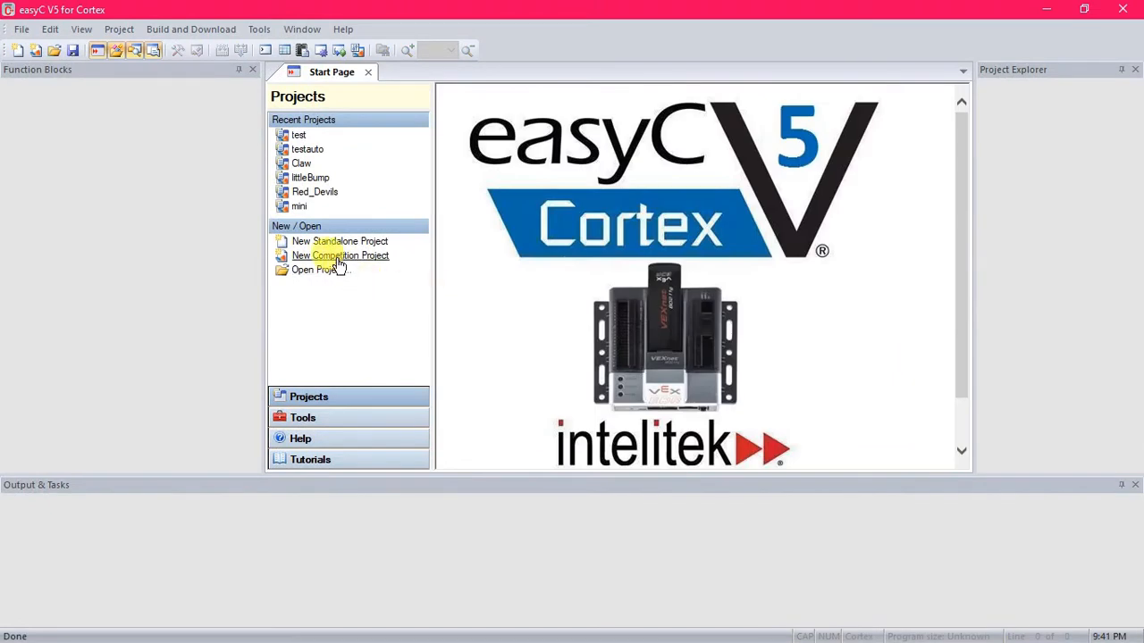
Create a new Field Control Competition Project from the Start Page.
click(340, 256)
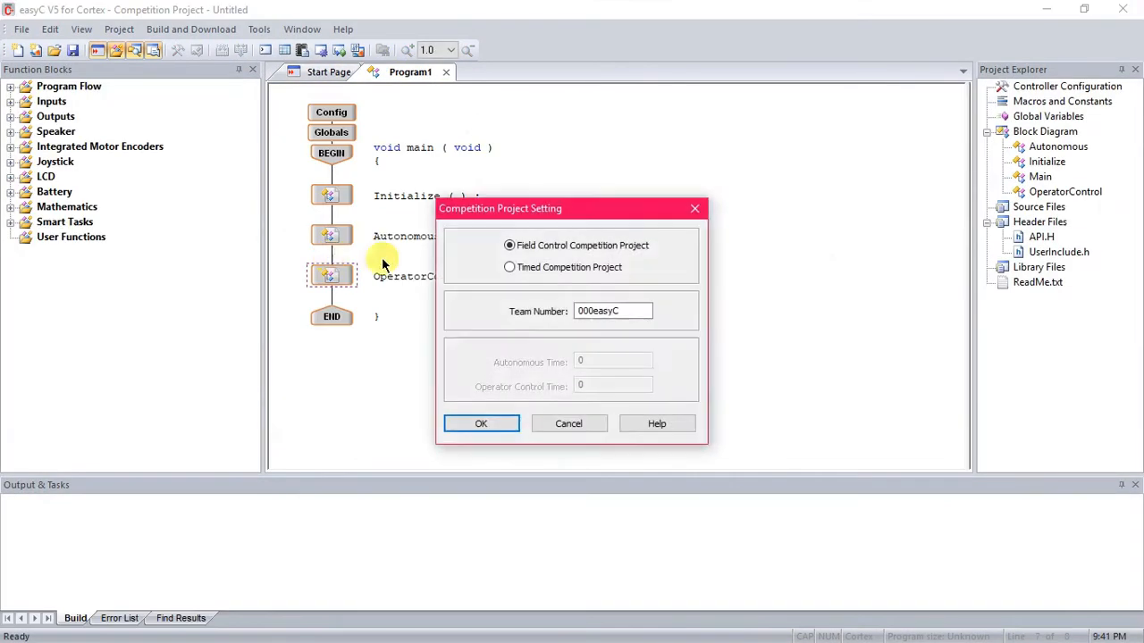
click(613, 311)
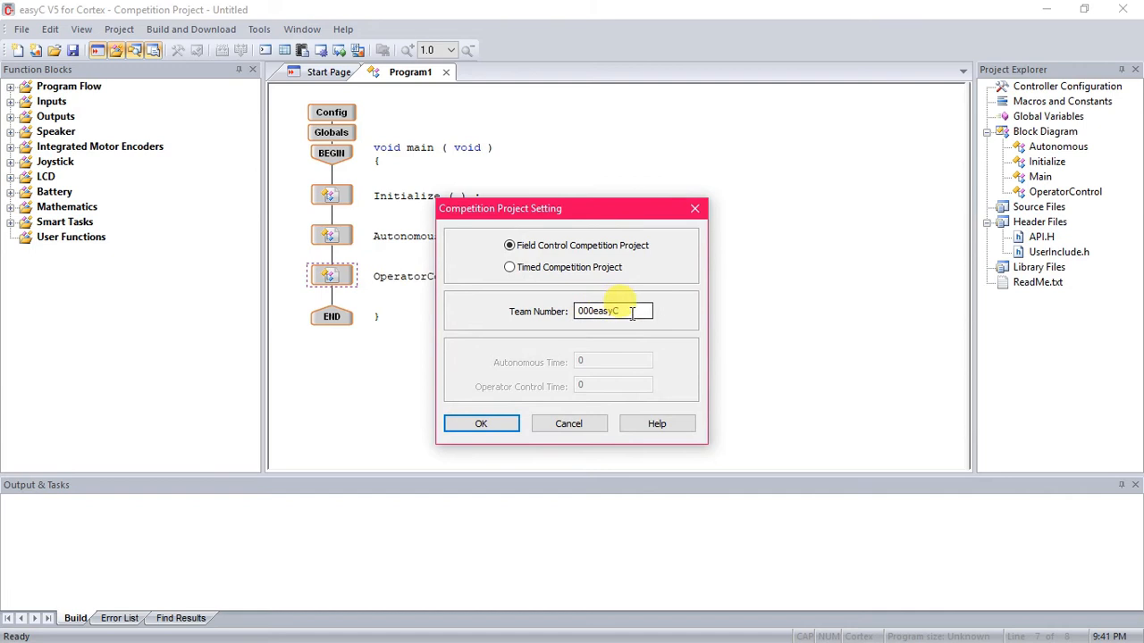
click(480, 424)
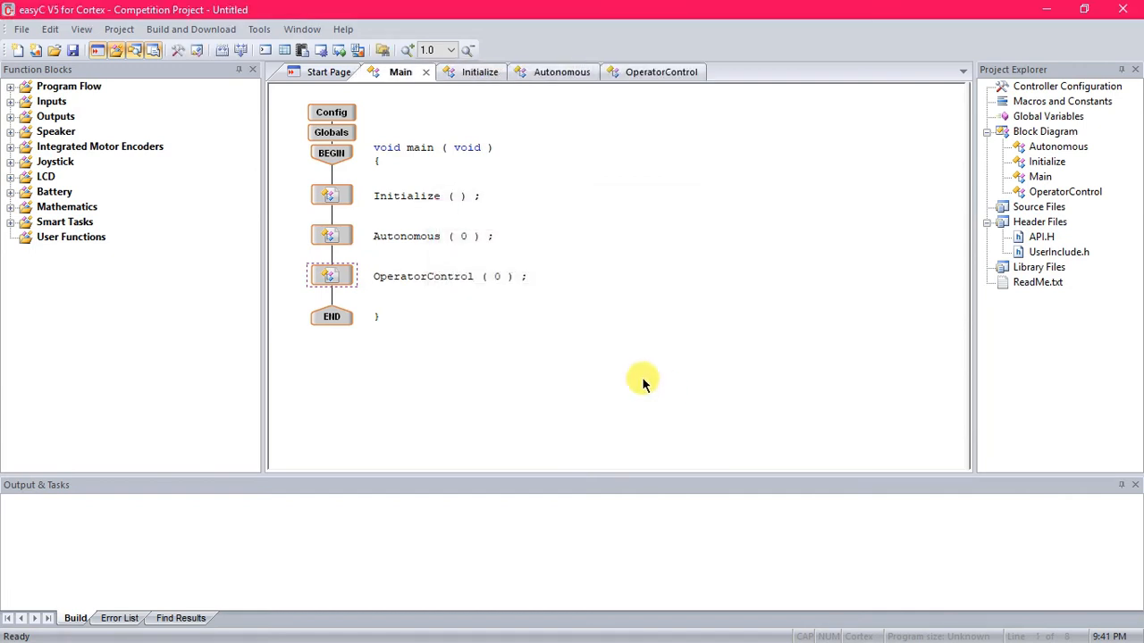
mouse_move(625, 129)
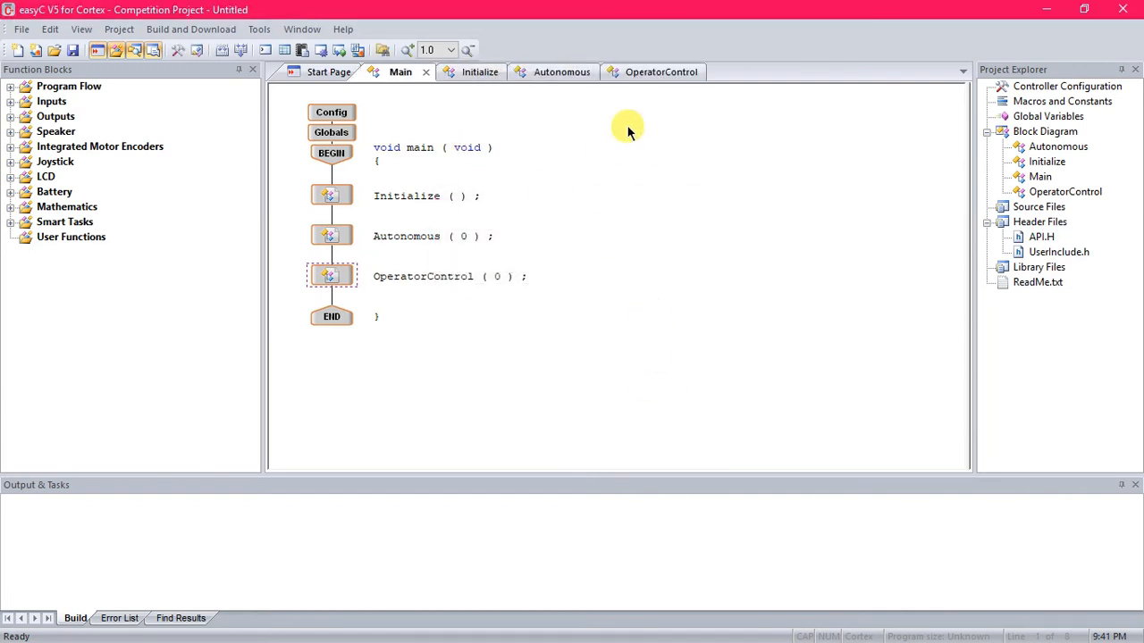
mouse_move(833, 225)
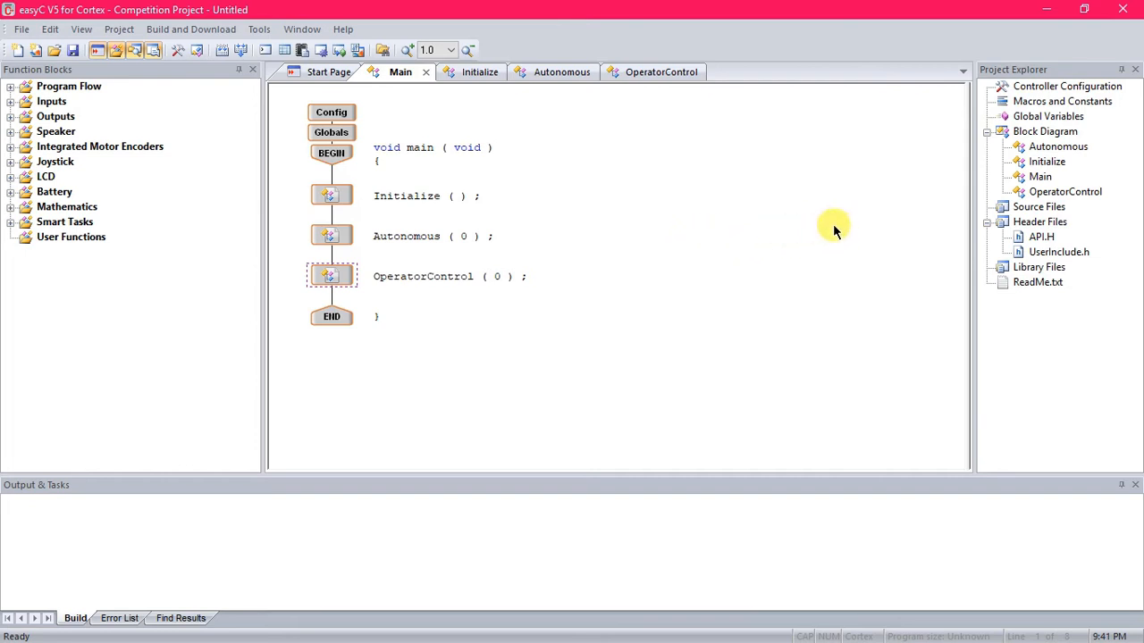
mouse_move(1036, 86)
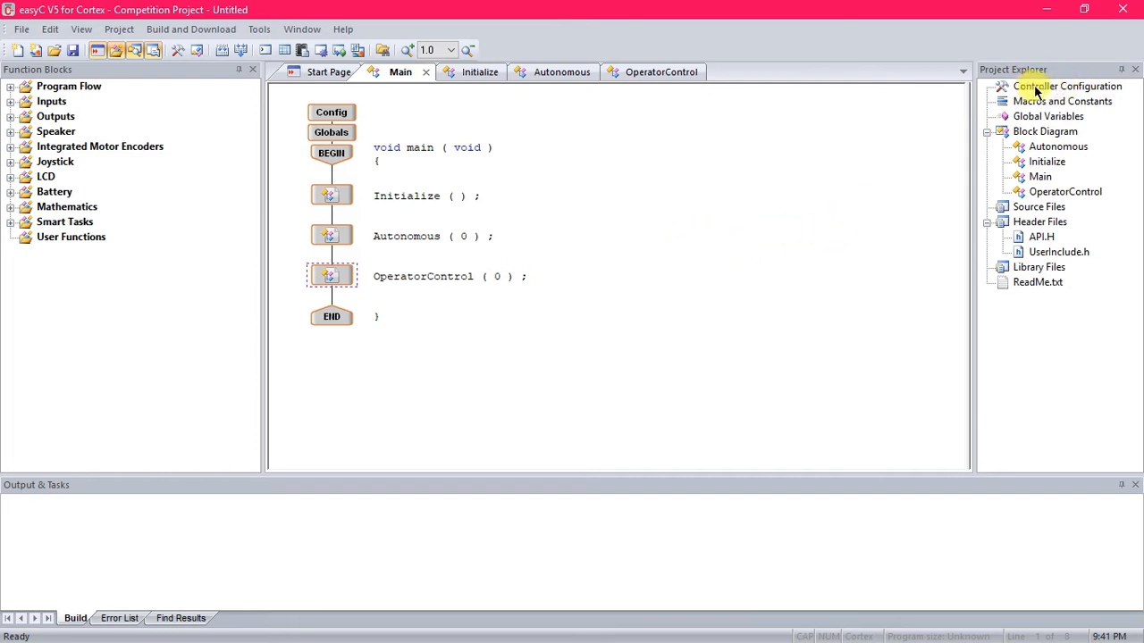
mouse_move(1054, 90)
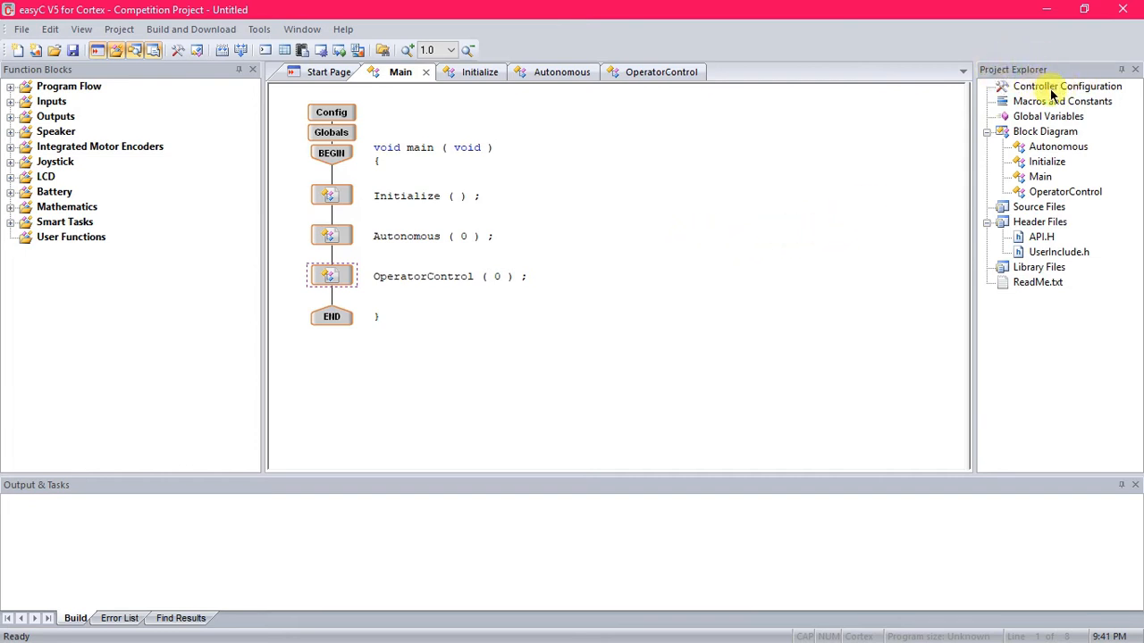
Bring up the Controller Configuration and select motor 1's description field.
double_click(1067, 85)
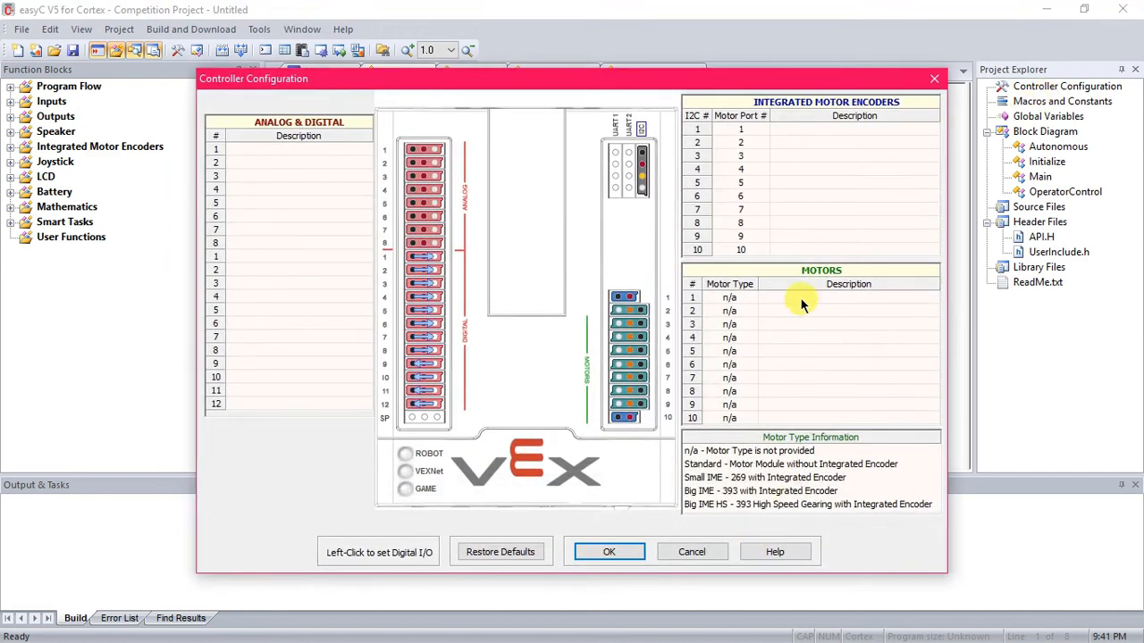
click(847, 296)
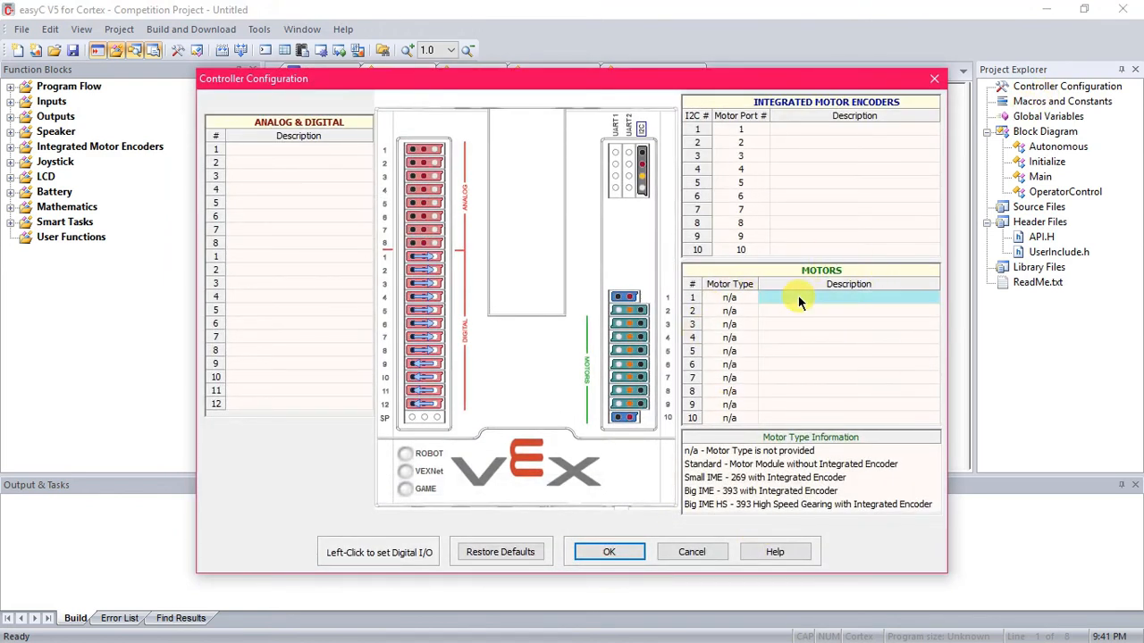
mouse_move(829, 308)
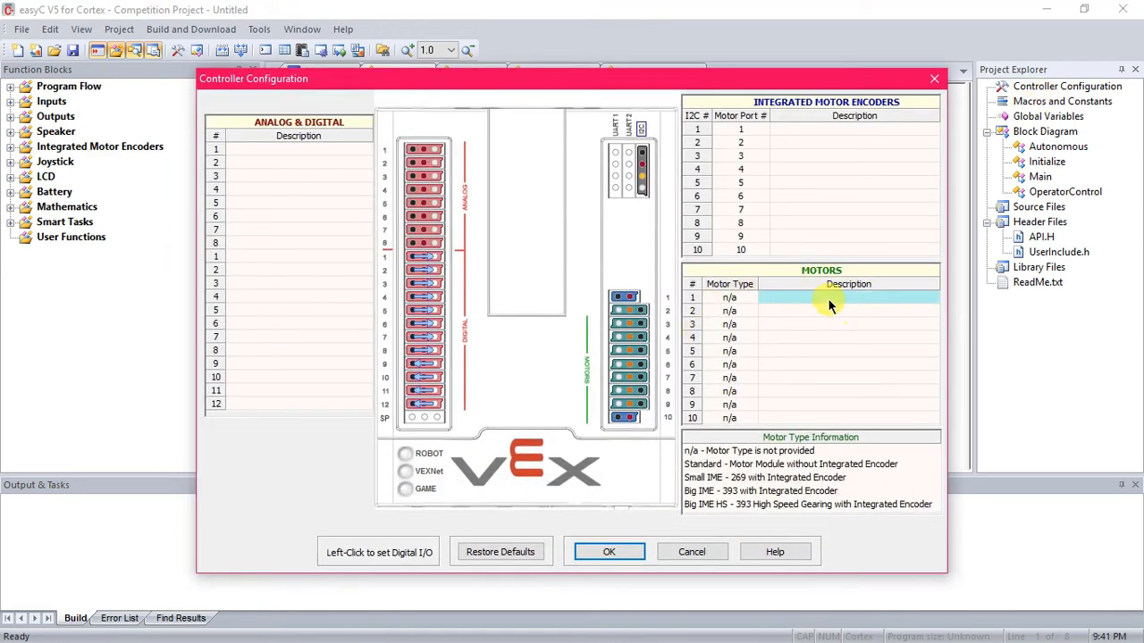
mouse_move(795, 300)
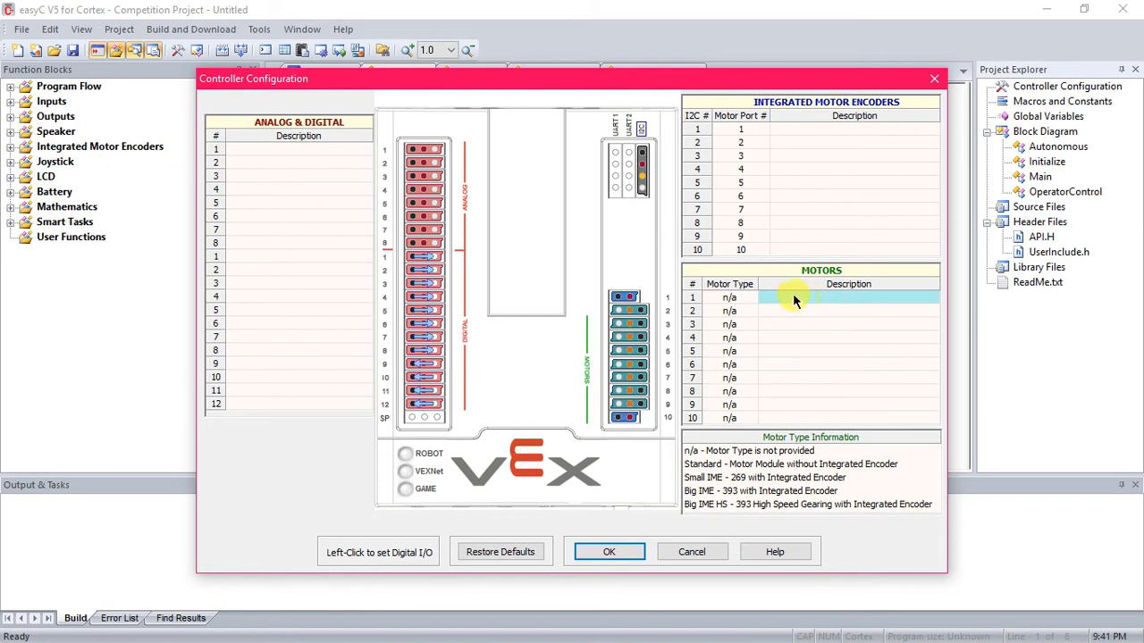
mouse_move(586, 75)
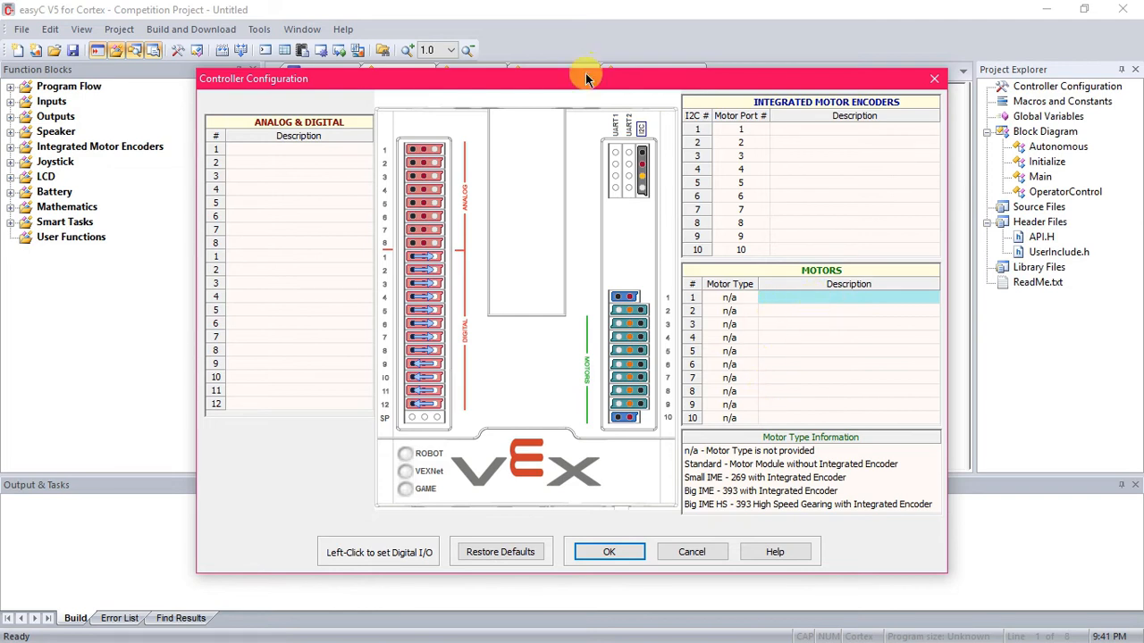
drag(587, 79, 858, 171)
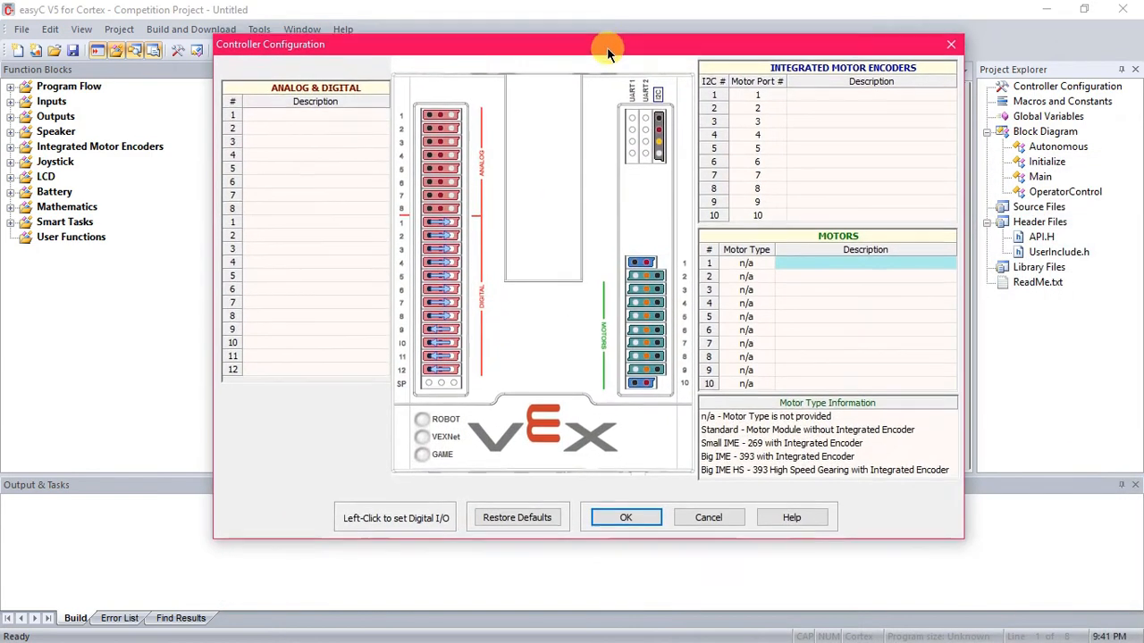
mouse_move(599, 271)
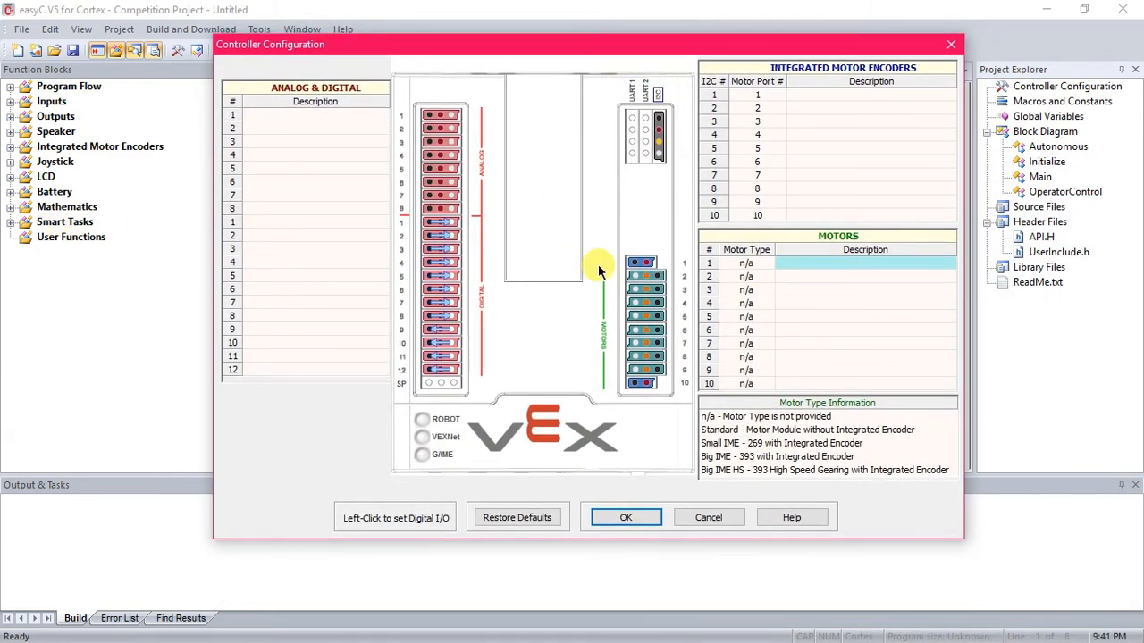
click(861, 263)
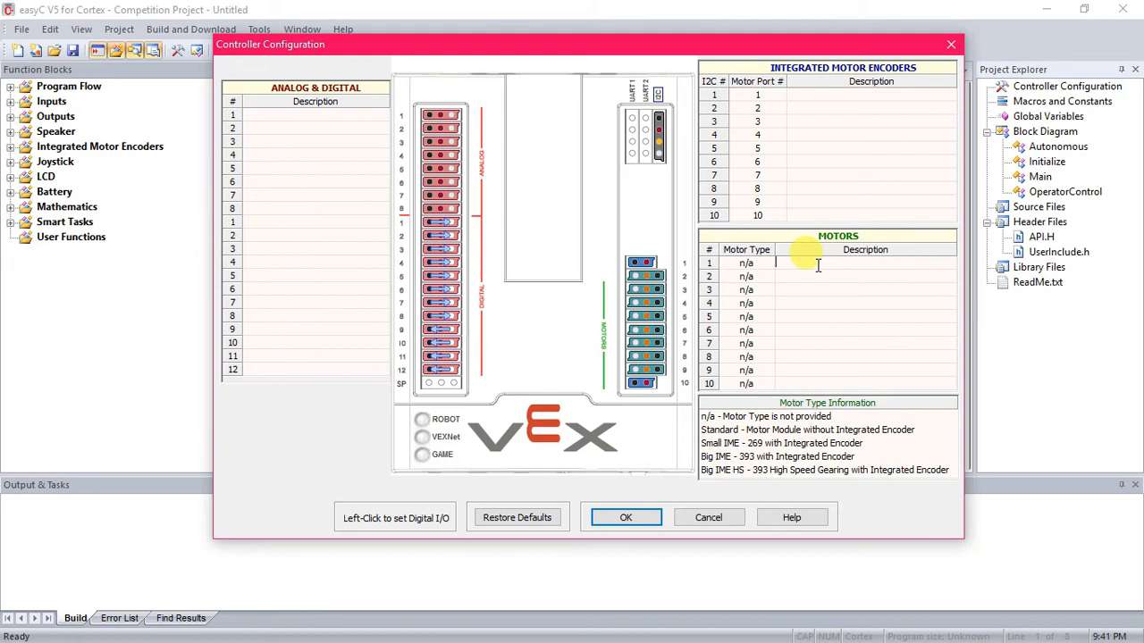
Describe motor 1 as Left Drive and motor 10 as Right Drive.
text(Left)
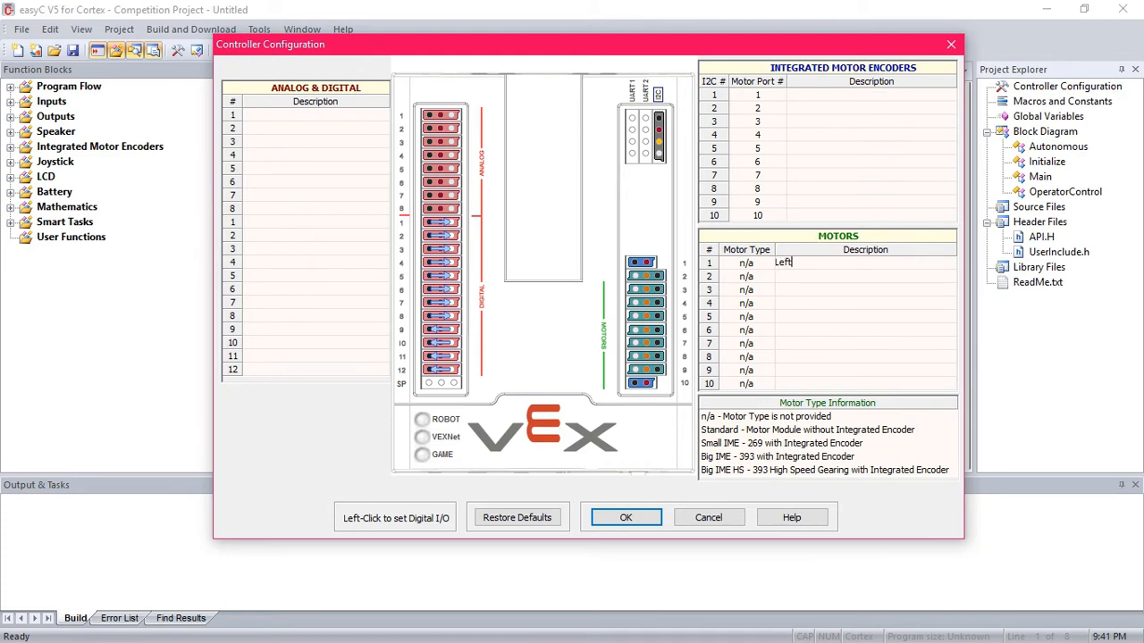
text(Drive)
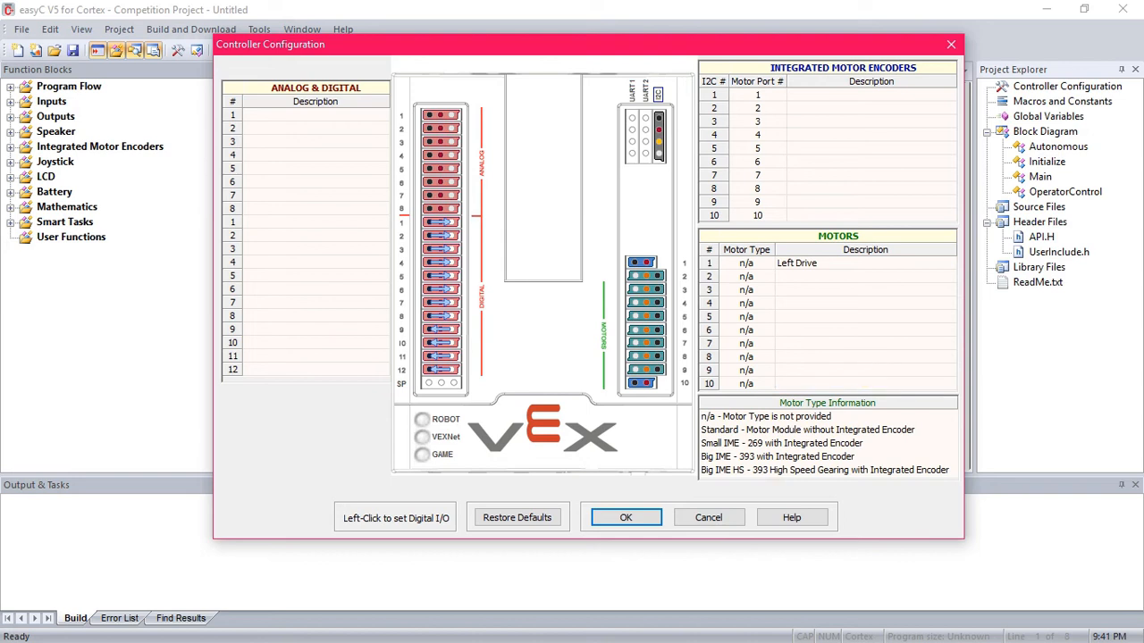
text(Right Drive)
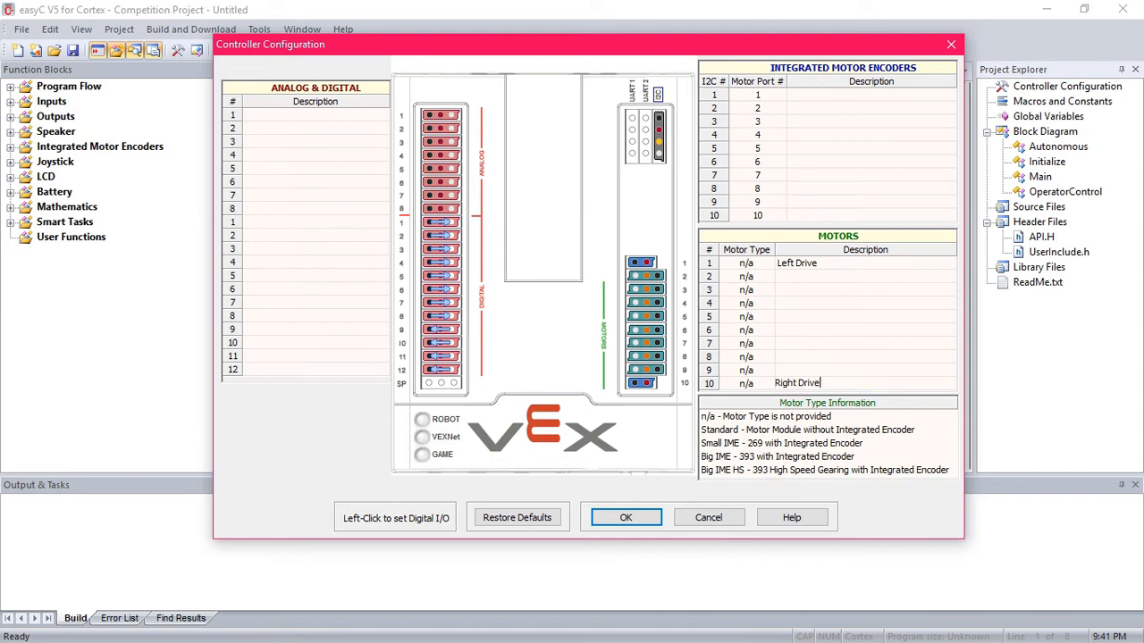
mouse_move(839, 284)
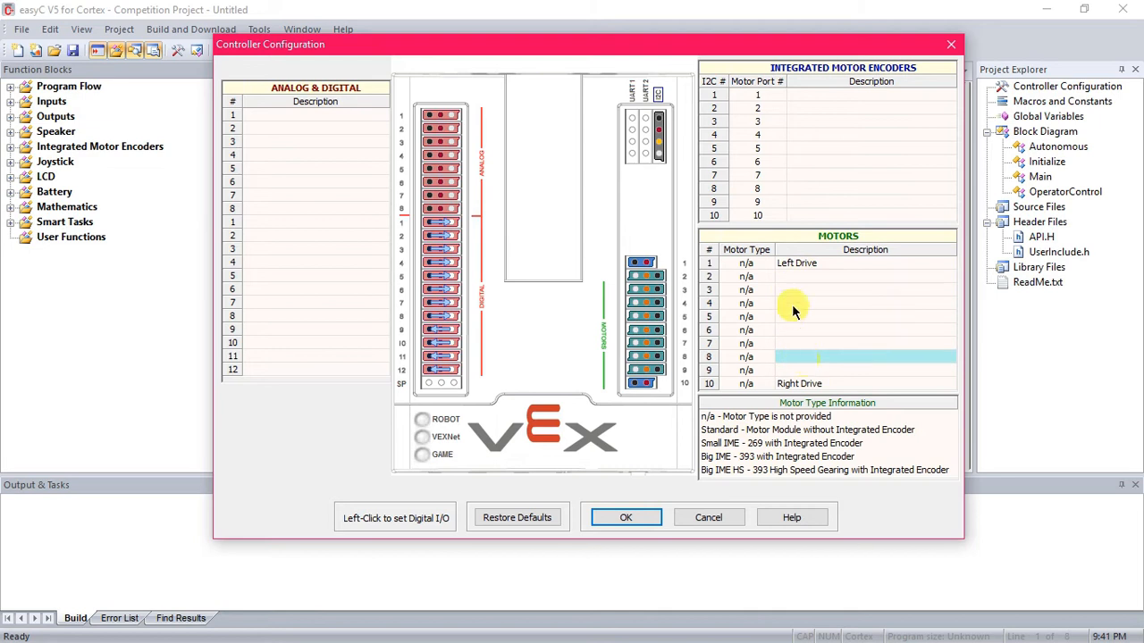
click(864, 304)
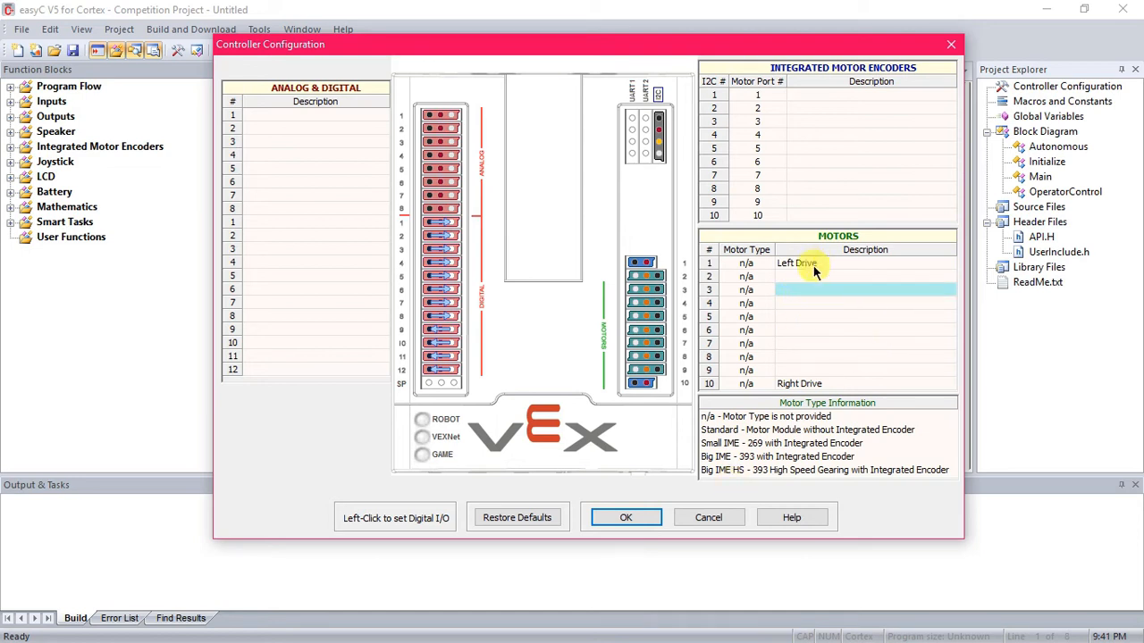
Save the controller configuration and show the OperatorControl diagram with its empty WHILE loop.
click(626, 518)
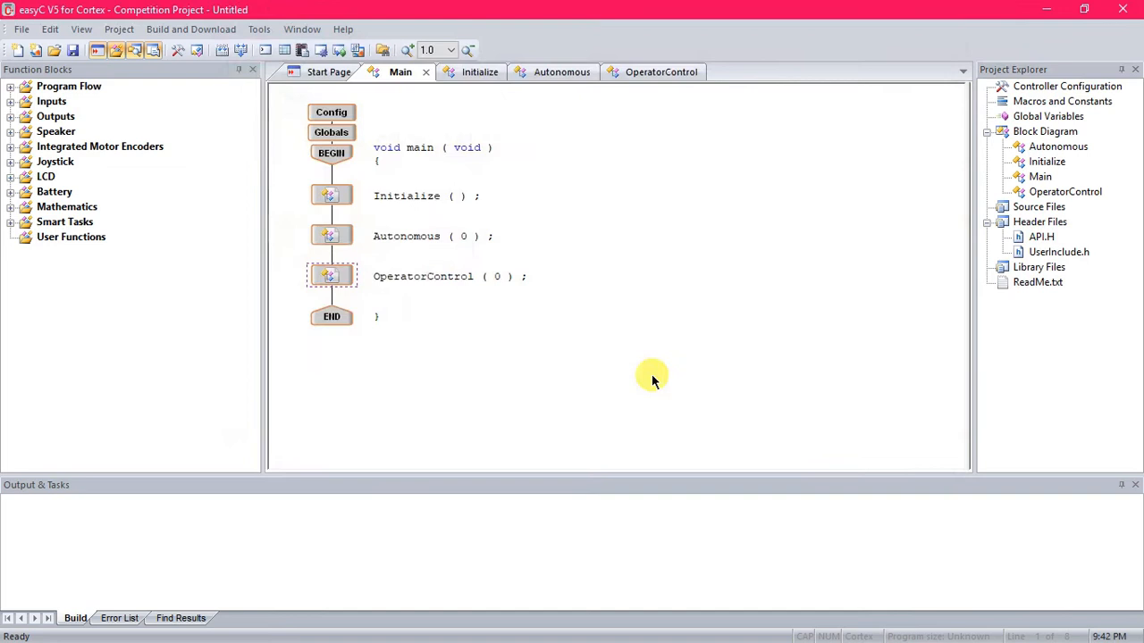
mouse_move(580, 121)
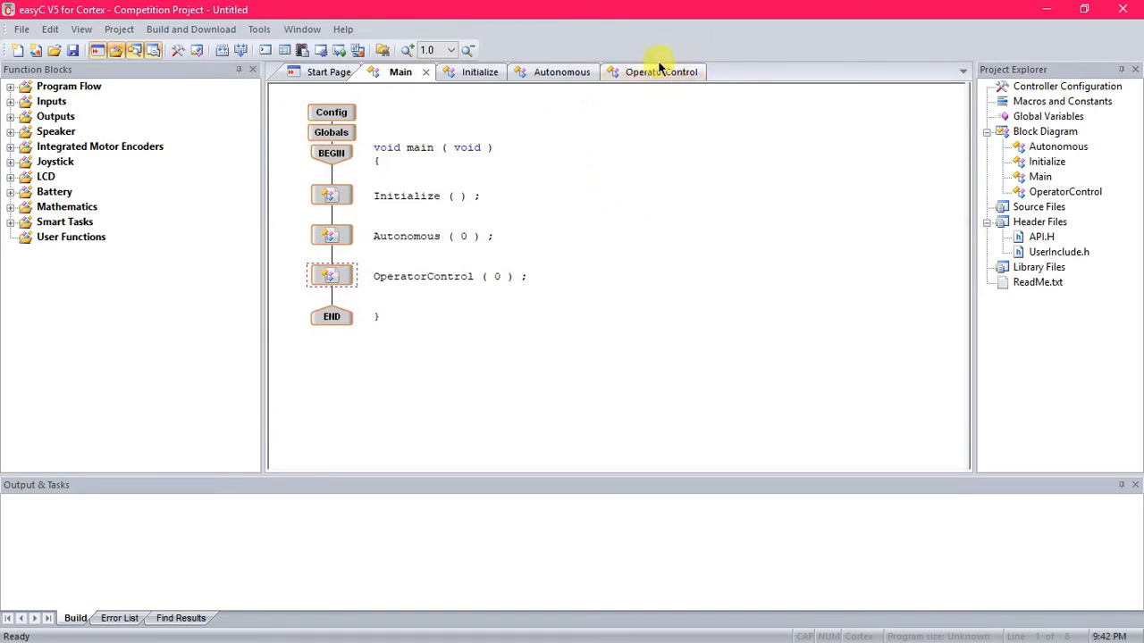
click(662, 71)
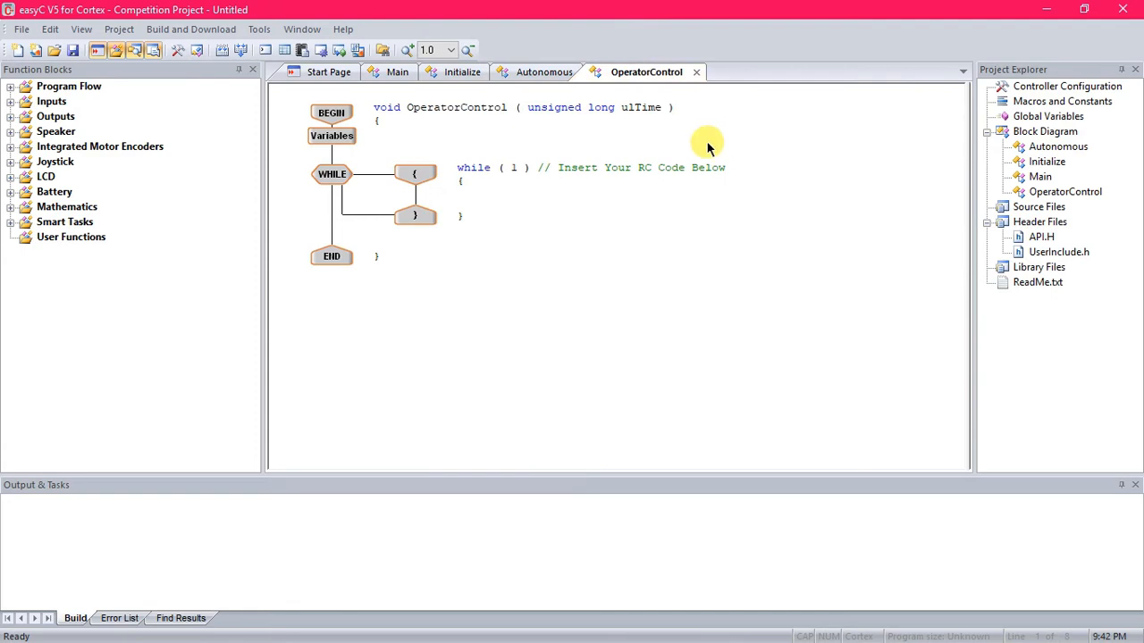
mouse_move(415, 216)
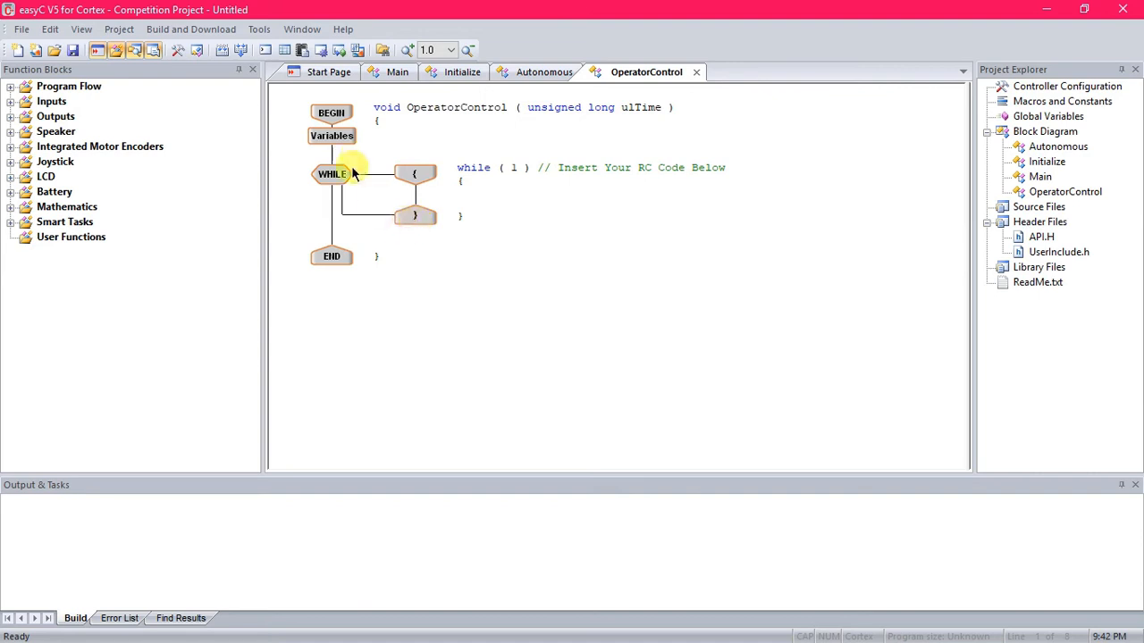
mouse_move(4, 176)
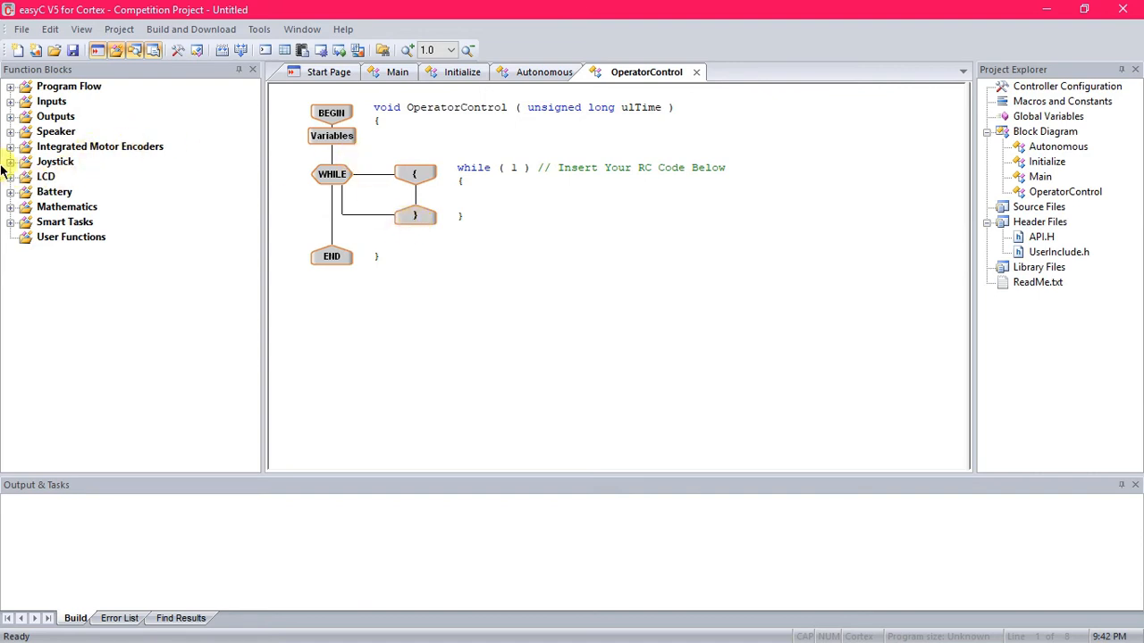
mouse_move(99, 164)
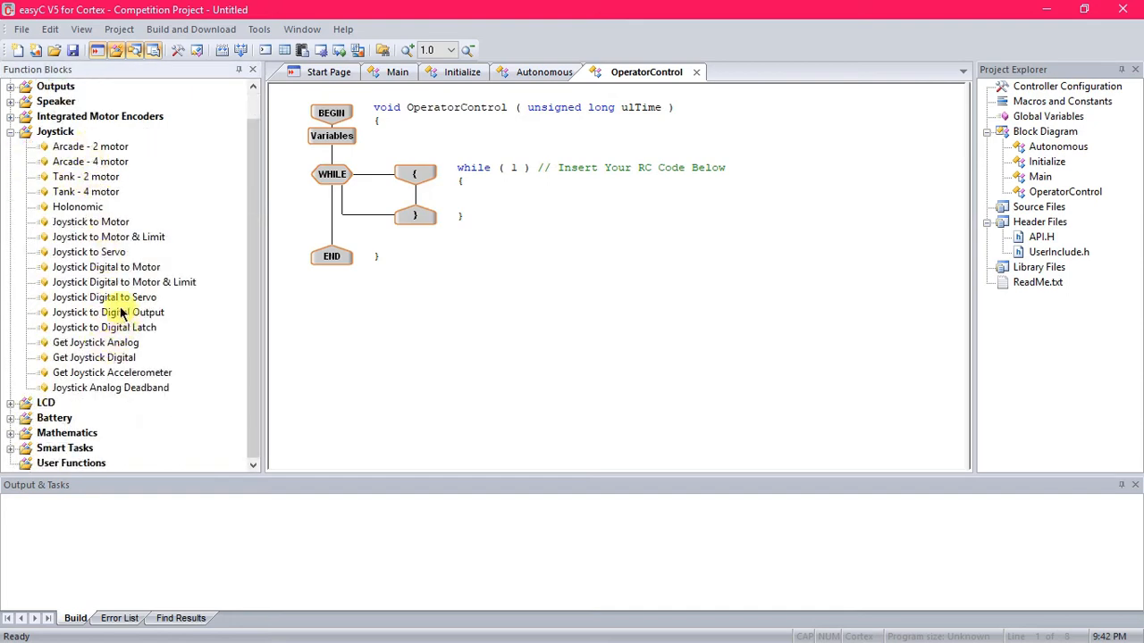
mouse_move(85, 191)
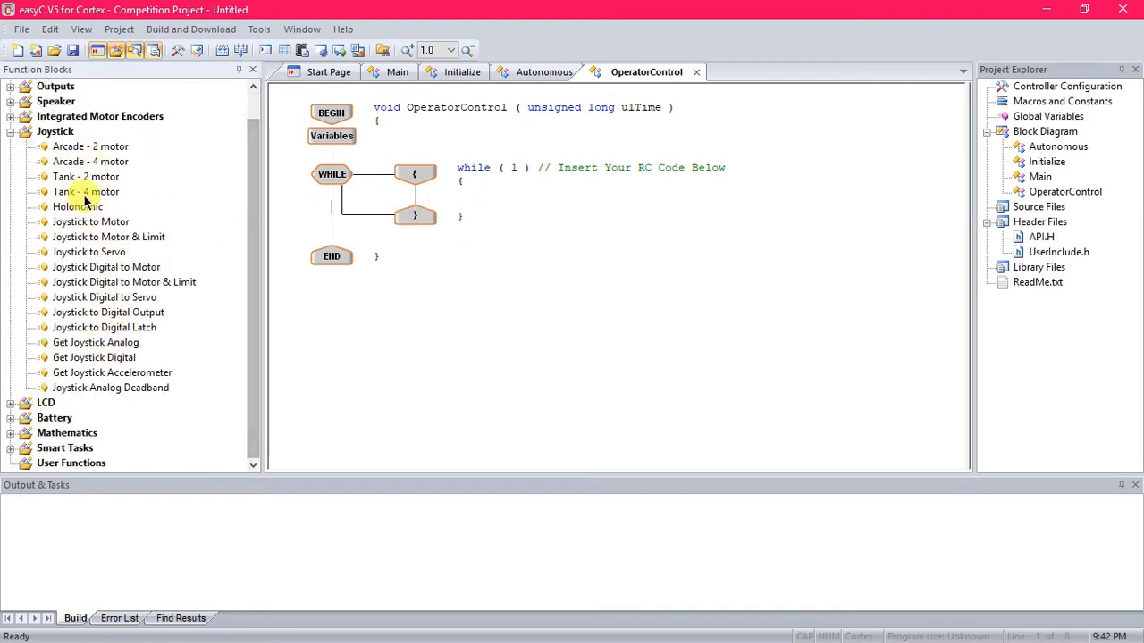
mouse_move(86, 177)
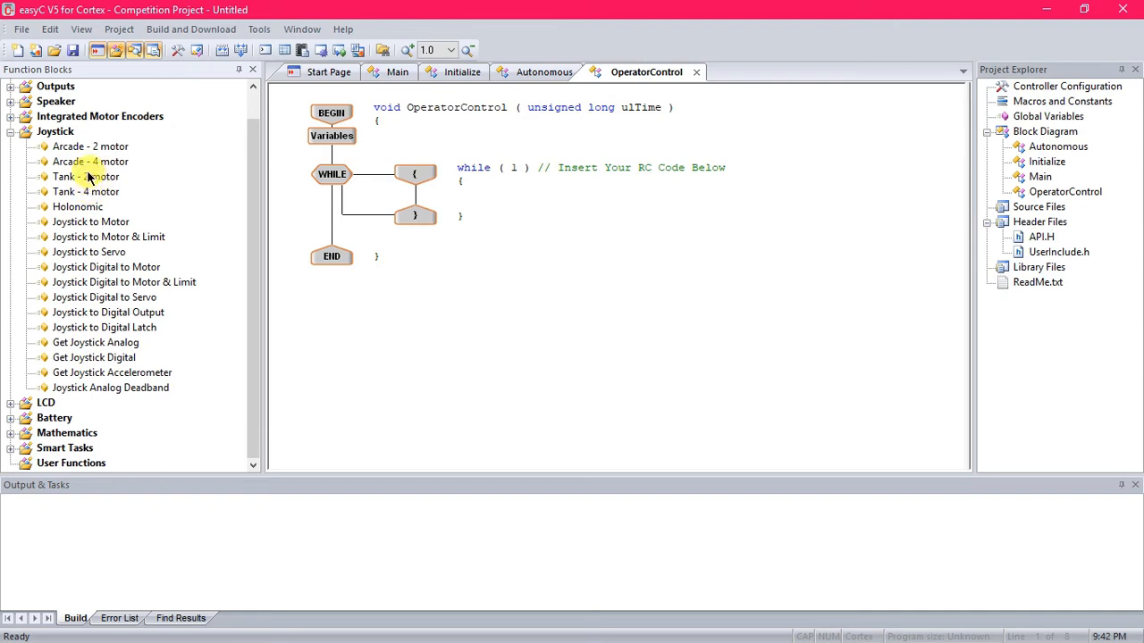
mouse_move(86, 191)
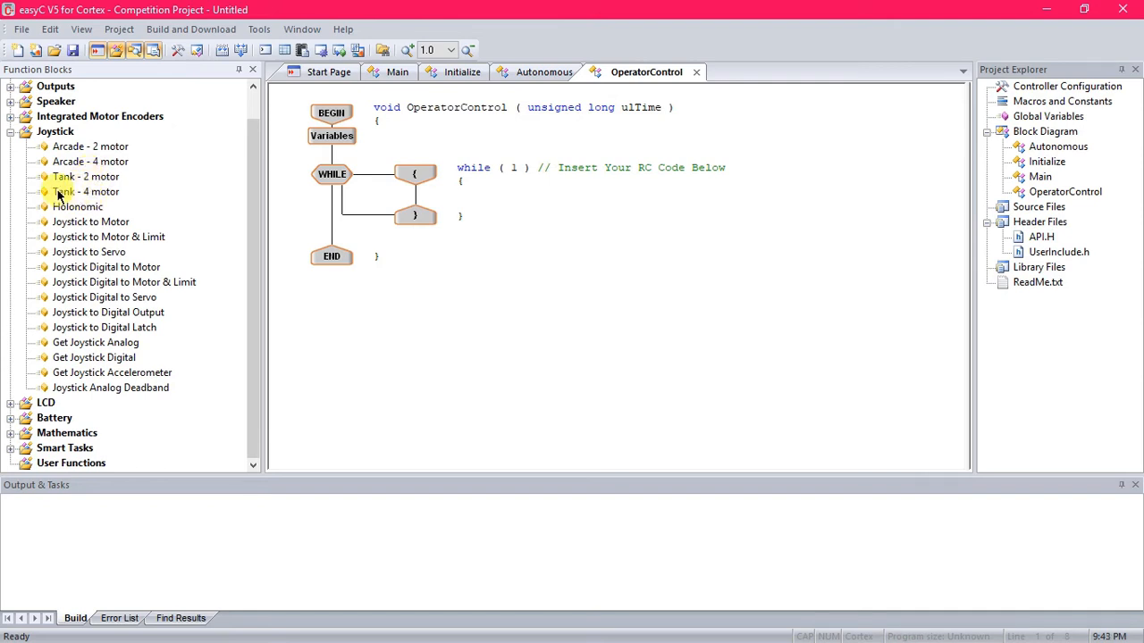
Place a Tank - 4 motor block inside the WHILE loop on joystick 1.
click(86, 191)
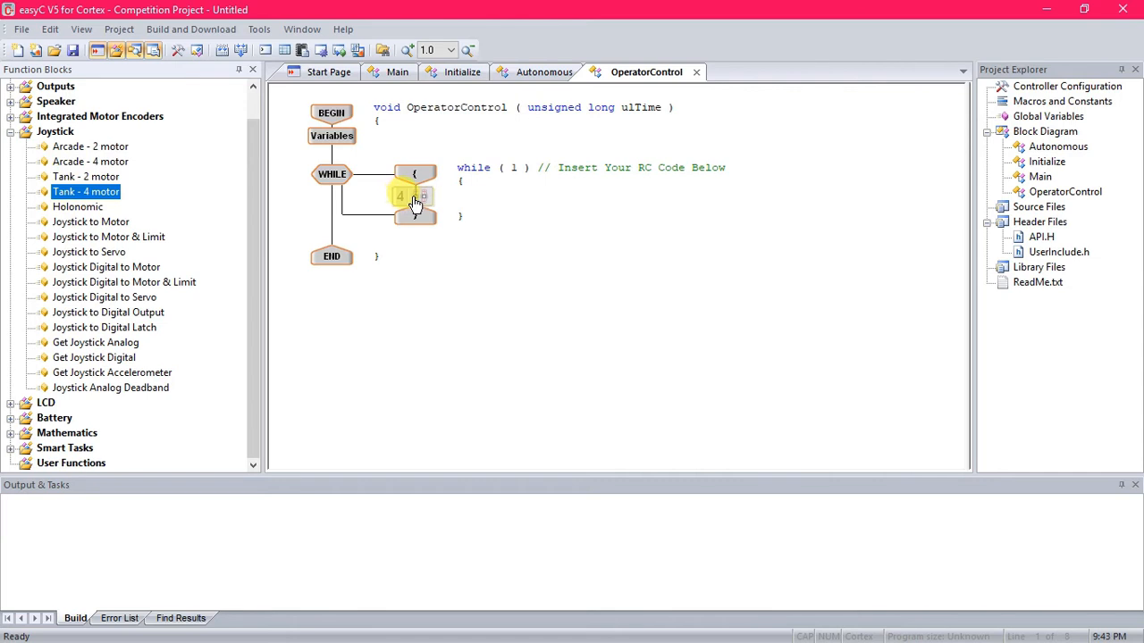
double_click(415, 194)
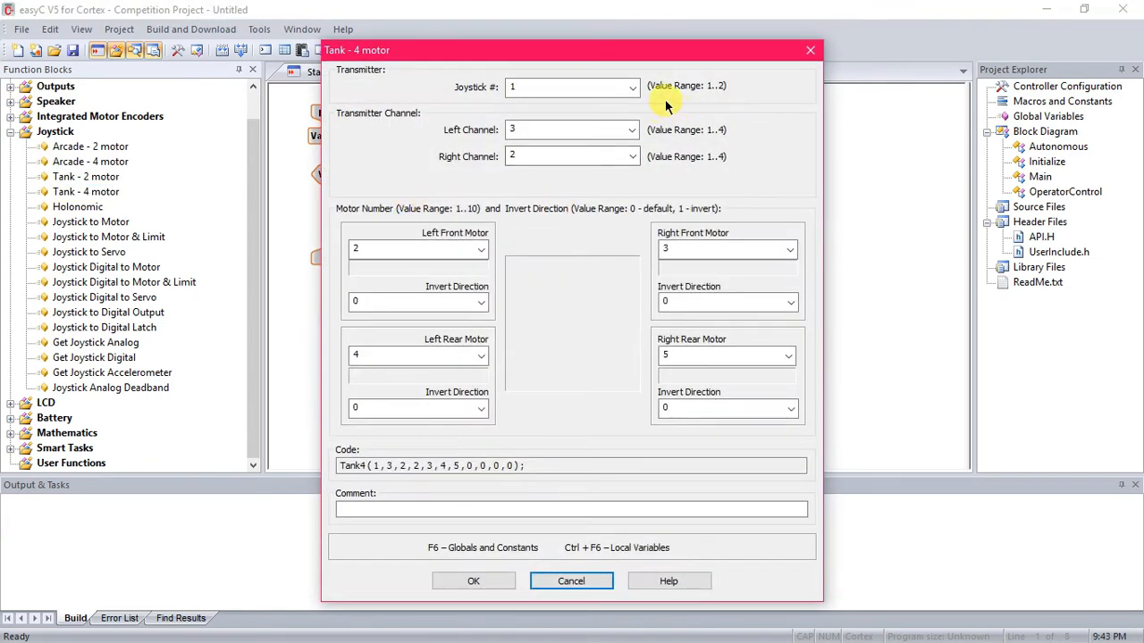
mouse_move(605, 89)
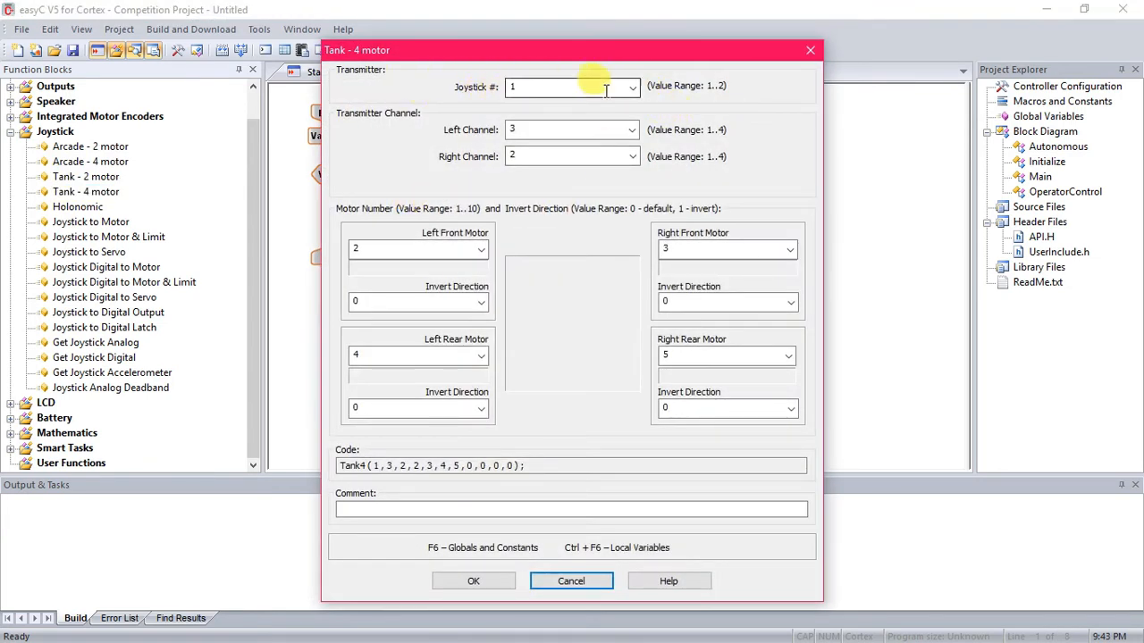
click(633, 86)
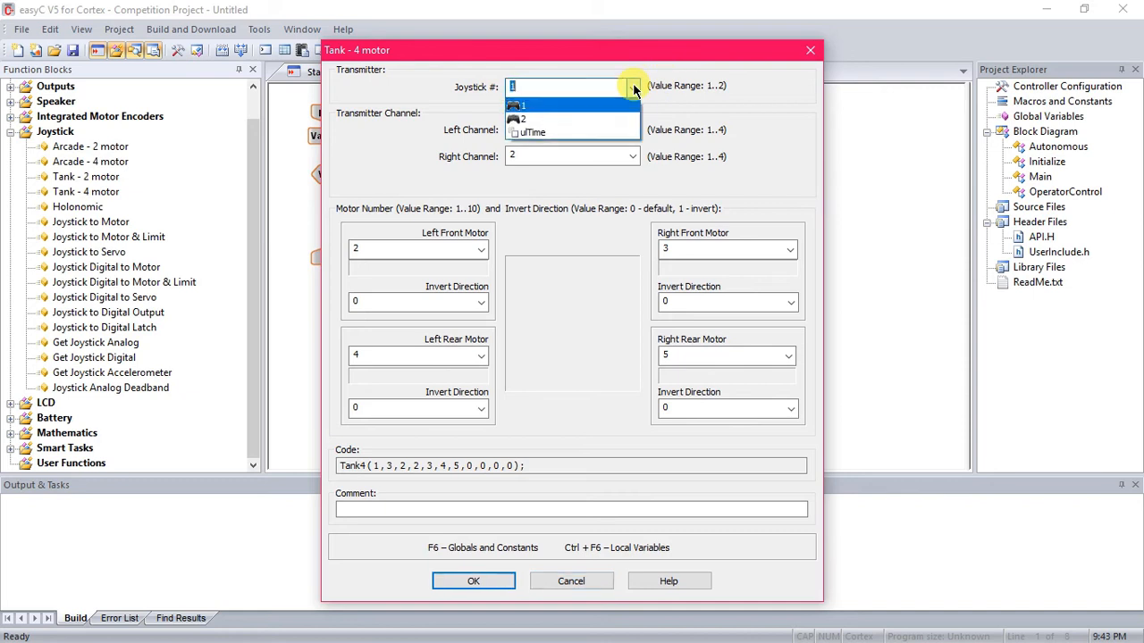
mouse_move(590, 115)
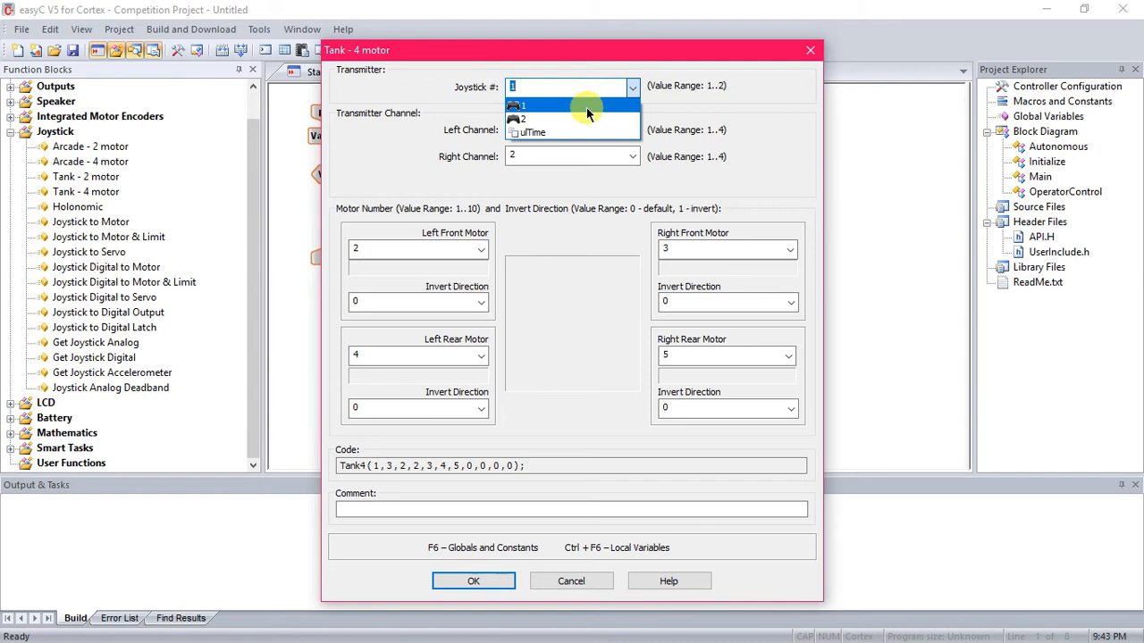
mouse_move(583, 114)
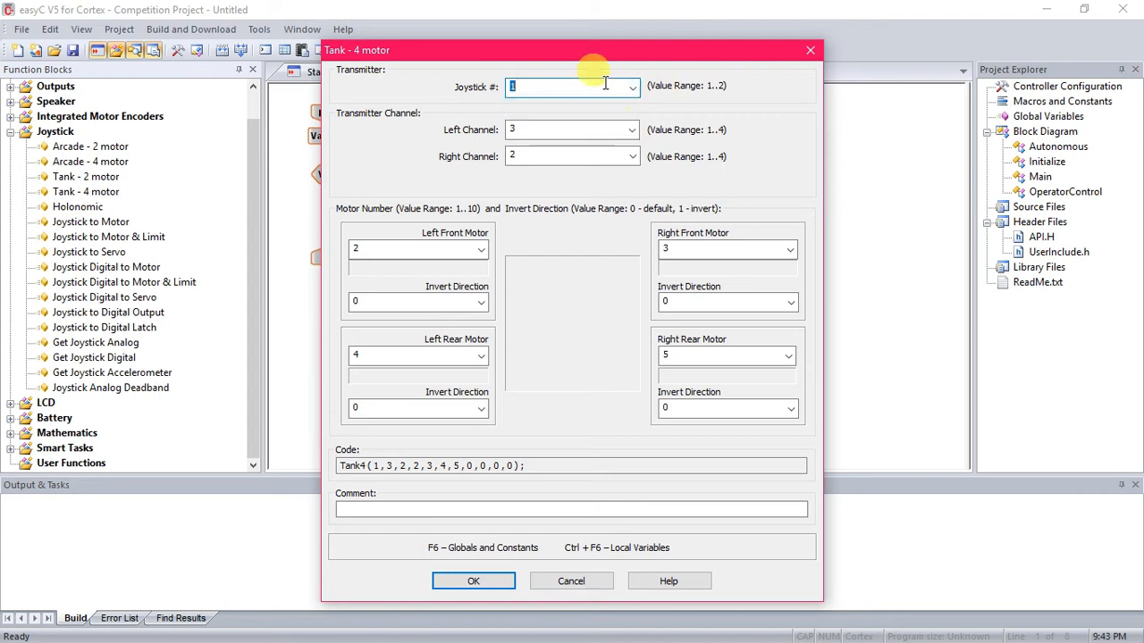
mouse_move(547, 143)
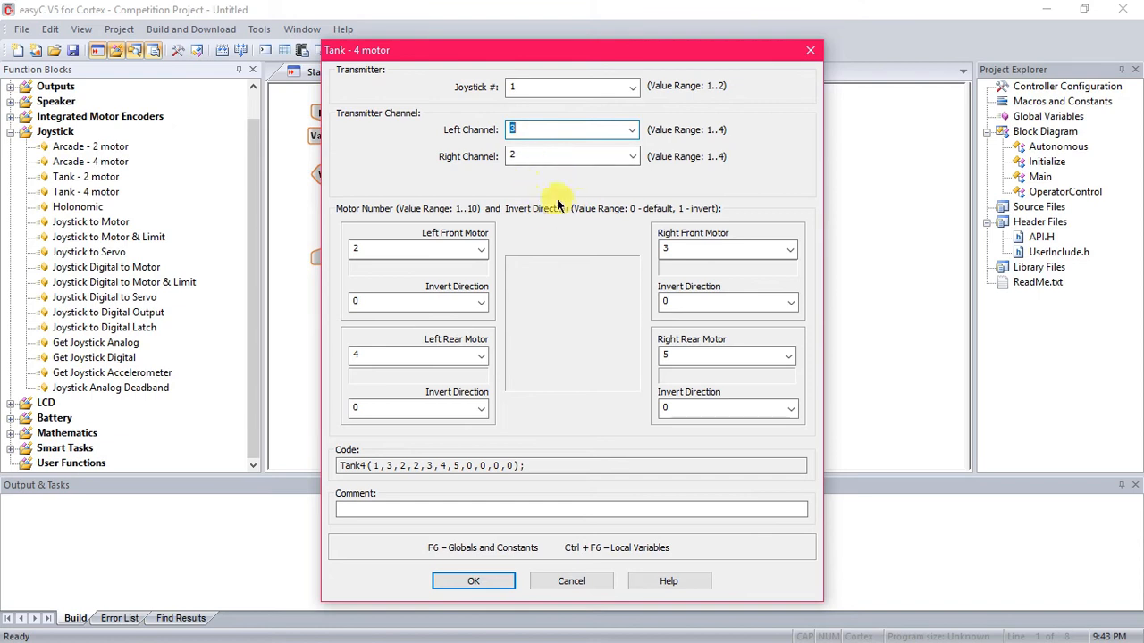
mouse_move(536, 250)
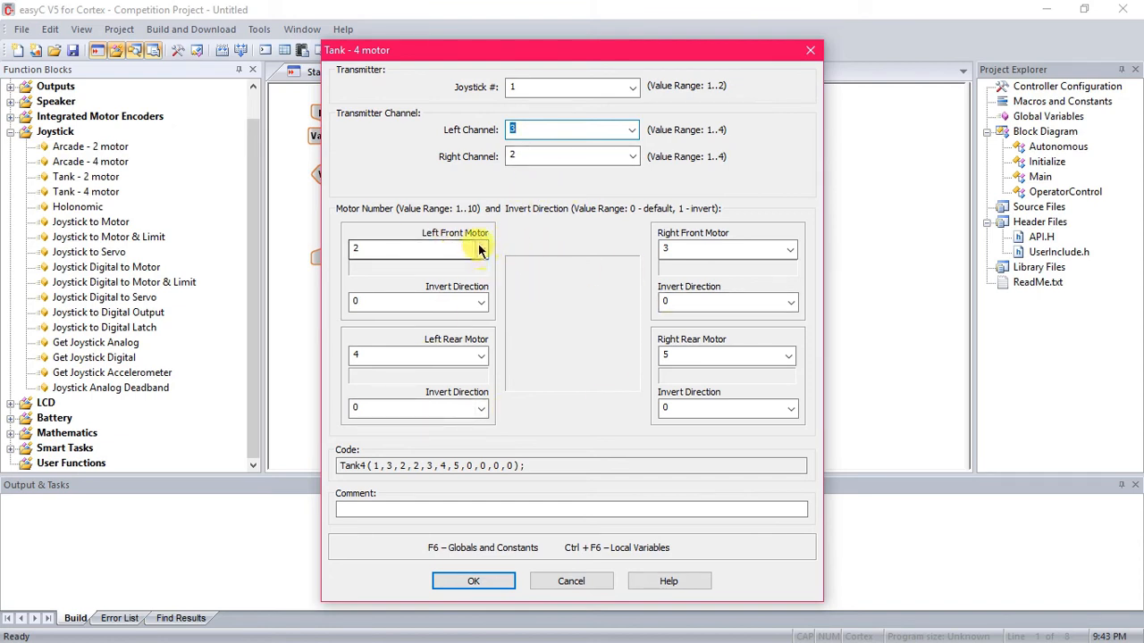
Assign left front motor 1, right front motor 10 and keep left rear motor 4.
click(481, 249)
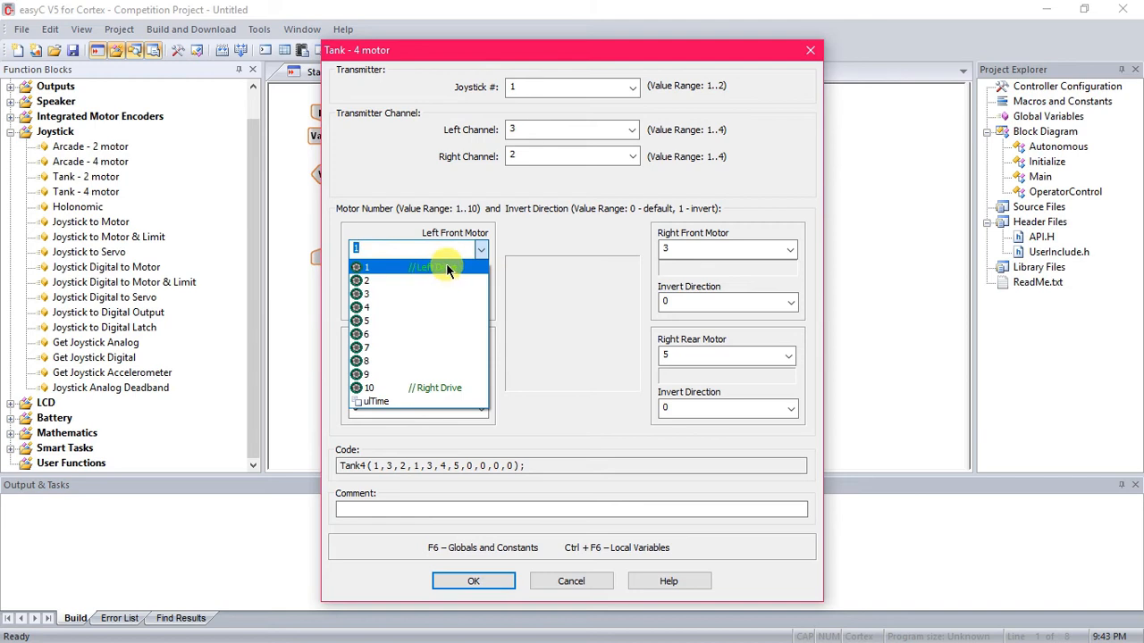
click(788, 250)
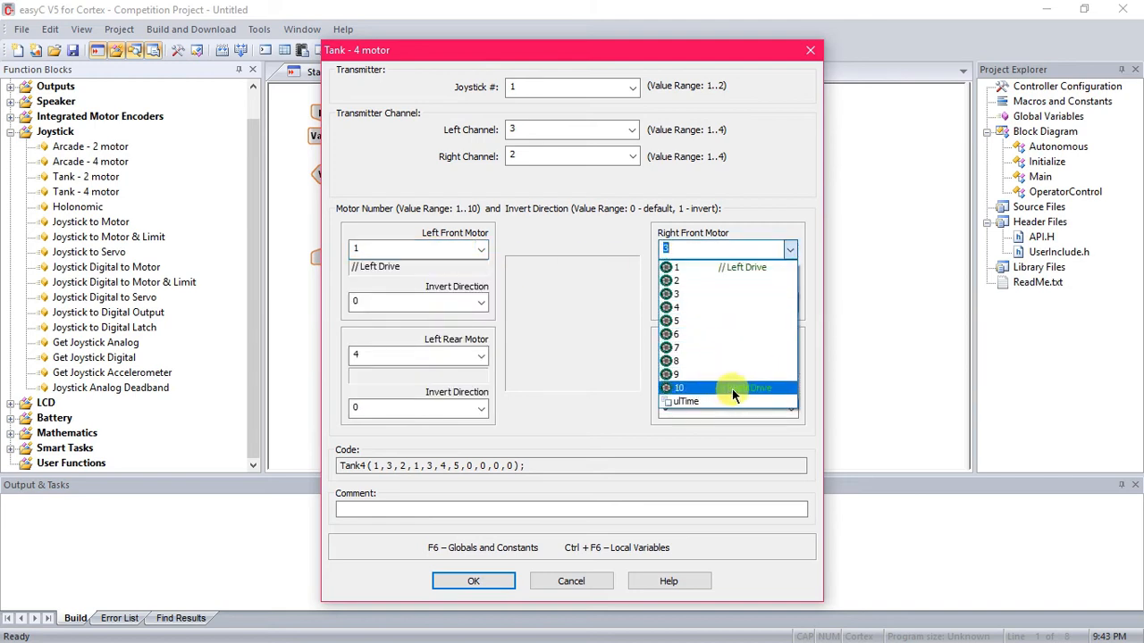
click(679, 386)
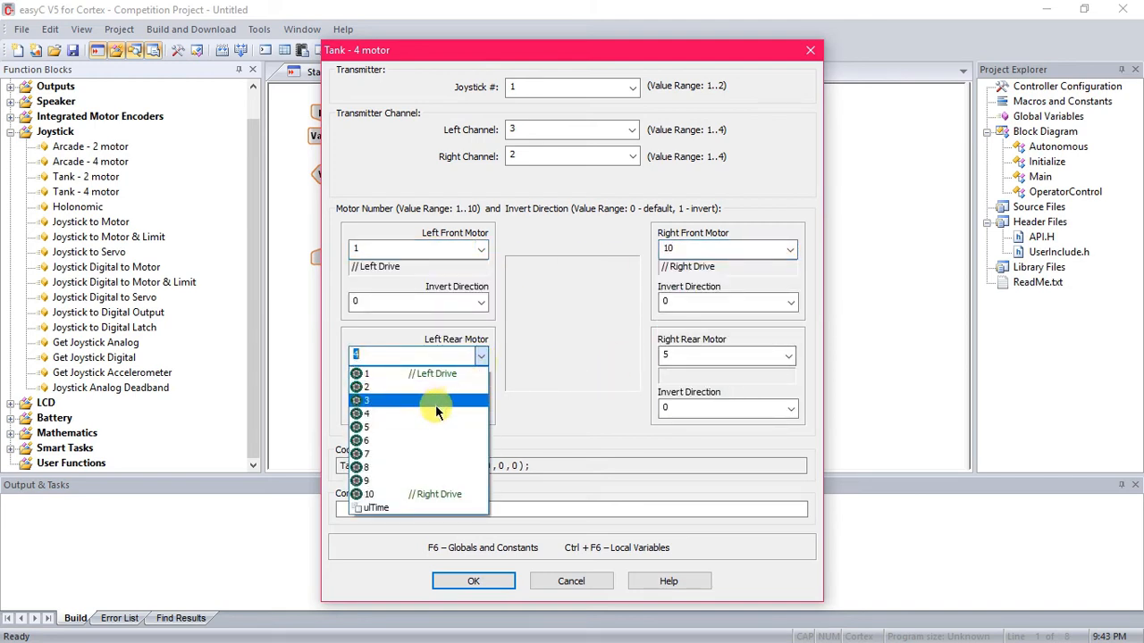
click(364, 413)
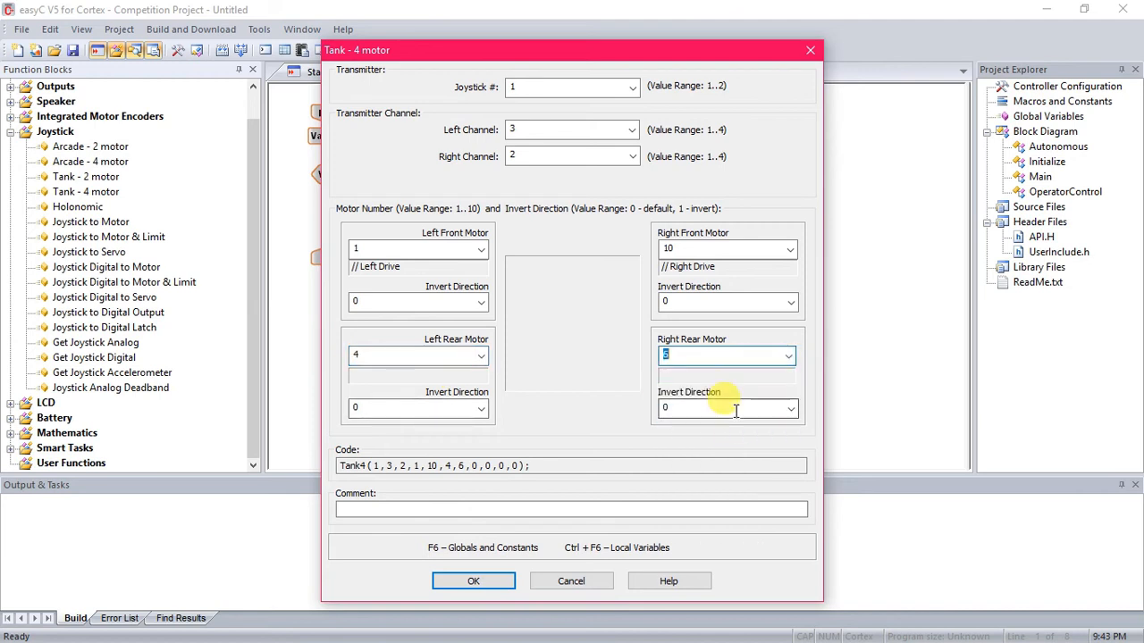
mouse_move(614, 301)
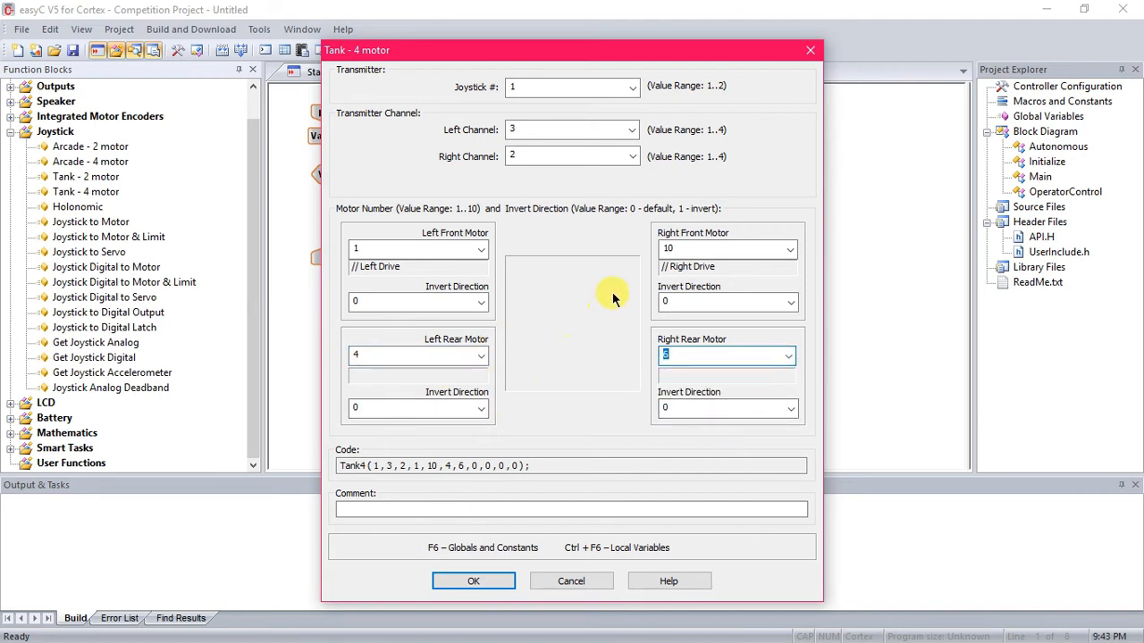
mouse_move(568, 295)
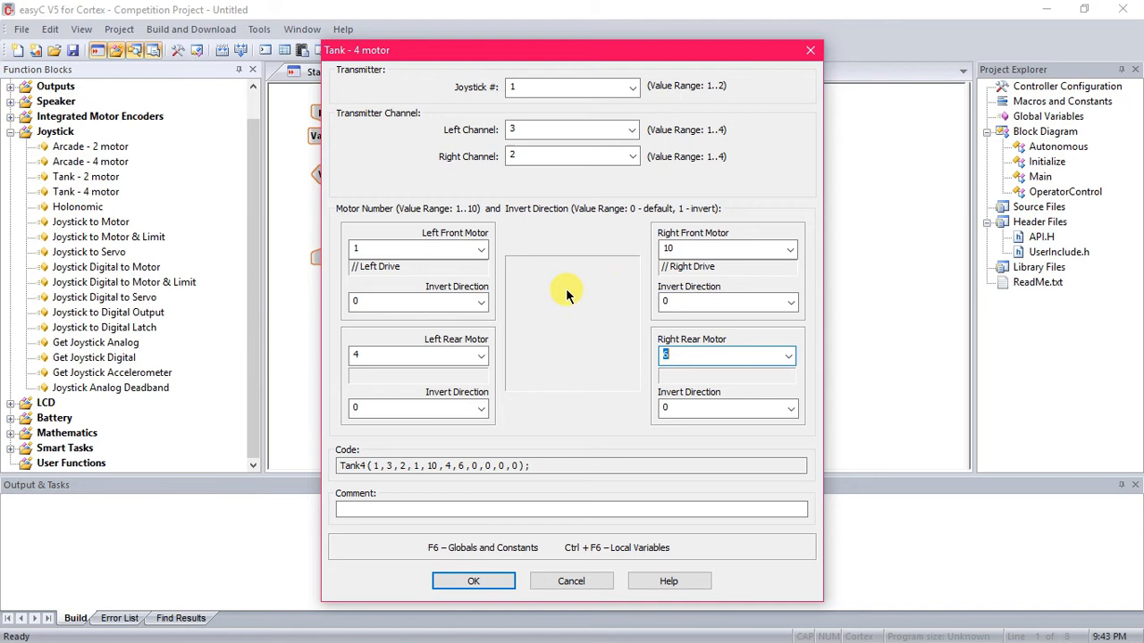
mouse_move(516, 333)
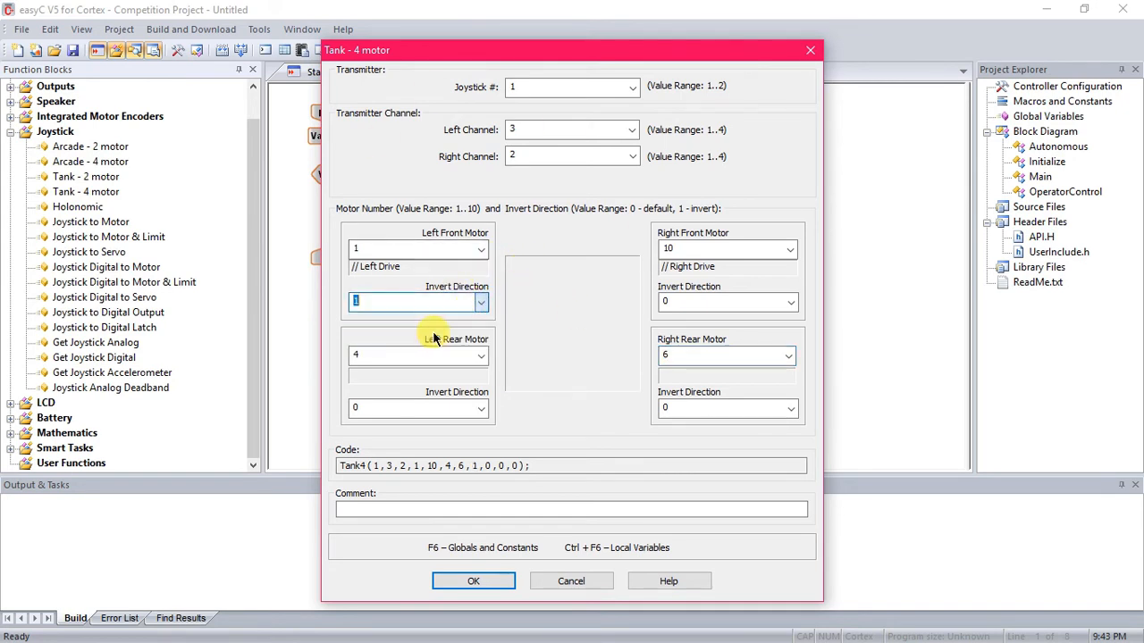
mouse_move(615, 315)
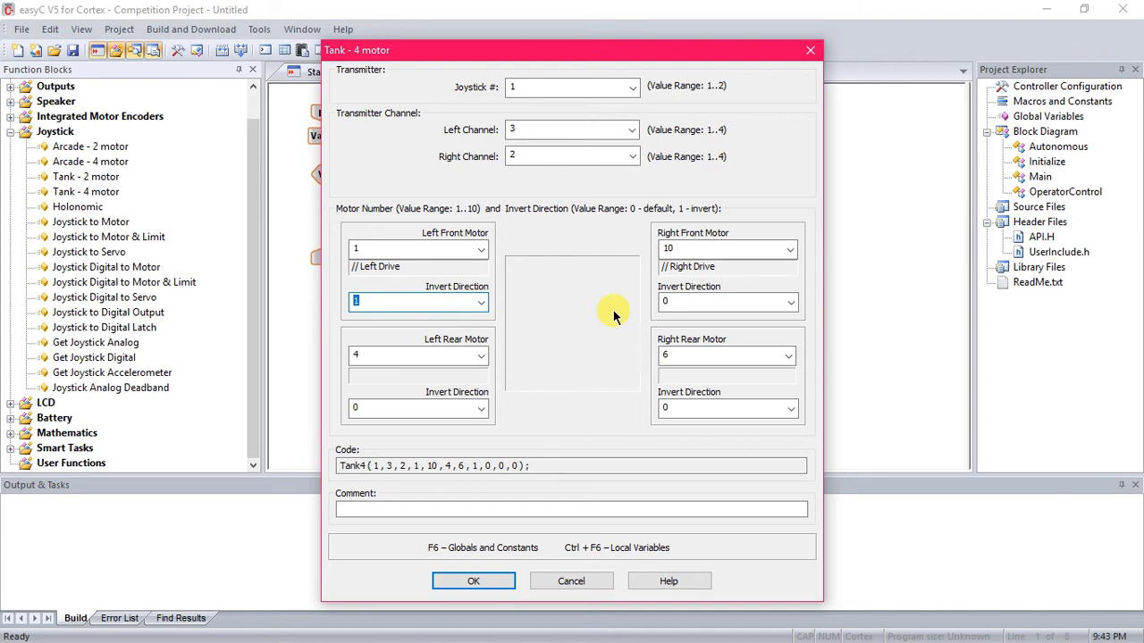
mouse_move(562, 289)
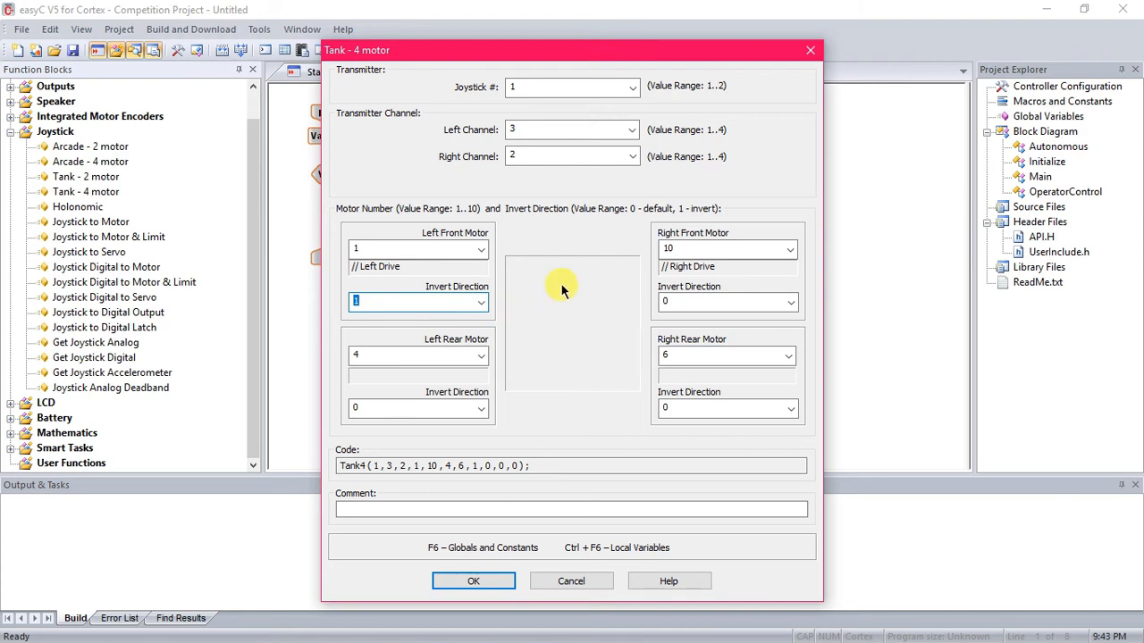
mouse_move(614, 334)
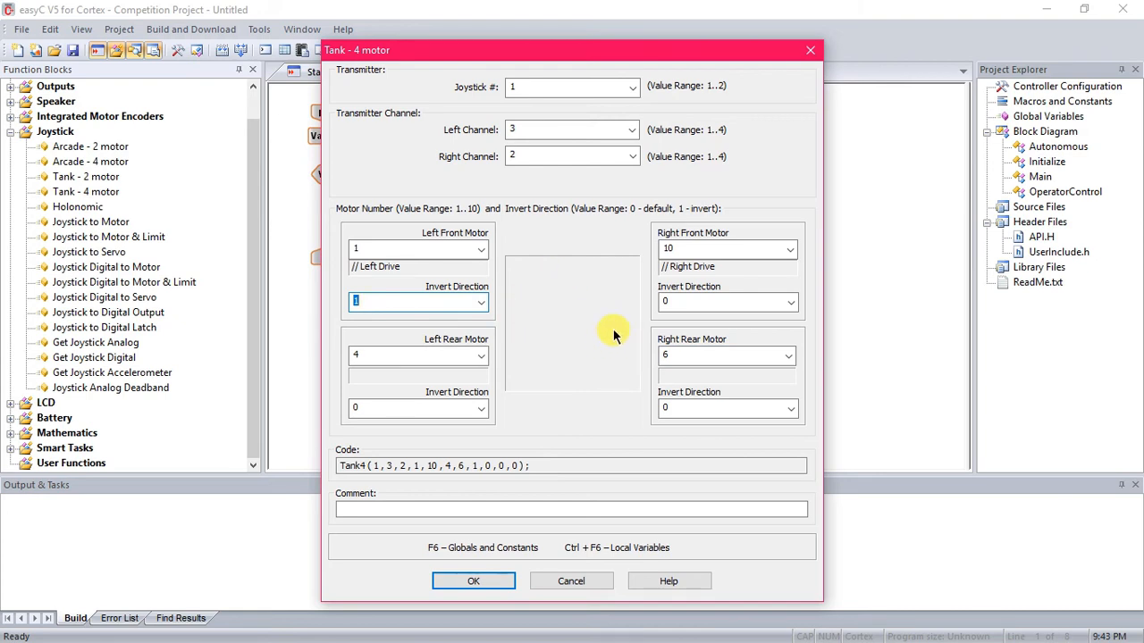
mouse_move(521, 463)
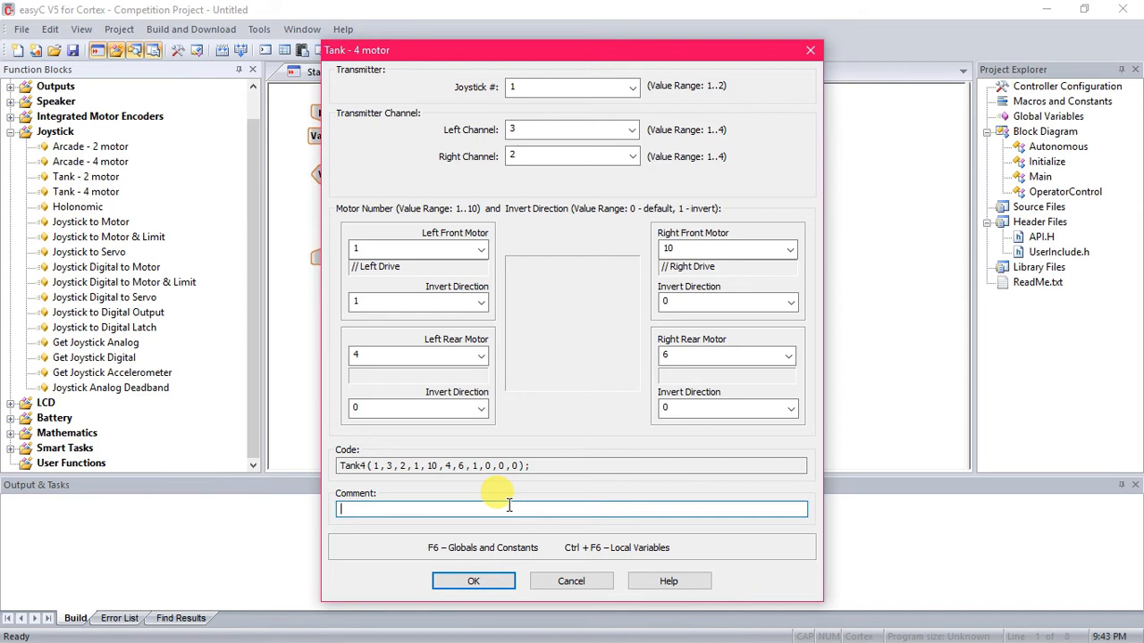
Comment the tank drive block as Drive and confirm it into the loop.
text(Driv)
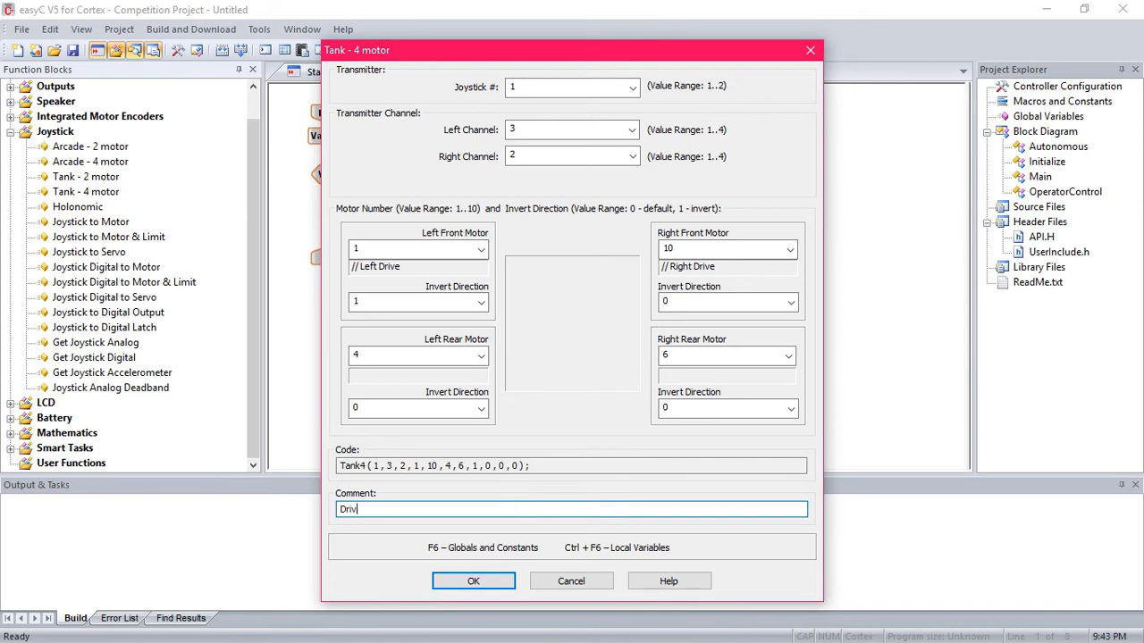
click(471, 581)
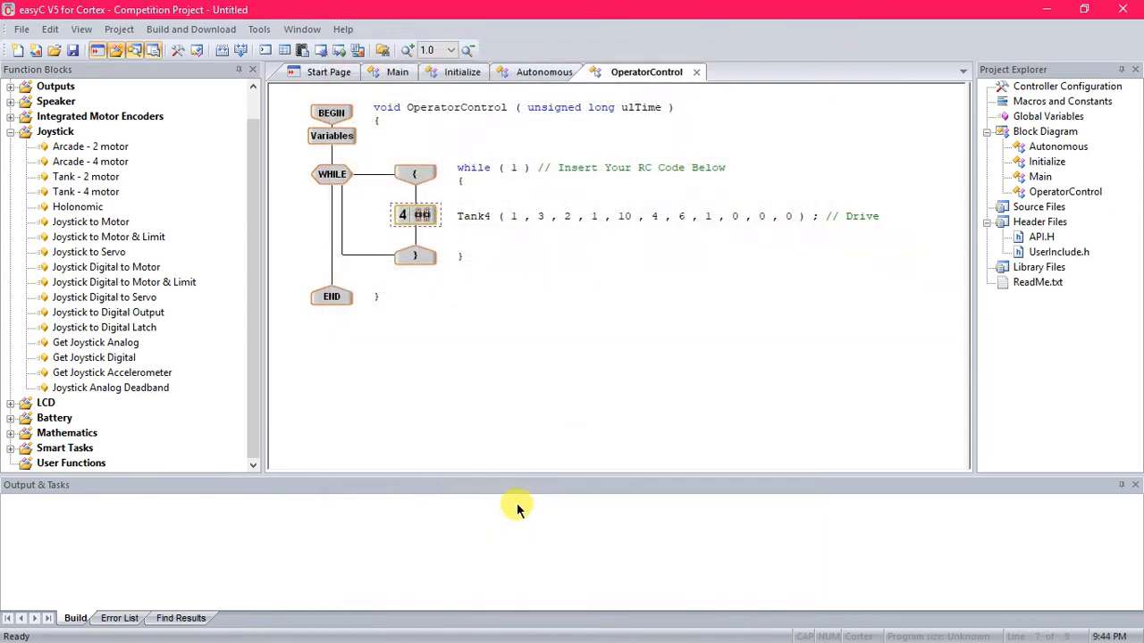
mouse_move(443, 242)
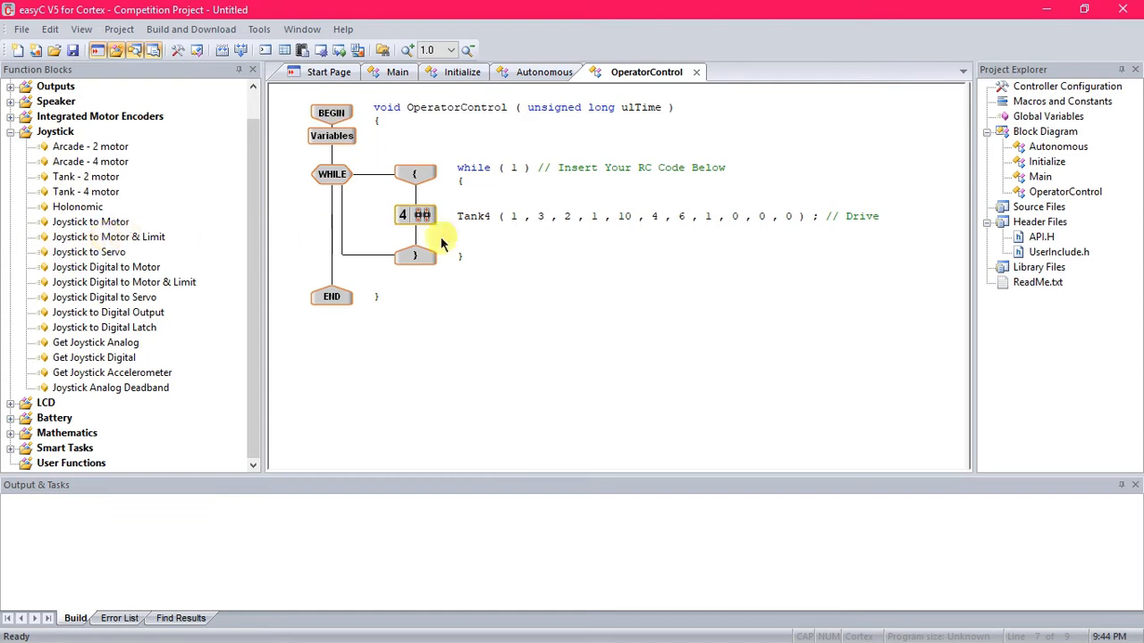
mouse_move(85, 191)
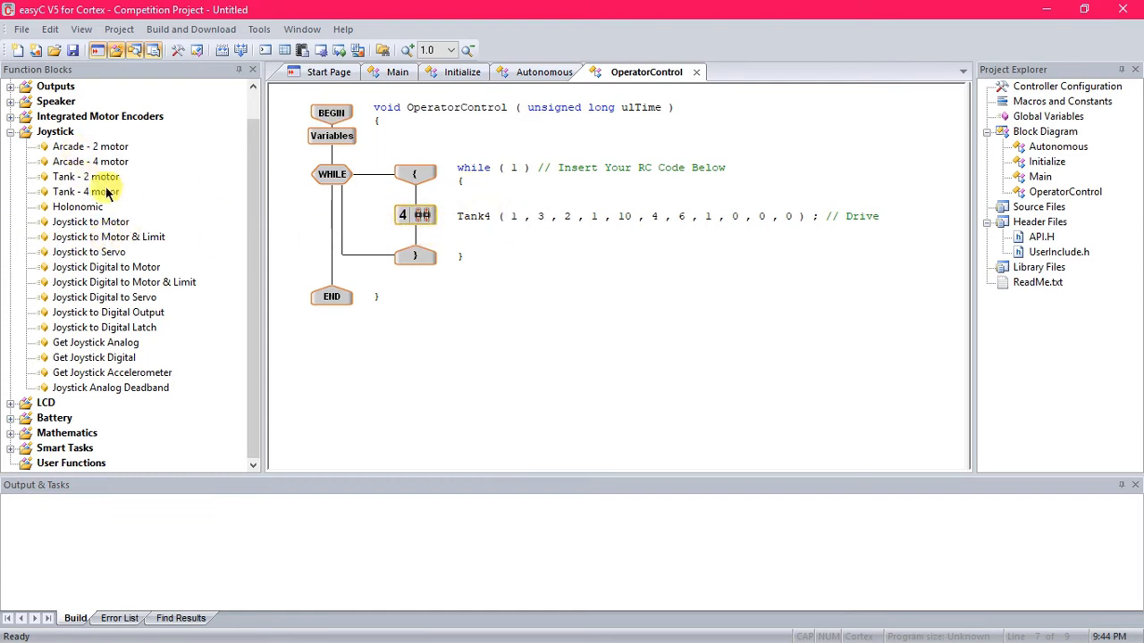
mouse_move(68, 161)
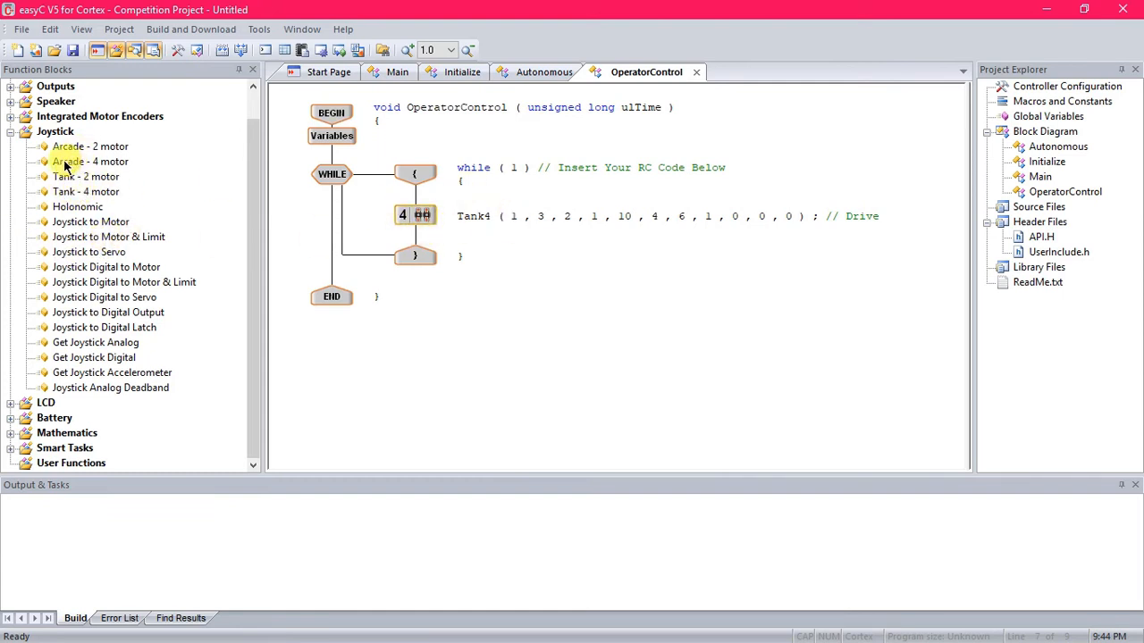
mouse_move(77, 207)
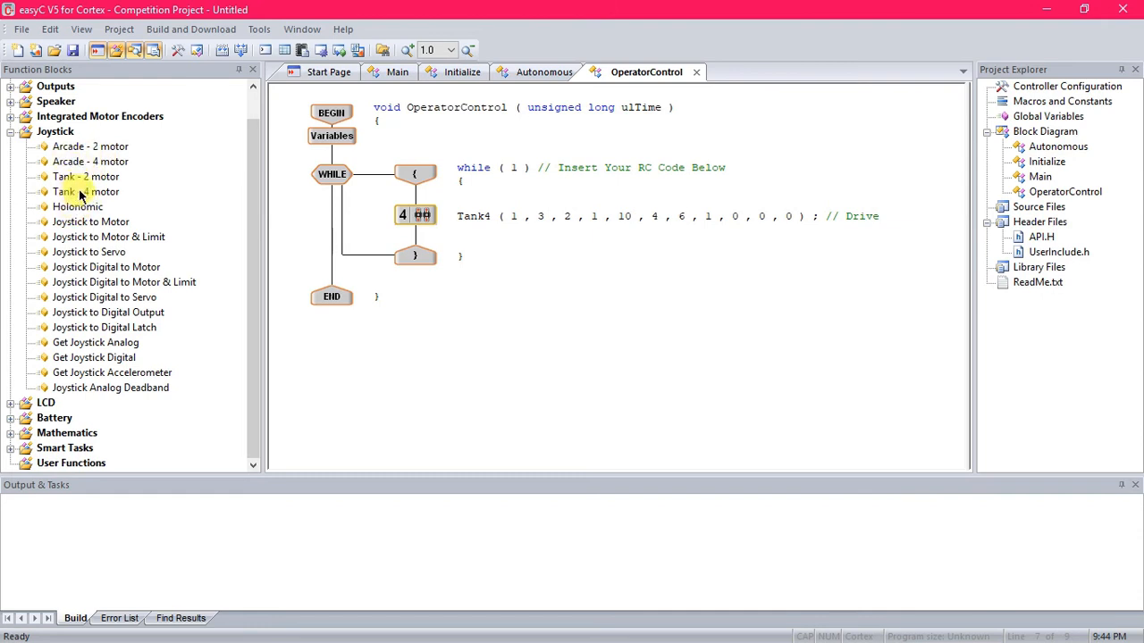
mouse_move(170, 195)
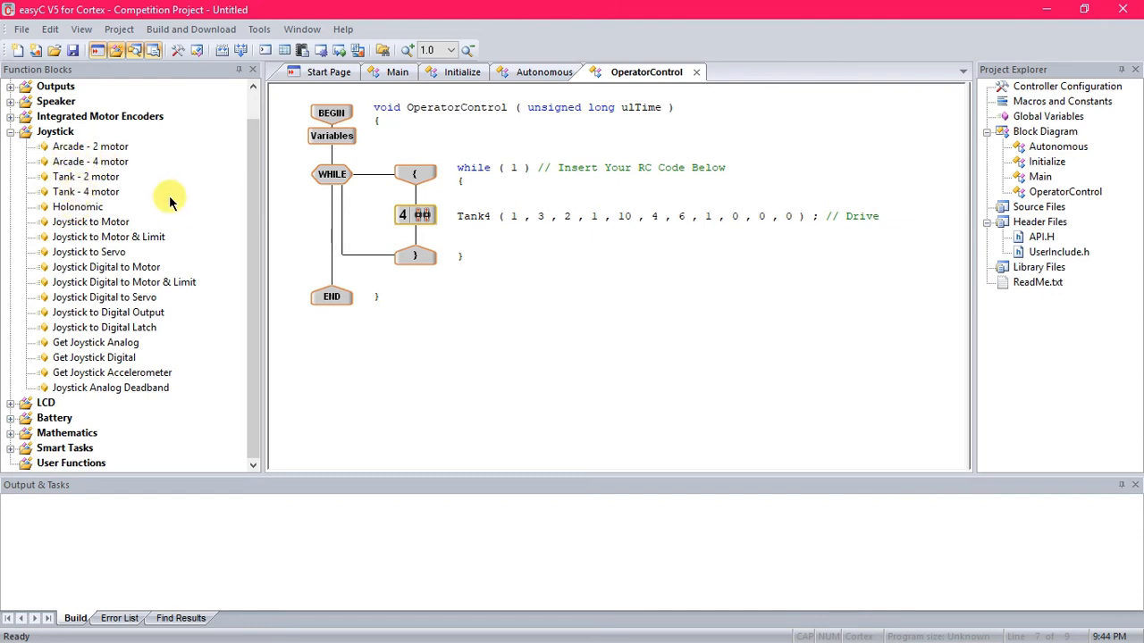
mouse_move(107, 211)
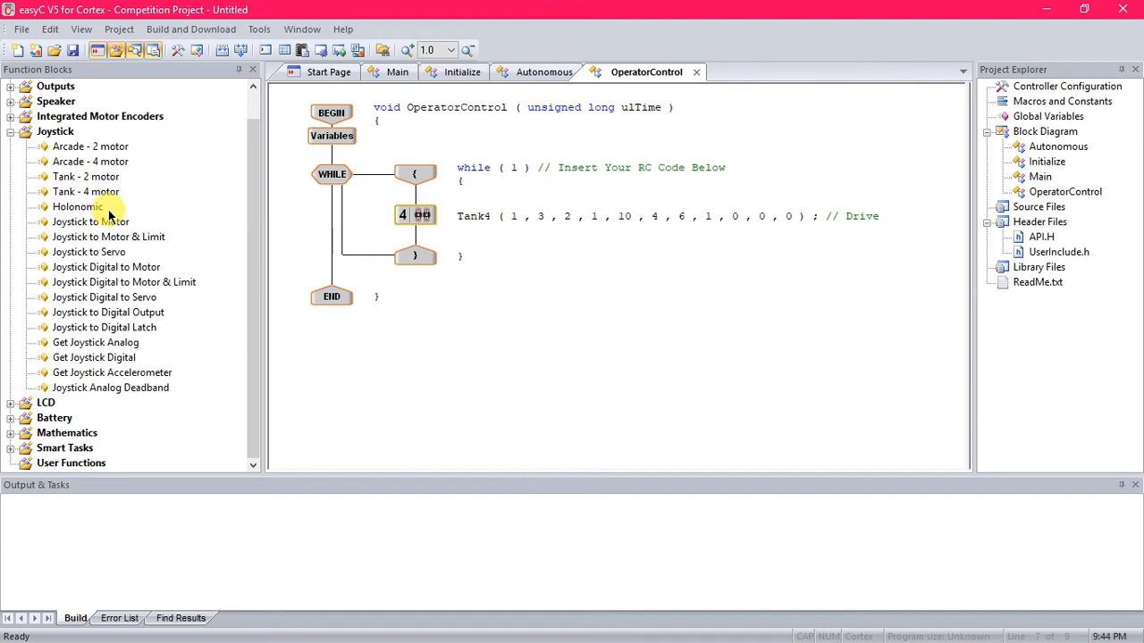
mouse_move(182, 218)
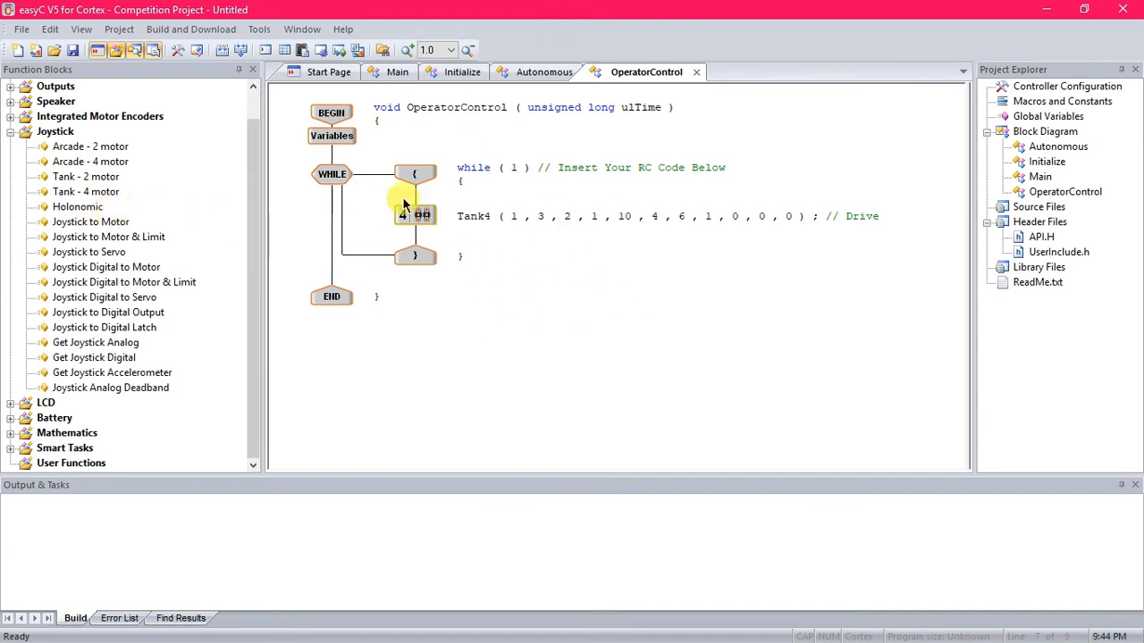
mouse_move(486, 297)
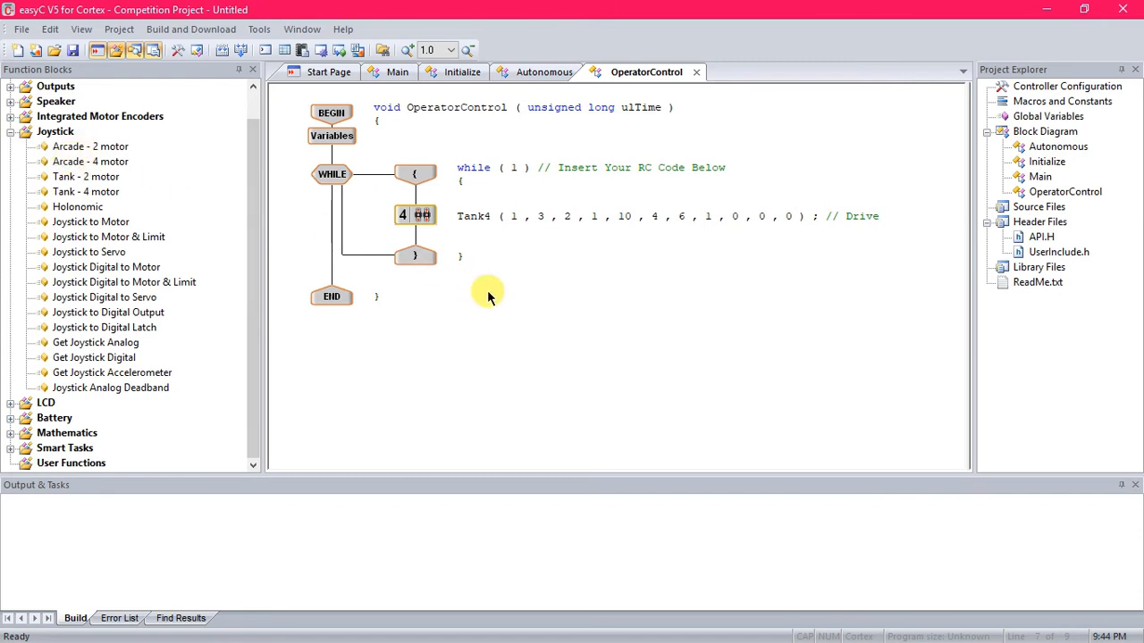
mouse_move(598, 290)
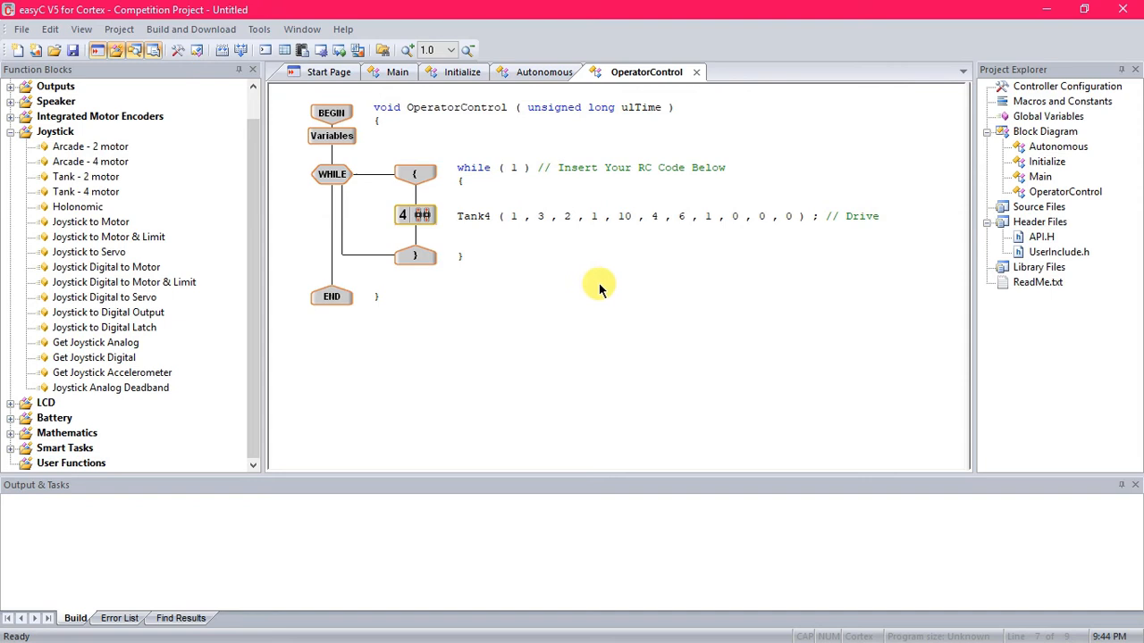
mouse_move(606, 284)
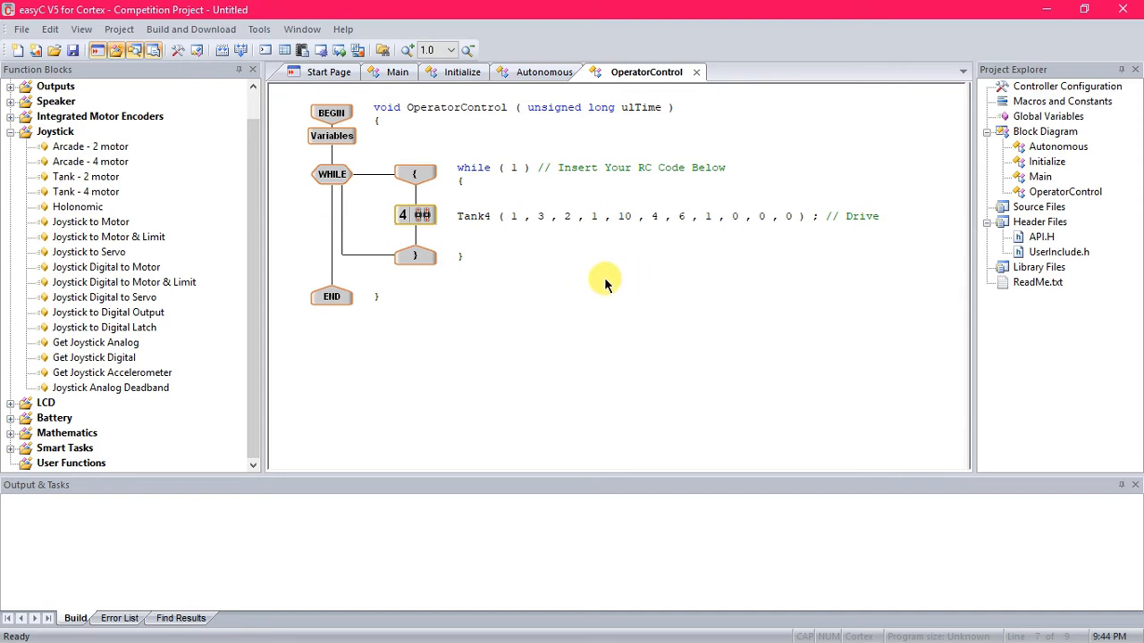
mouse_move(515, 271)
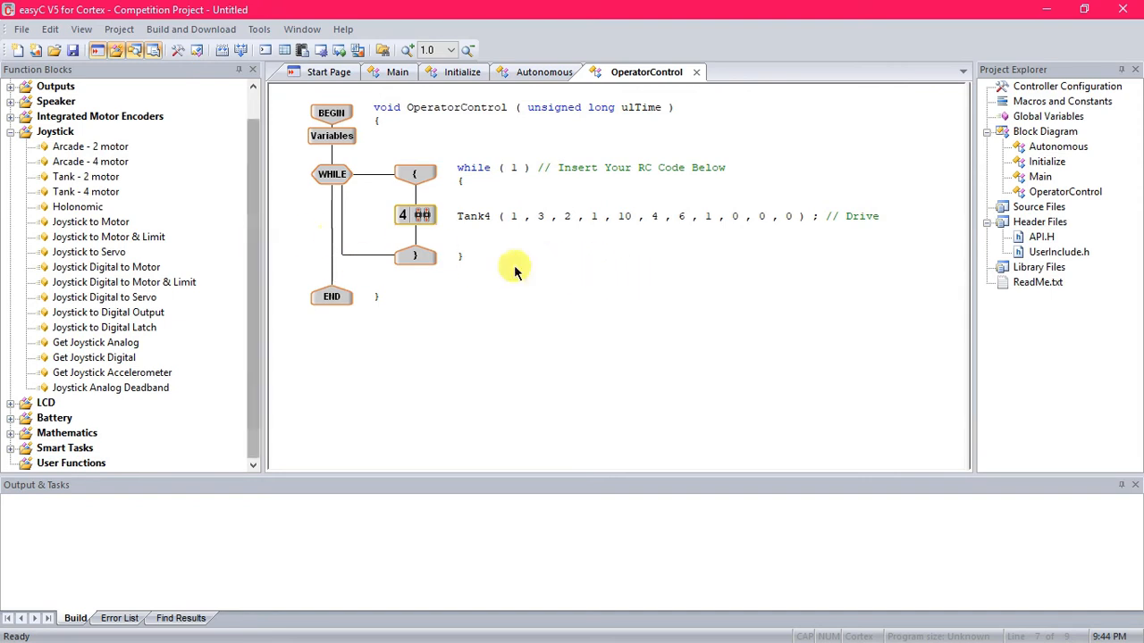
mouse_move(536, 279)
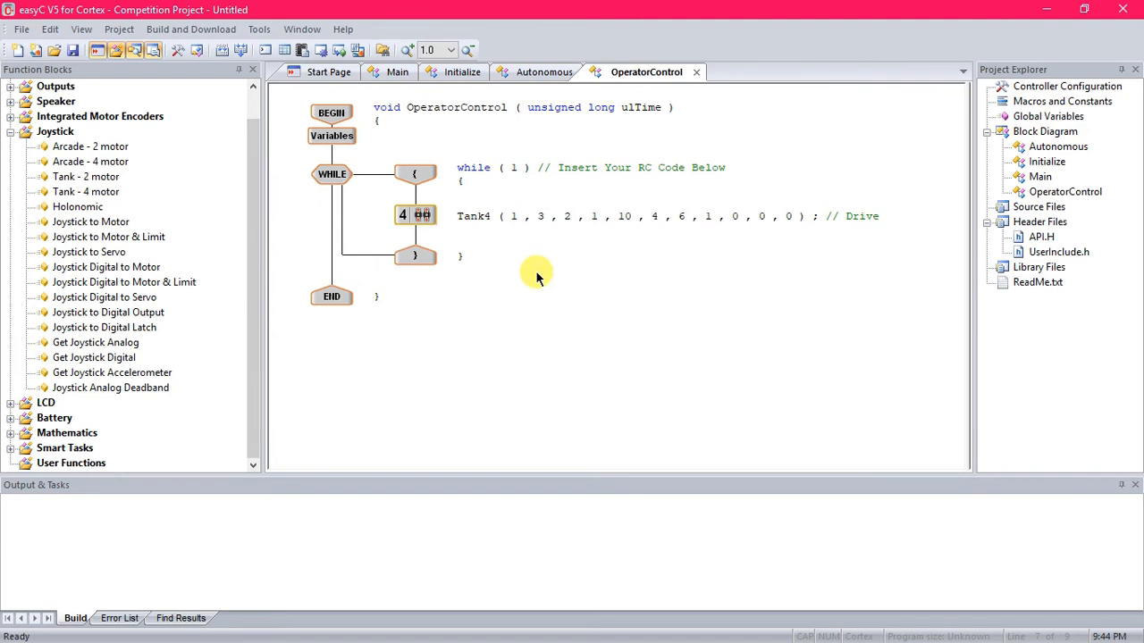
mouse_move(551, 265)
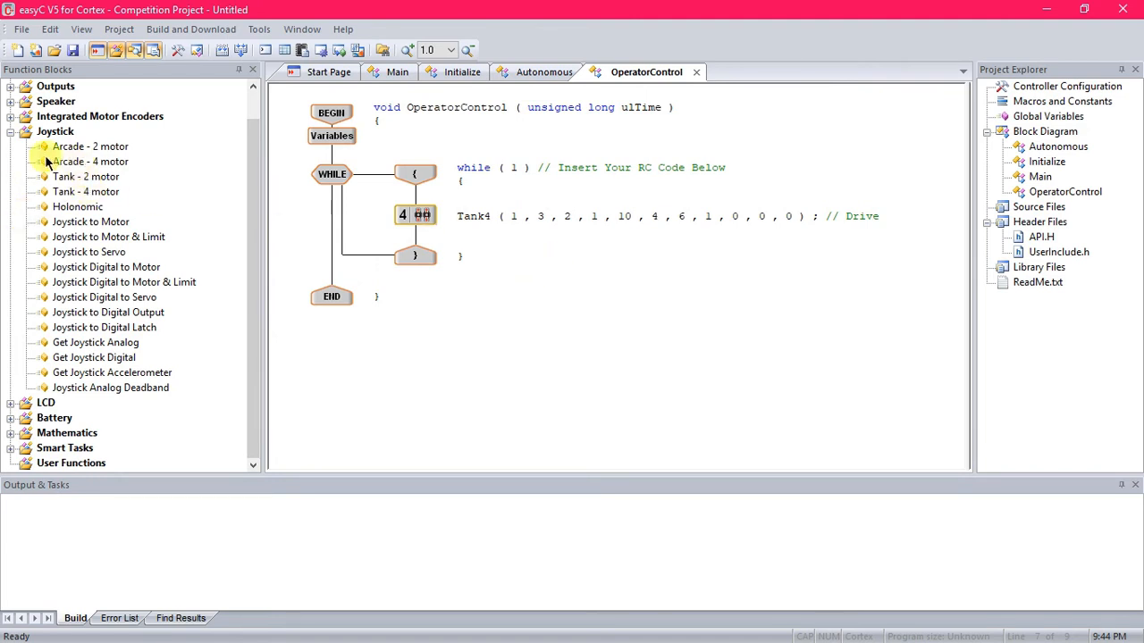
mouse_move(81, 251)
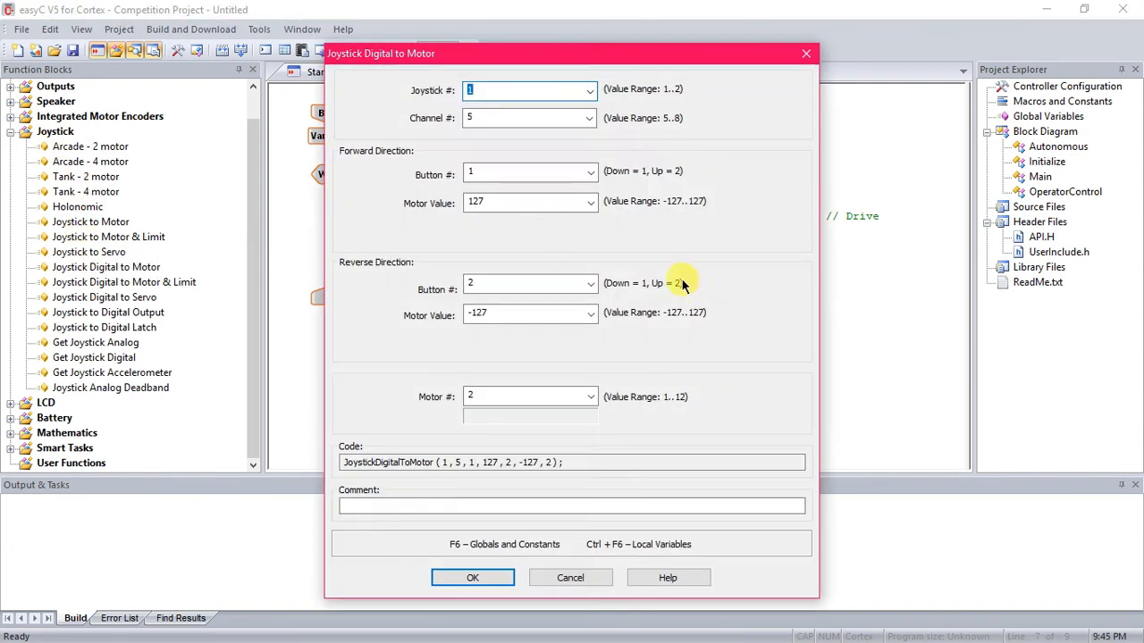
mouse_move(413, 122)
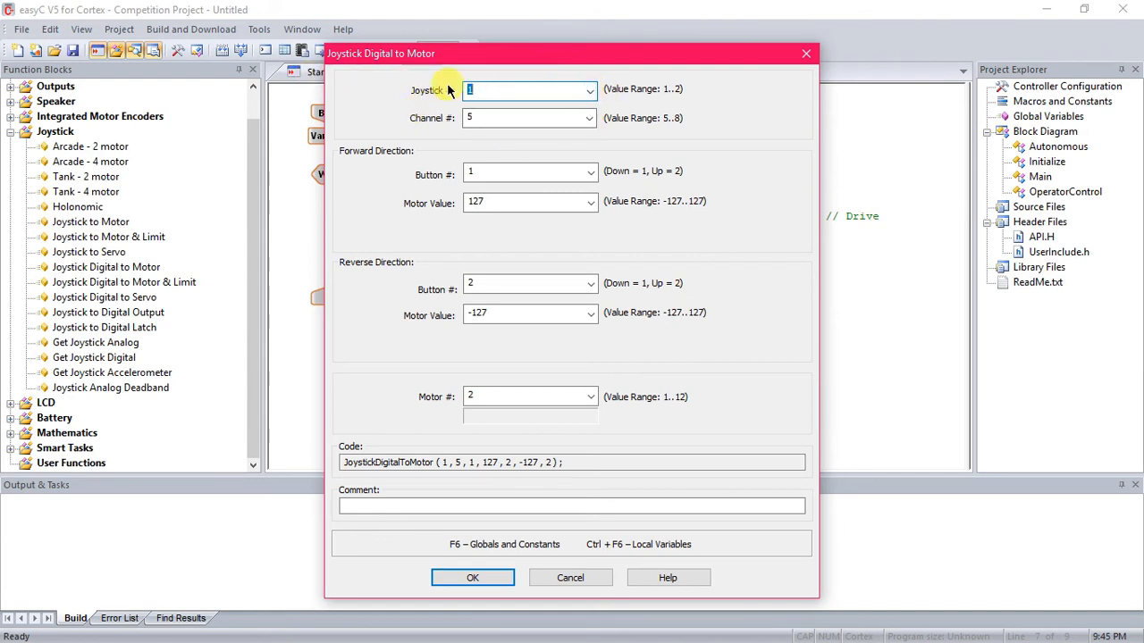
Keep the arm block on joystick 1, channel 5.
click(590, 89)
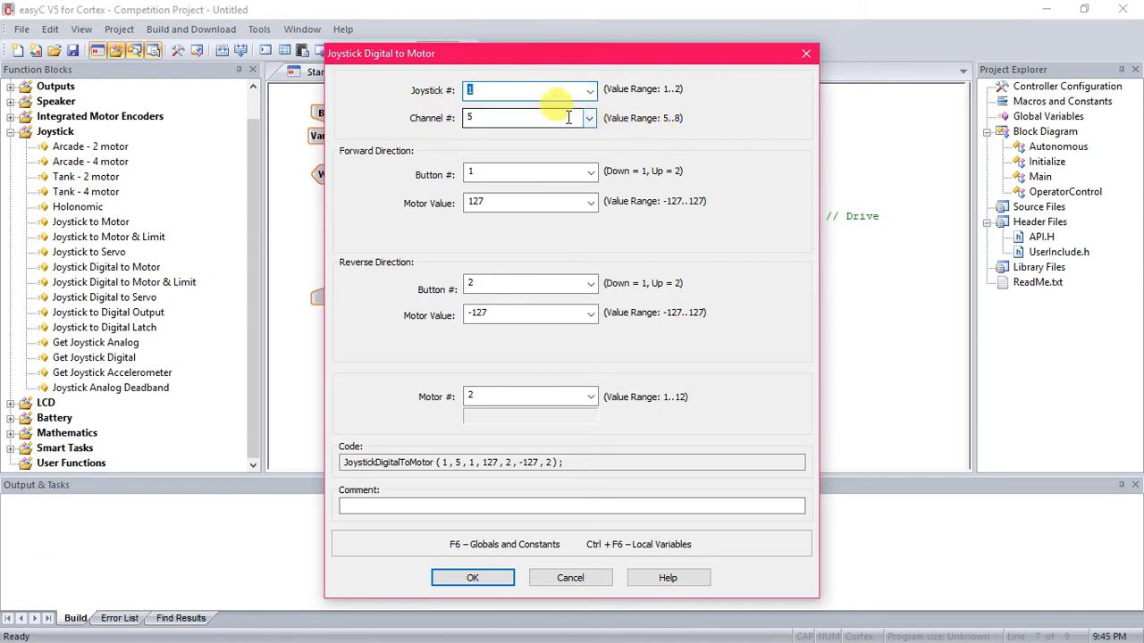
click(588, 118)
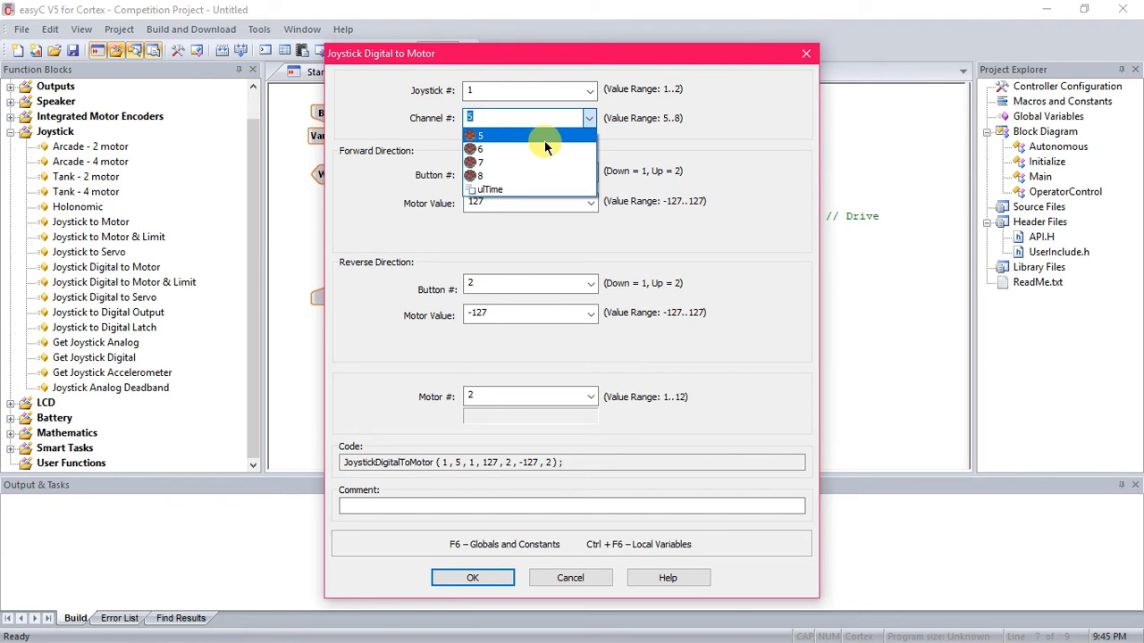
mouse_move(511, 141)
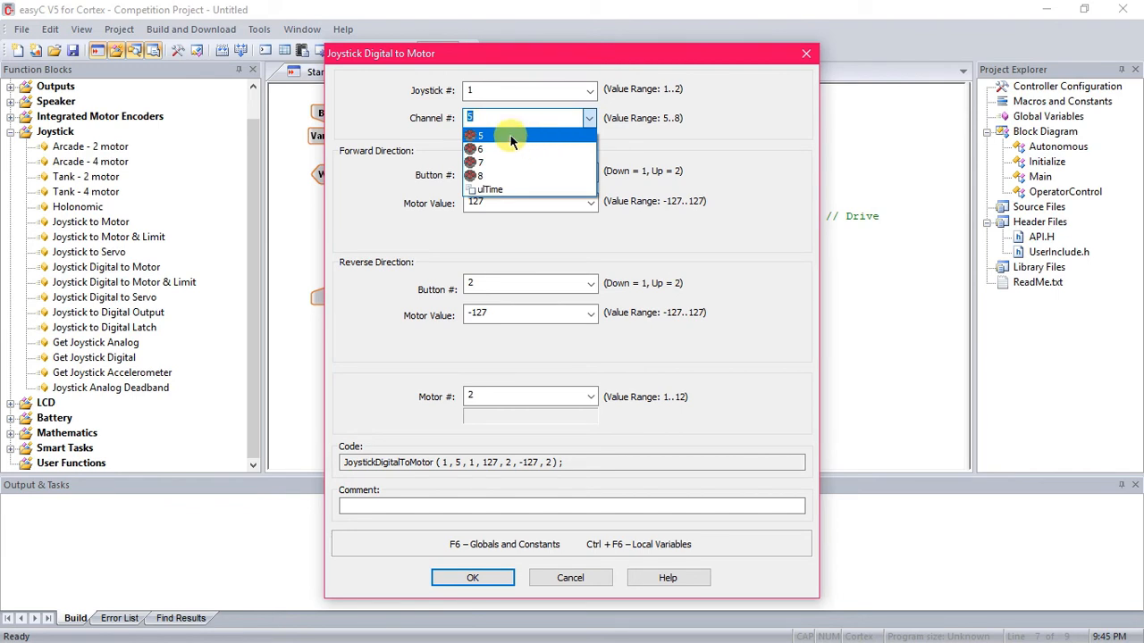
click(481, 136)
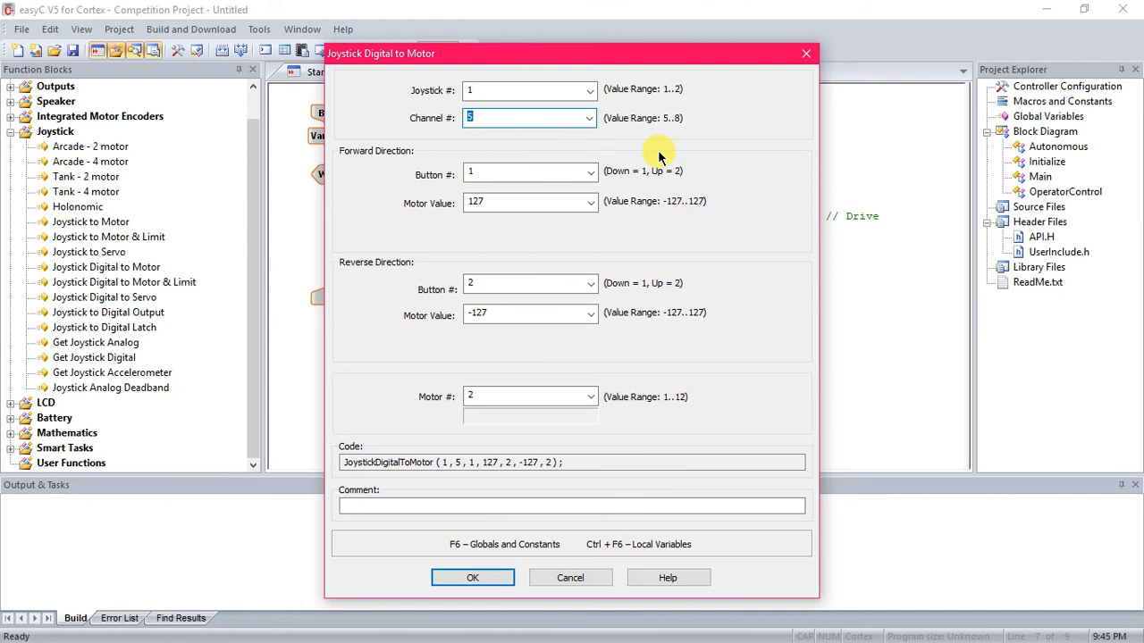
mouse_move(625, 165)
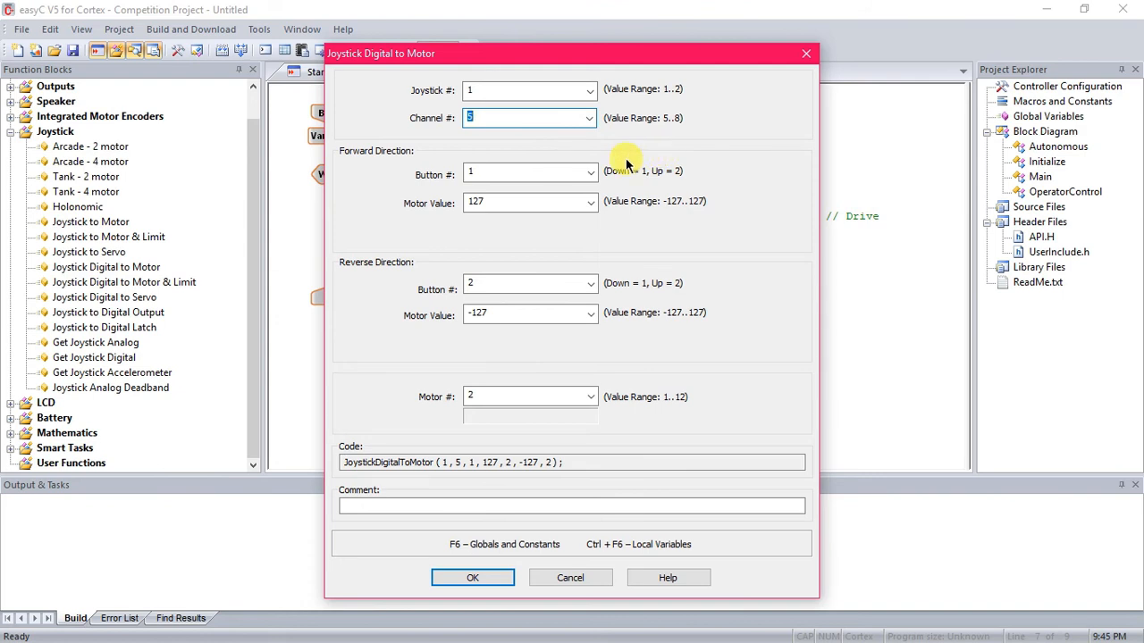
mouse_move(372, 165)
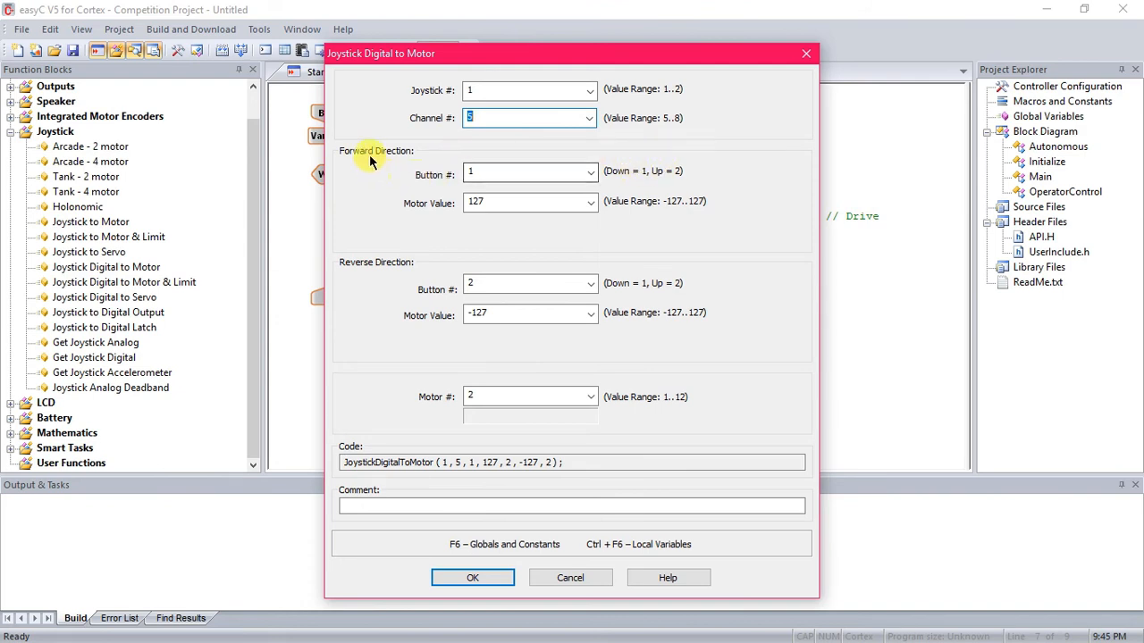
mouse_move(600, 171)
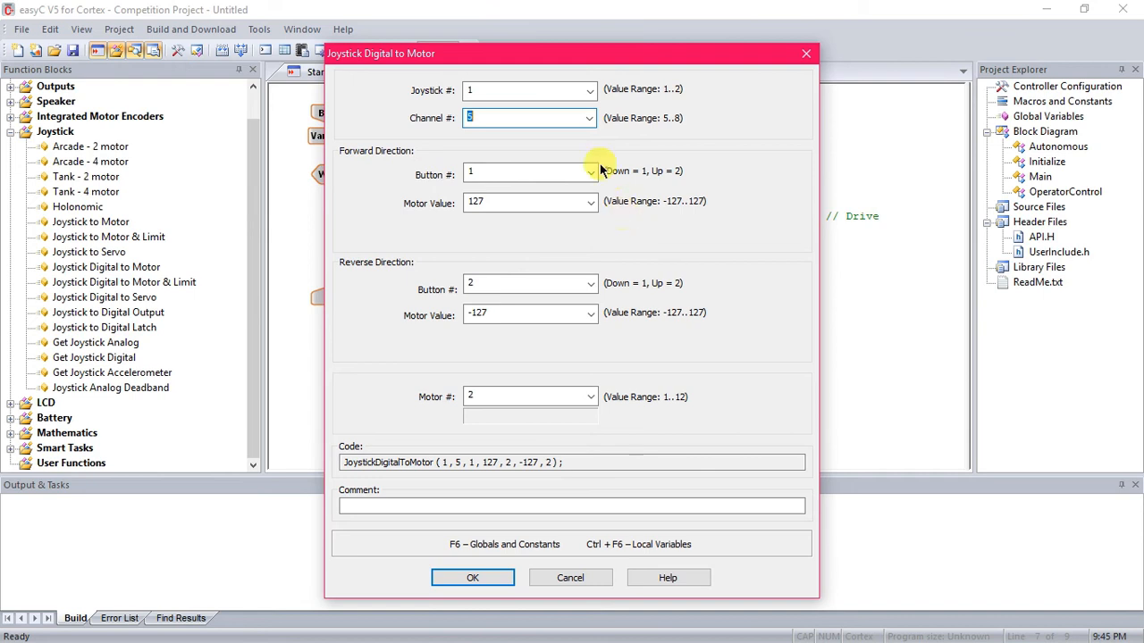
mouse_move(617, 190)
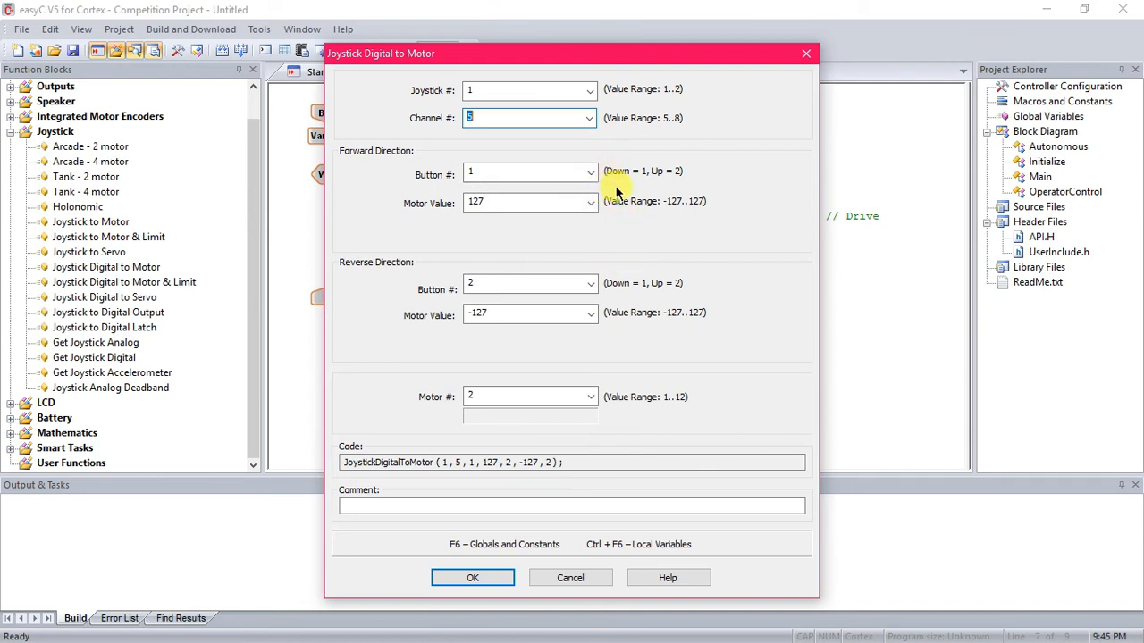
mouse_move(629, 257)
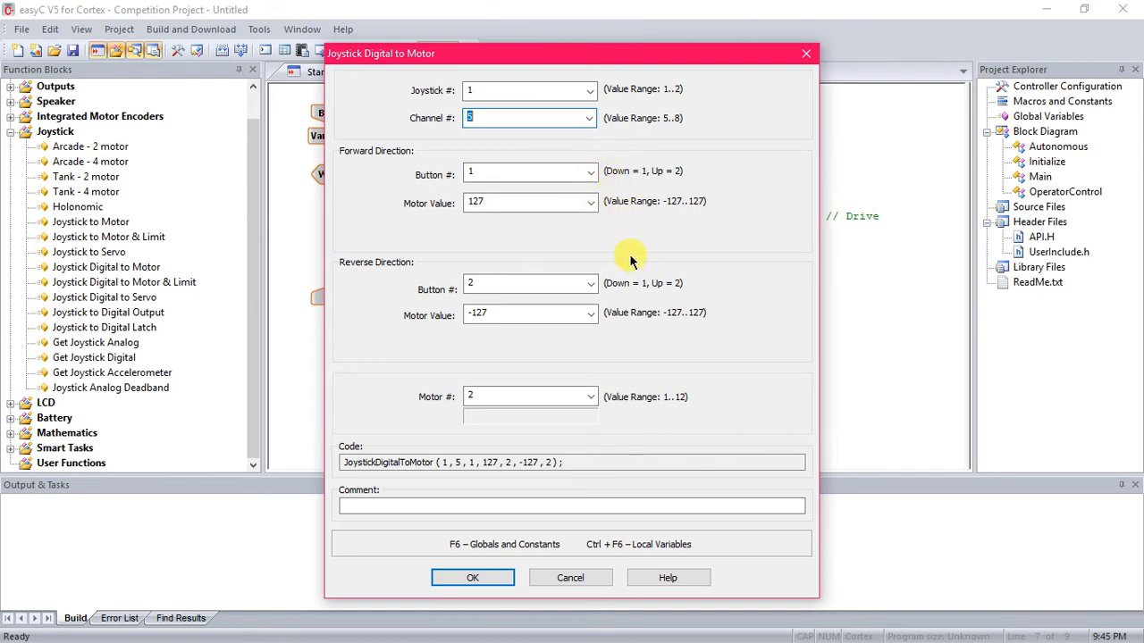
Try button 2 for forward, then settle on button 1 for the forward direction.
click(589, 172)
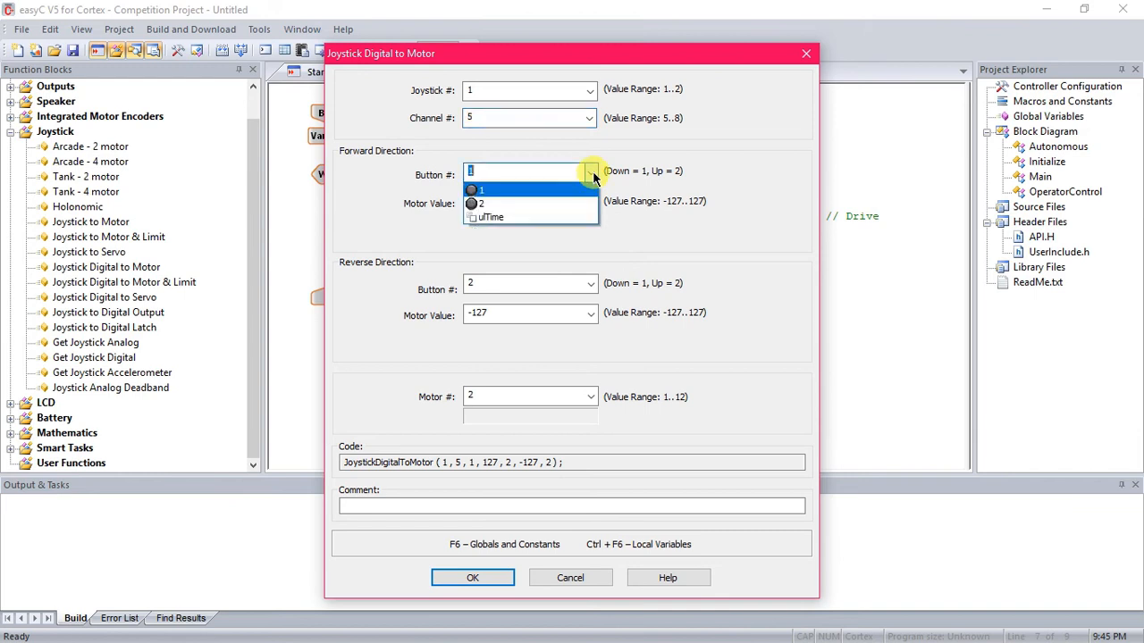
click(481, 189)
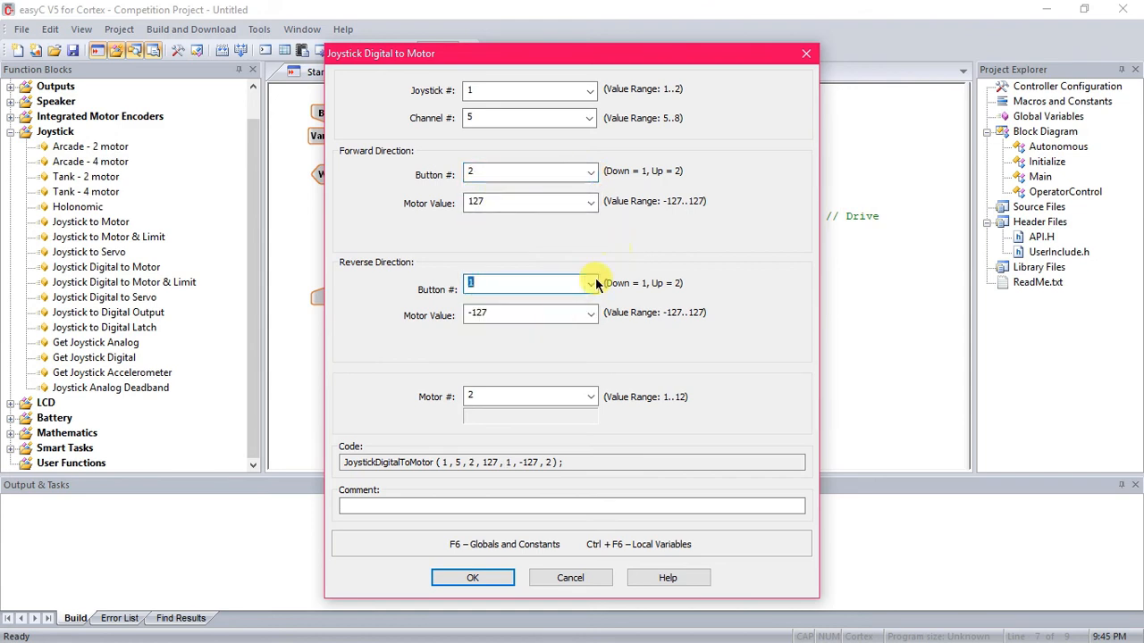
click(590, 171)
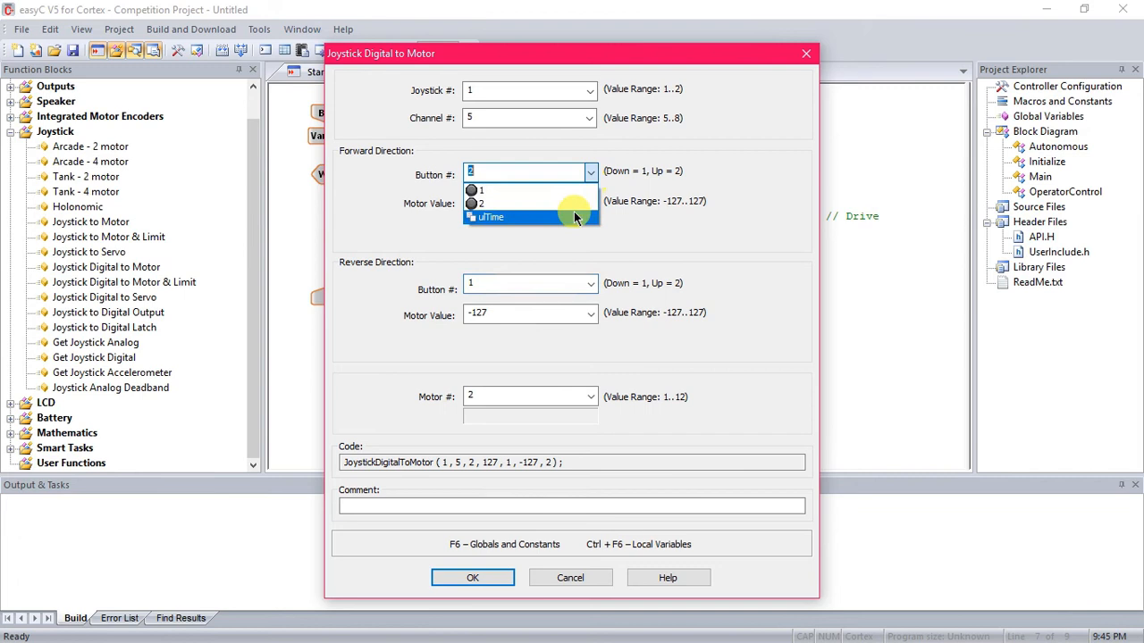
click(479, 189)
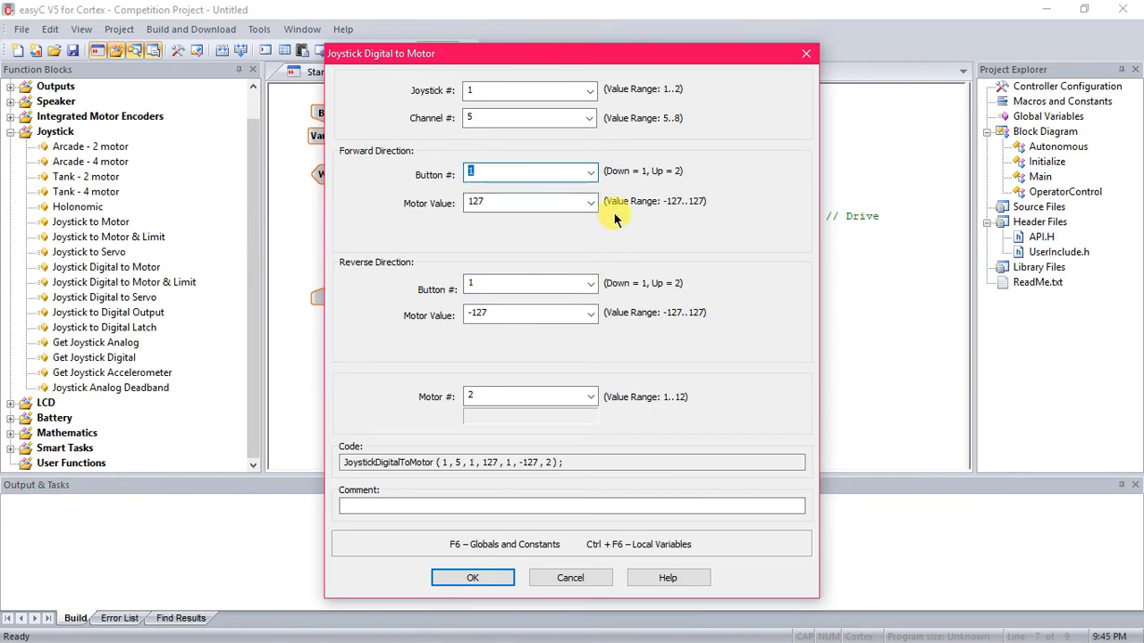
mouse_move(540, 200)
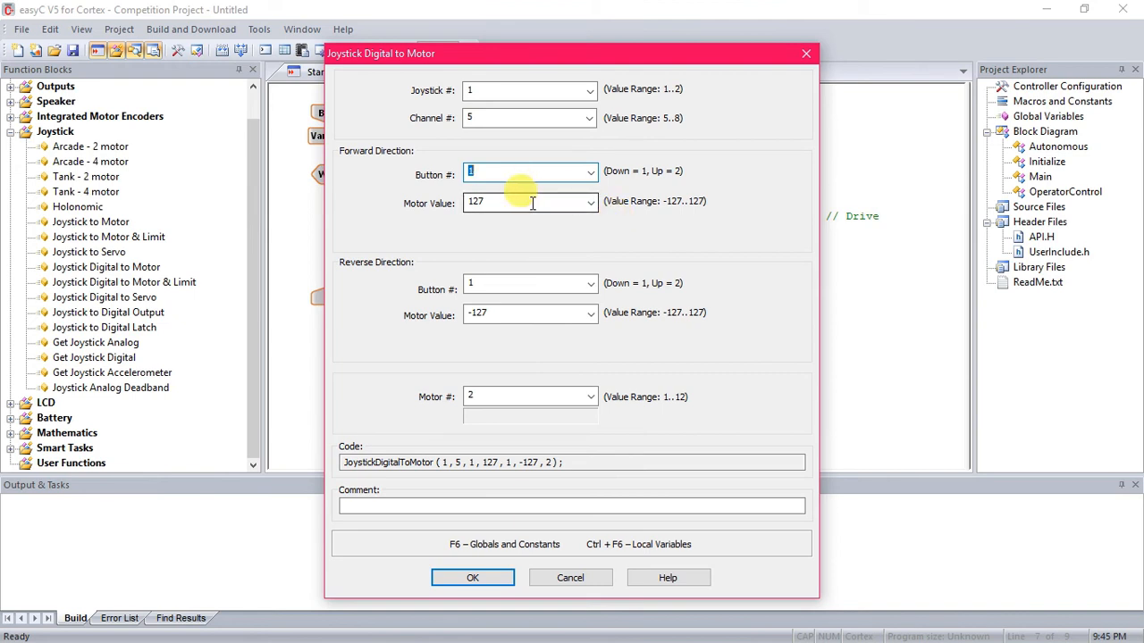
mouse_move(414, 204)
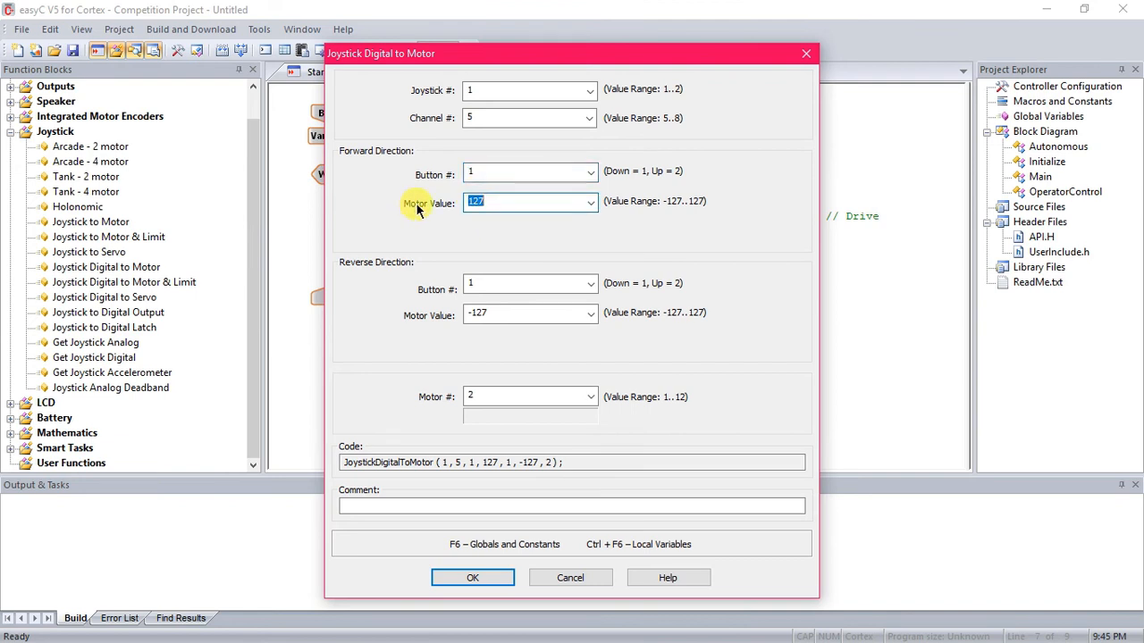
Set the motor values to 127 forward and -127 reverse.
text(50)
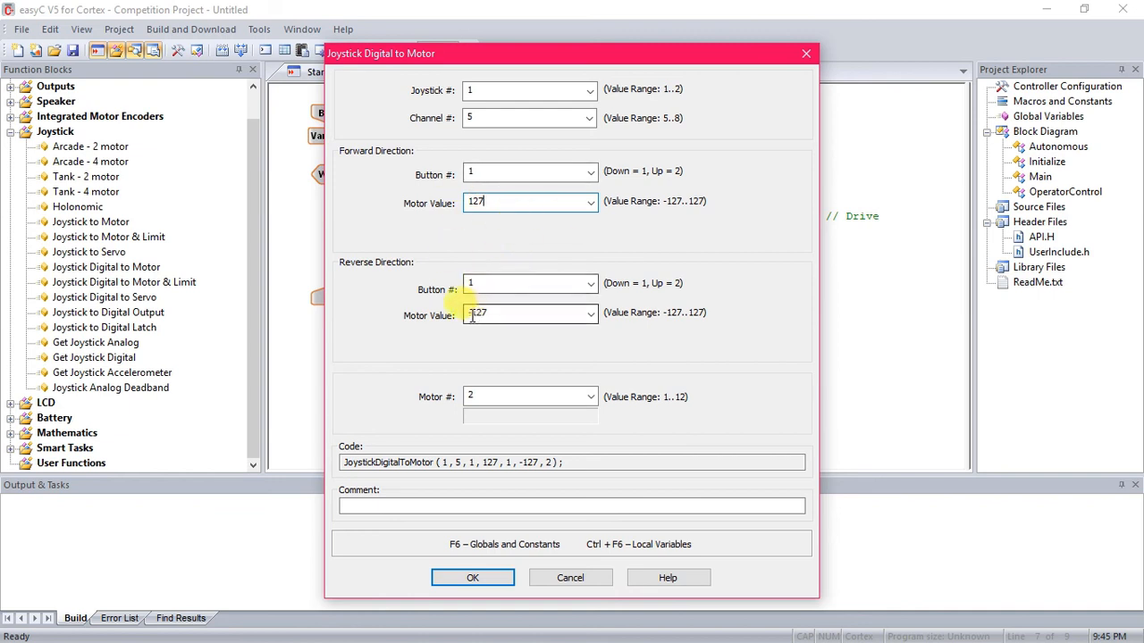
triple_click(529, 312)
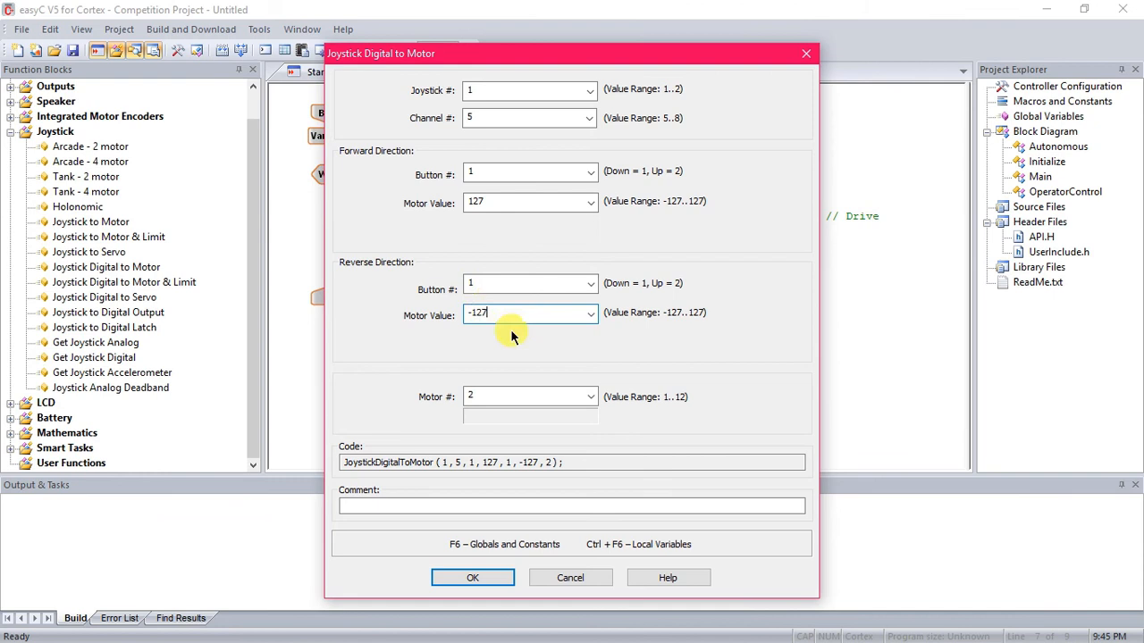
mouse_move(576, 397)
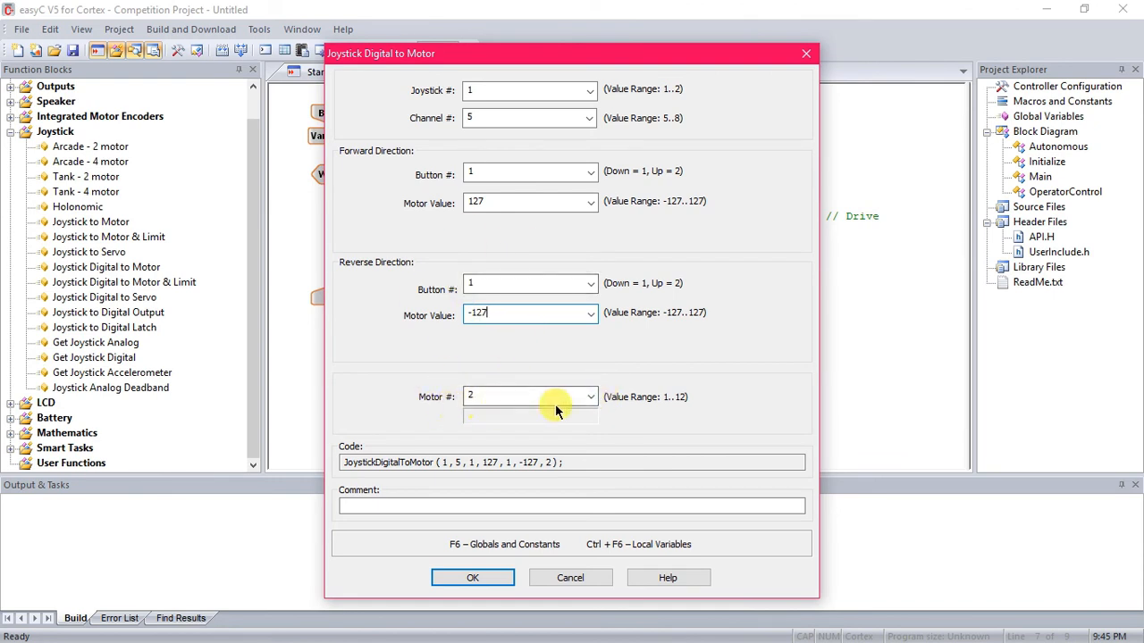
Assign the arm block to motor 7, comment it Arm and confirm it into the loop.
click(590, 396)
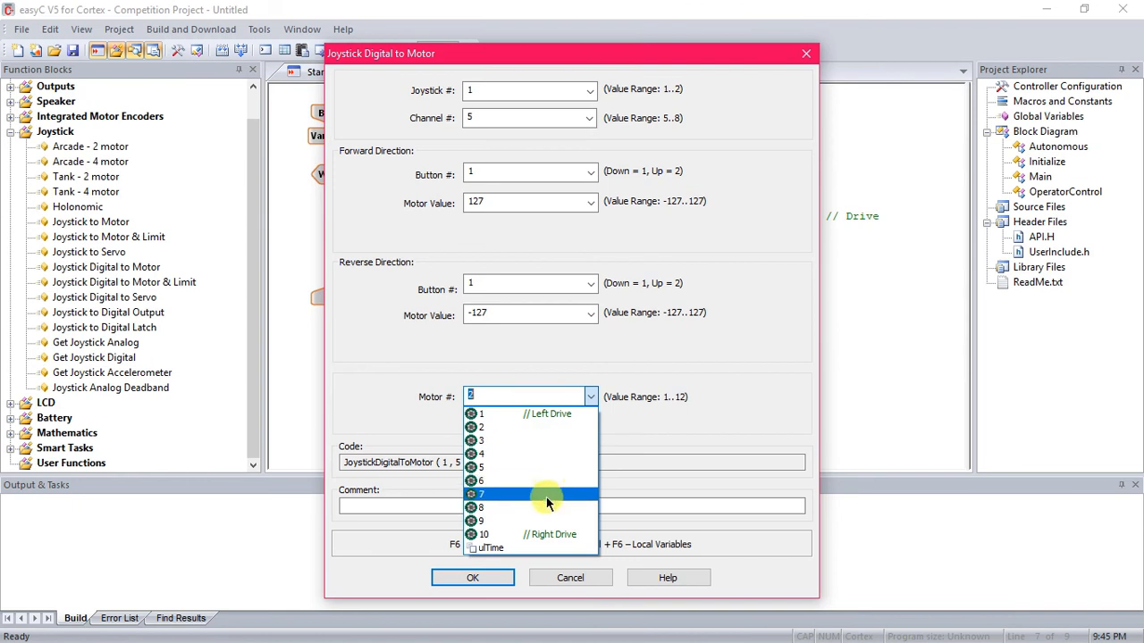
mouse_move(532, 496)
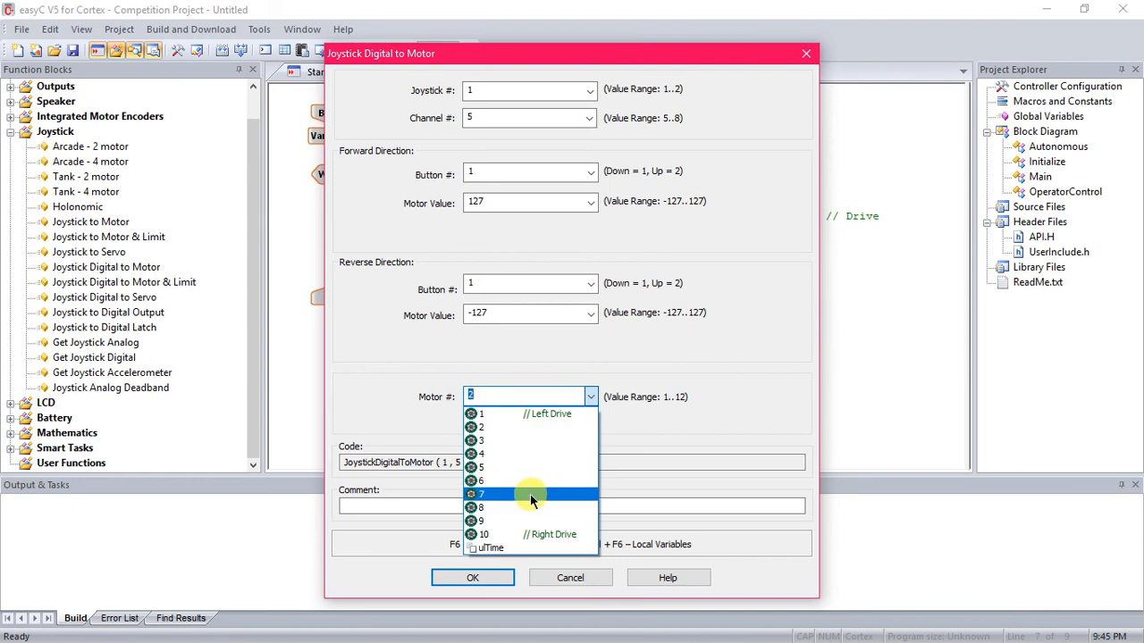
mouse_move(527, 497)
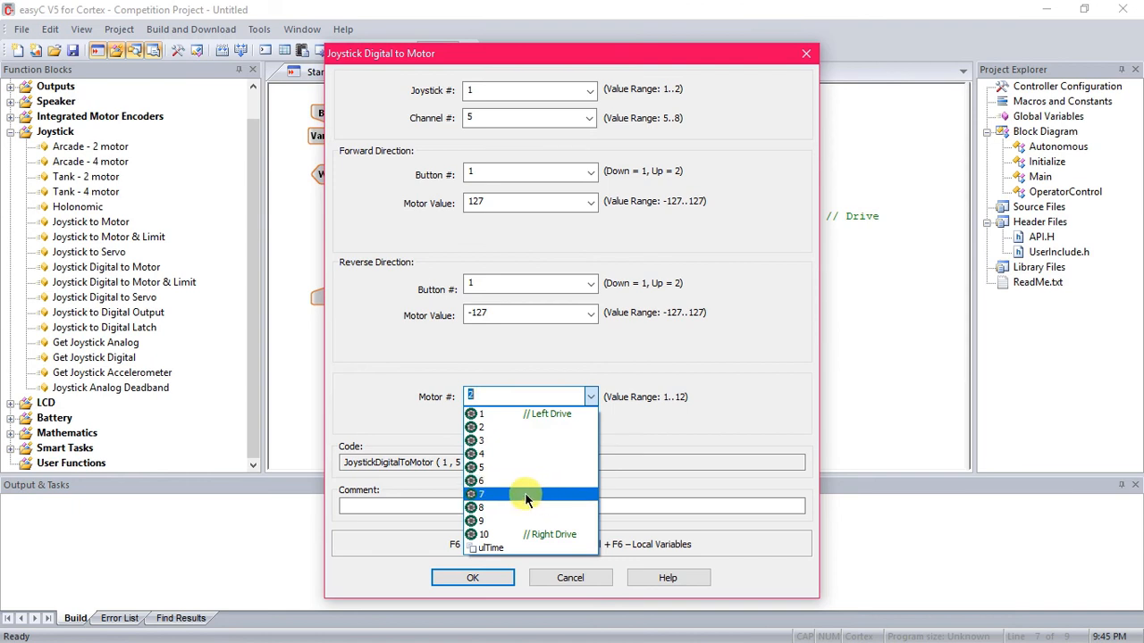
mouse_move(517, 497)
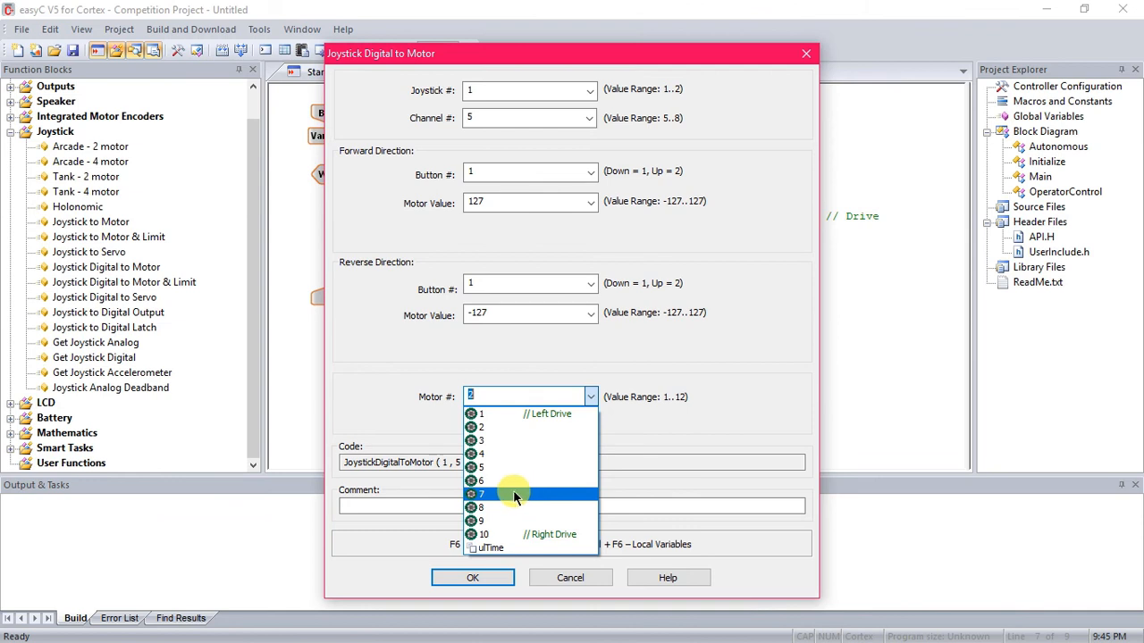
click(480, 493)
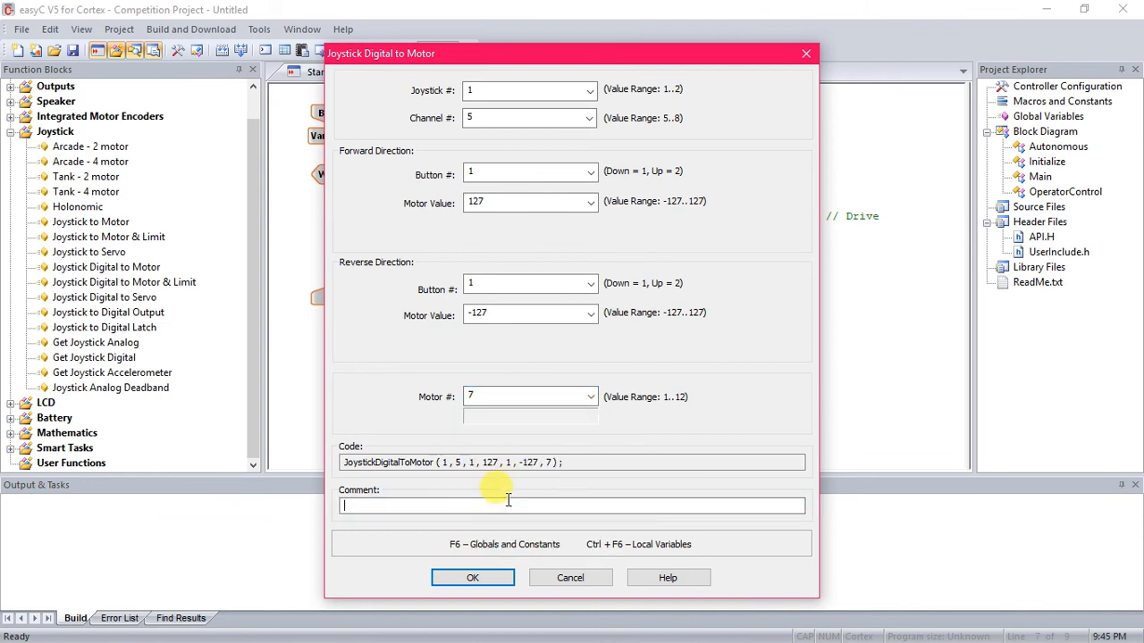
text(Arm)
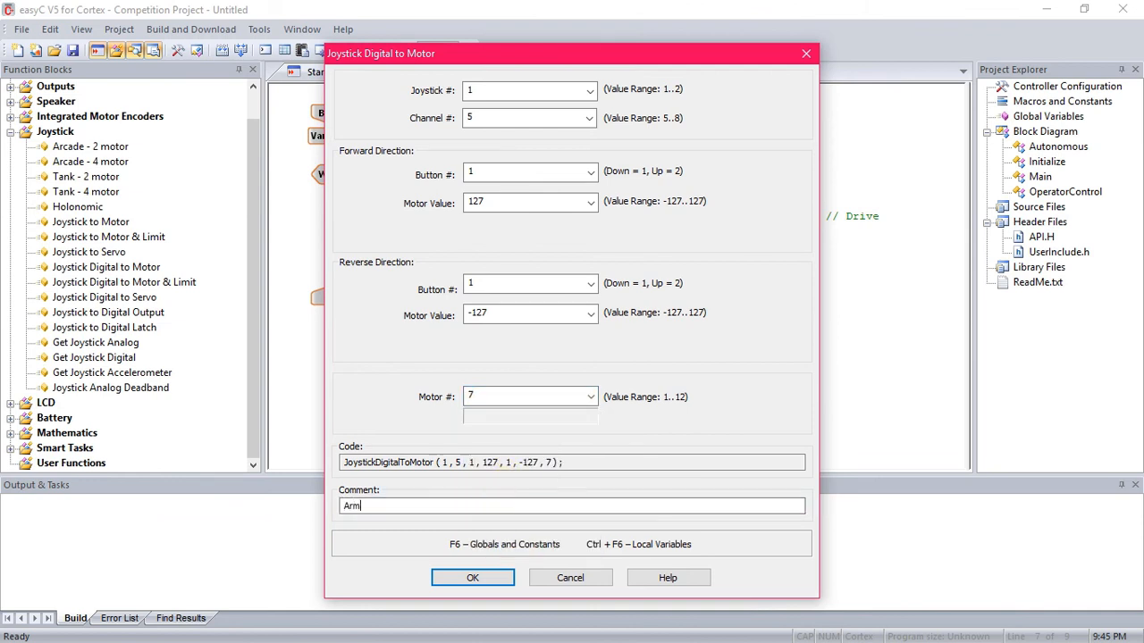
click(472, 578)
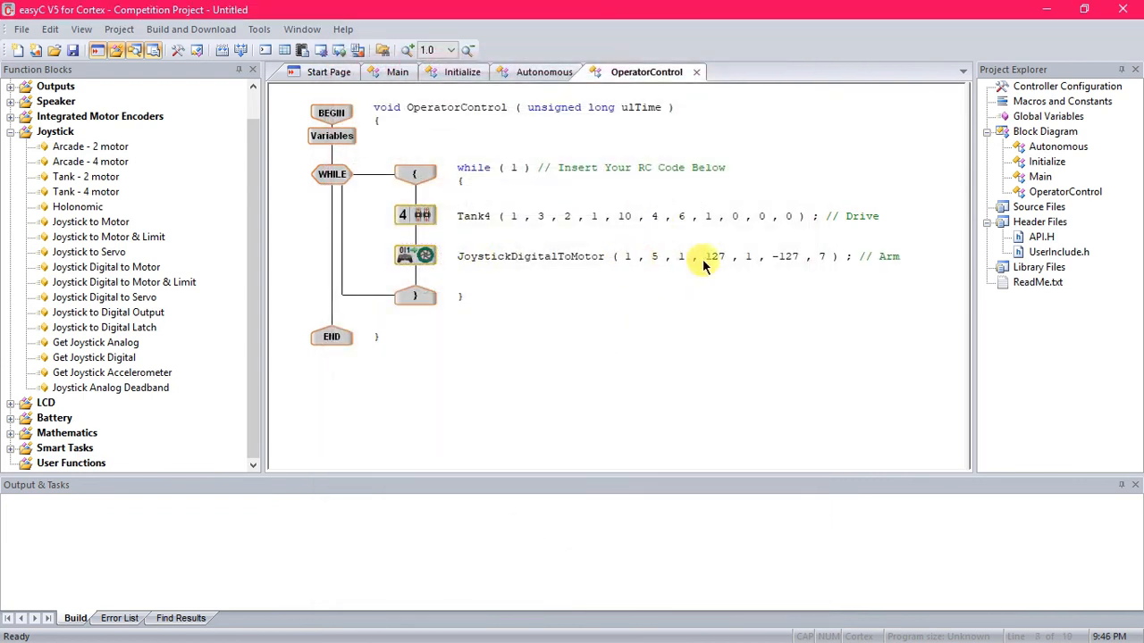
mouse_move(647, 275)
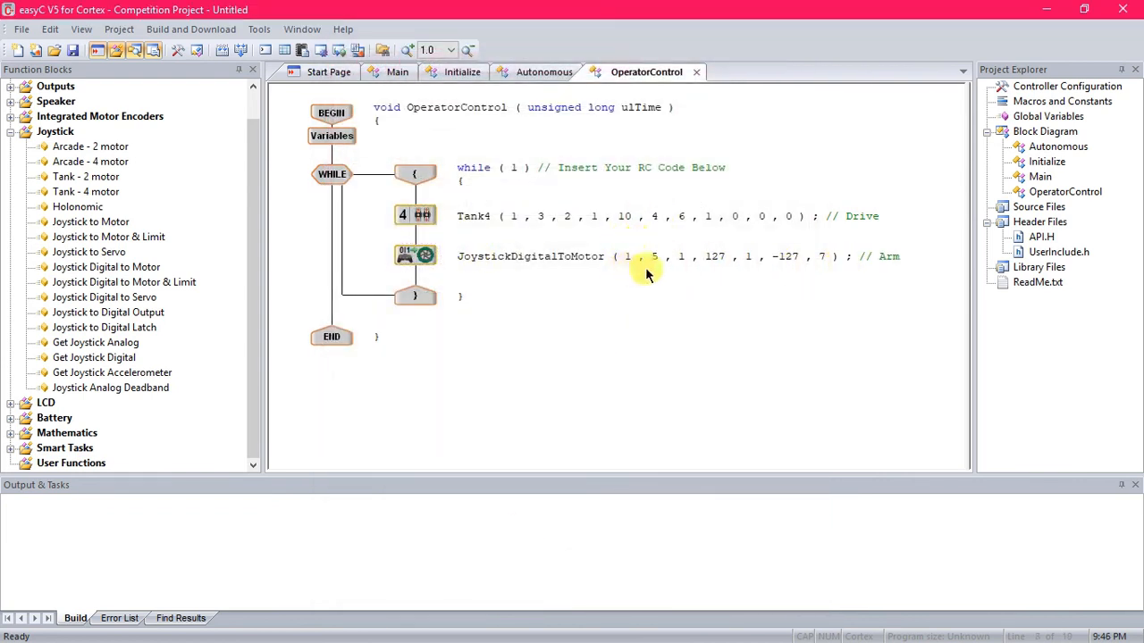
mouse_move(686, 250)
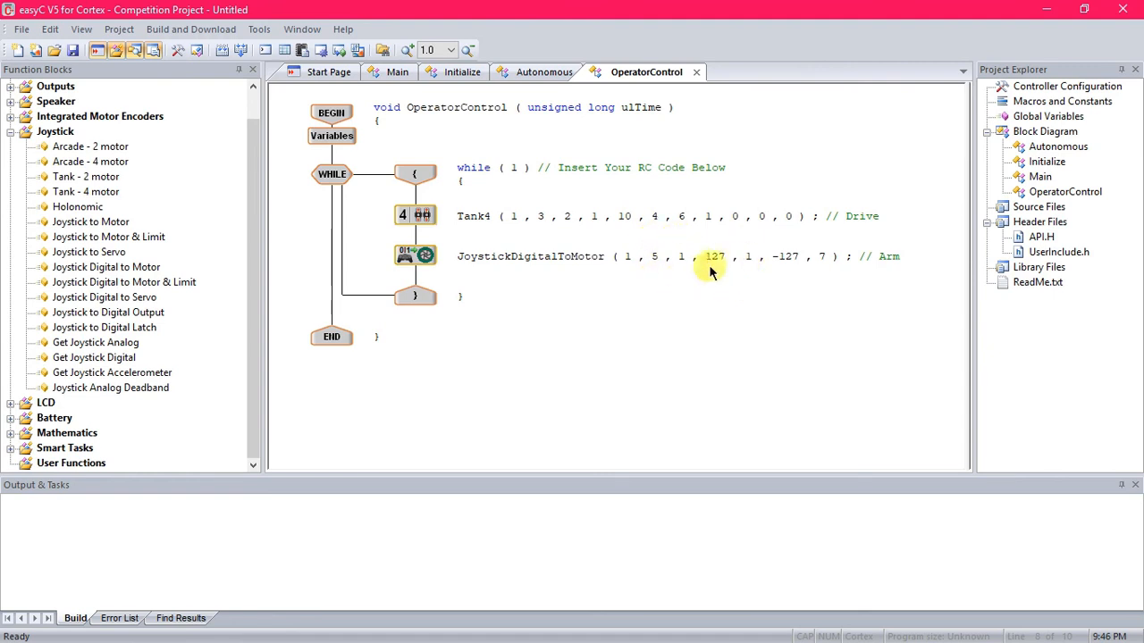
mouse_move(680, 257)
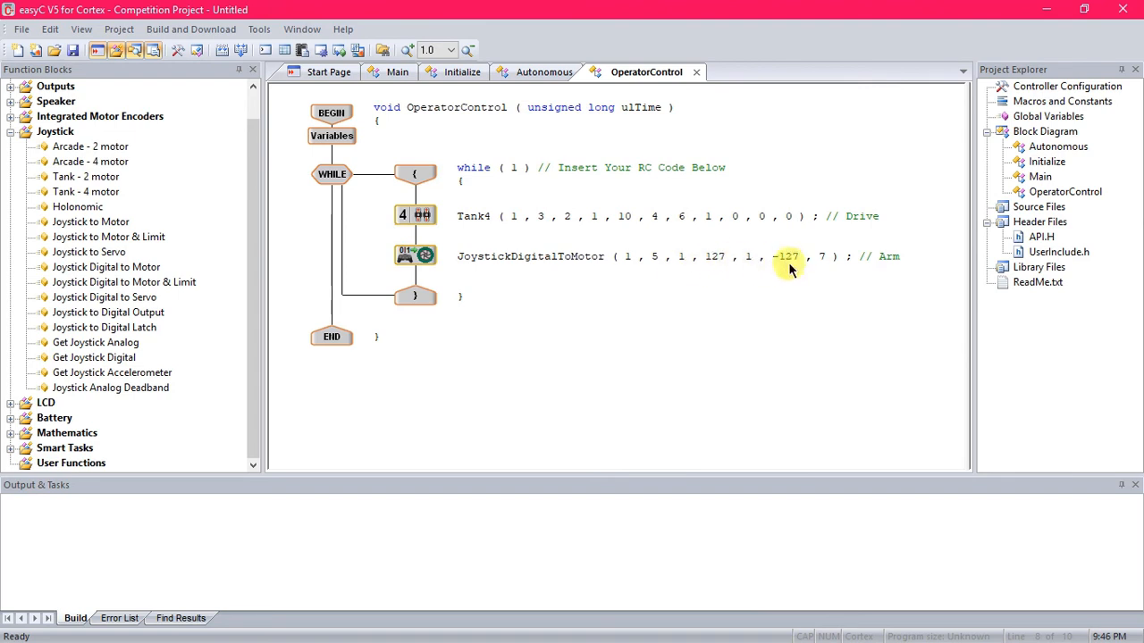
mouse_move(889, 261)
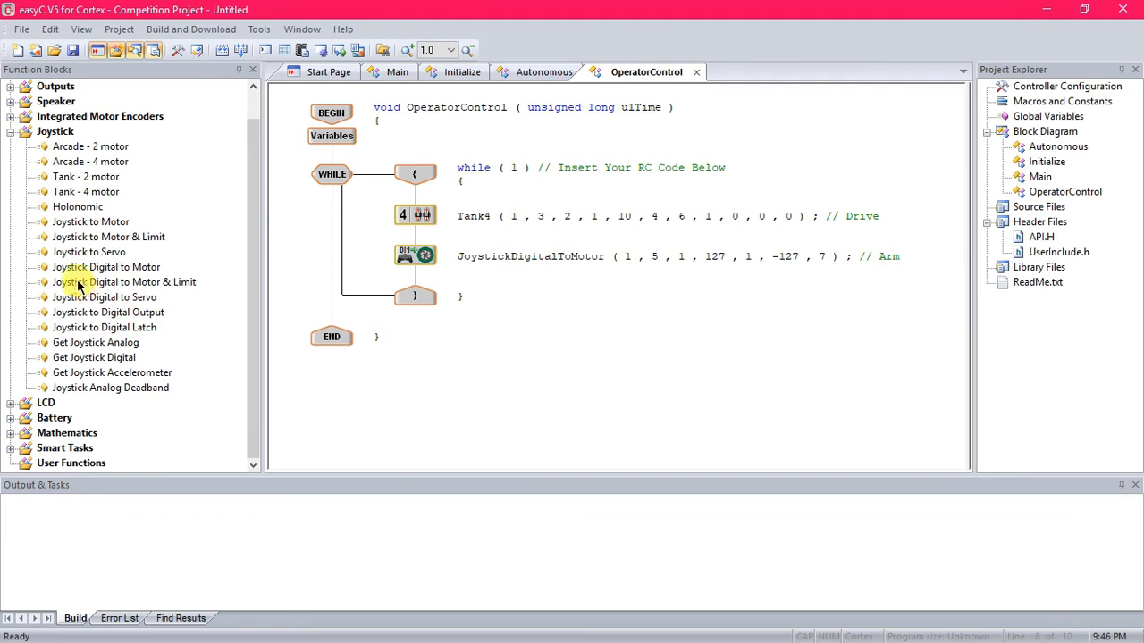
mouse_move(432, 295)
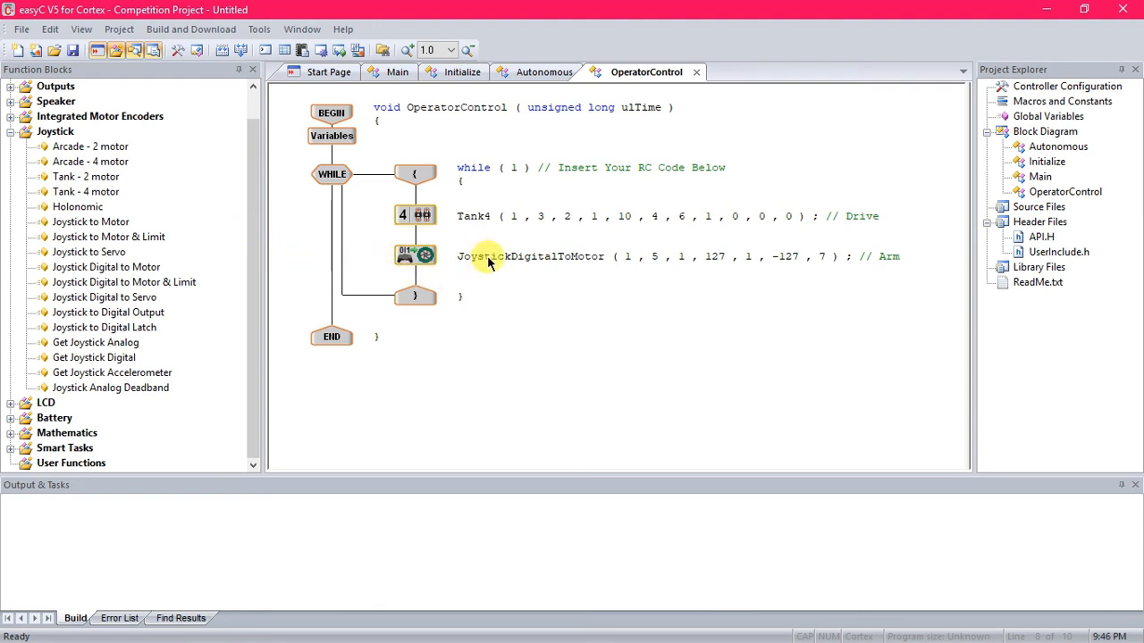
mouse_move(561, 307)
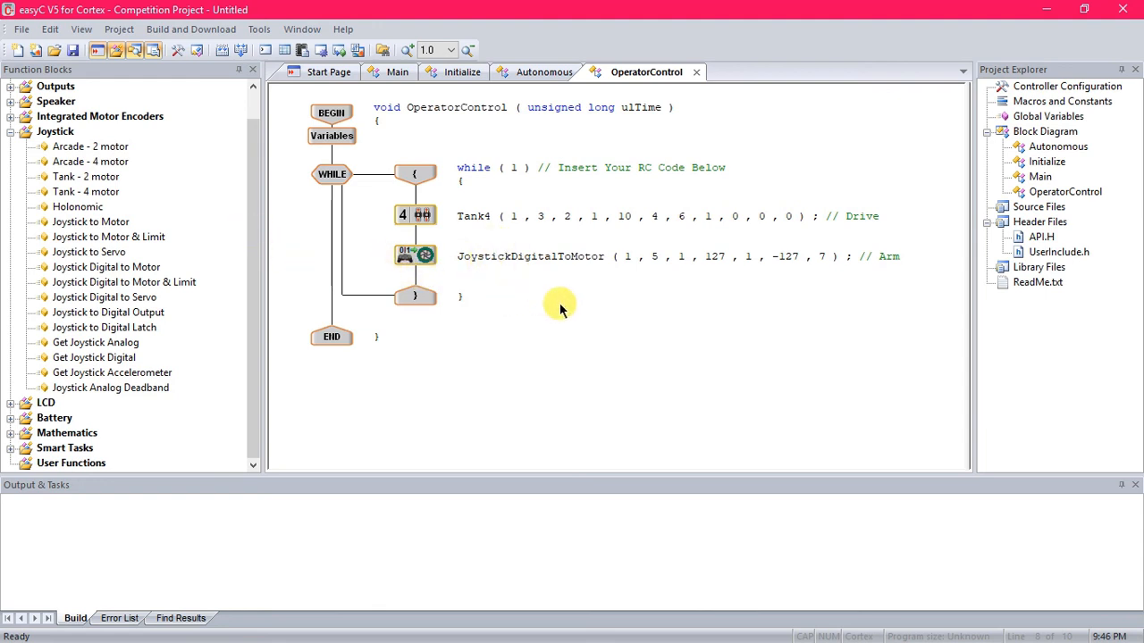
mouse_move(526, 295)
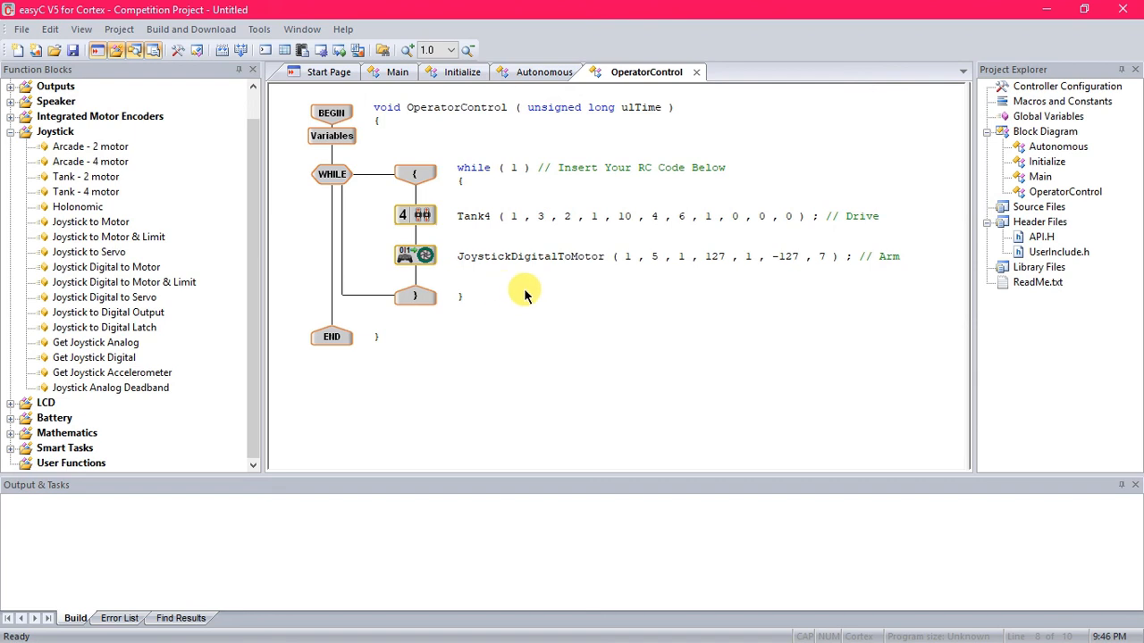
mouse_move(517, 300)
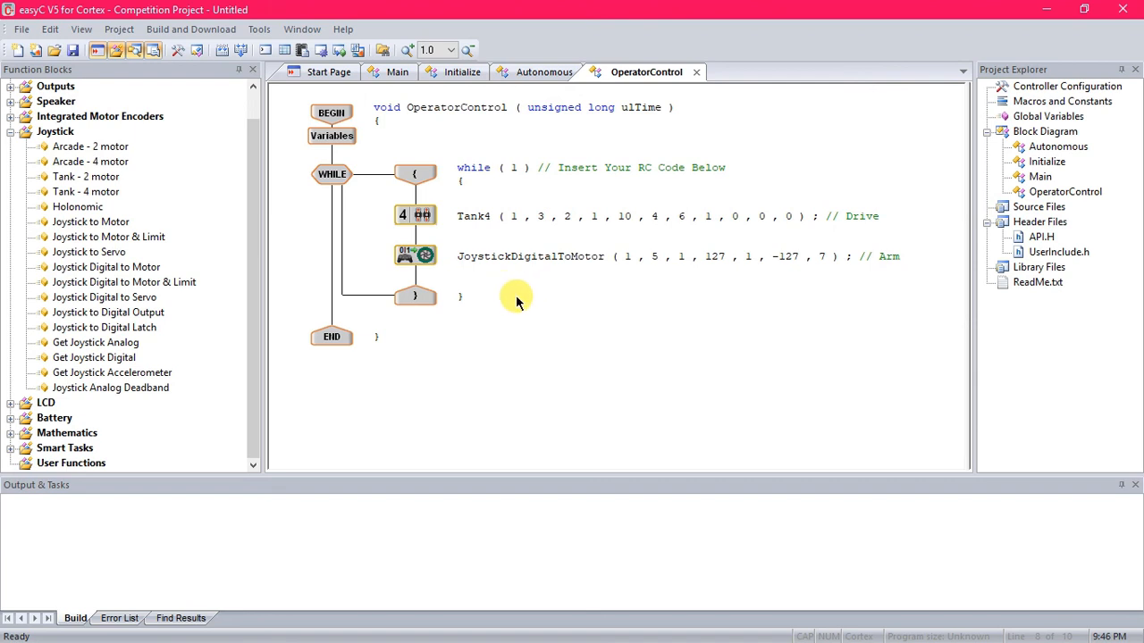
mouse_move(536, 323)
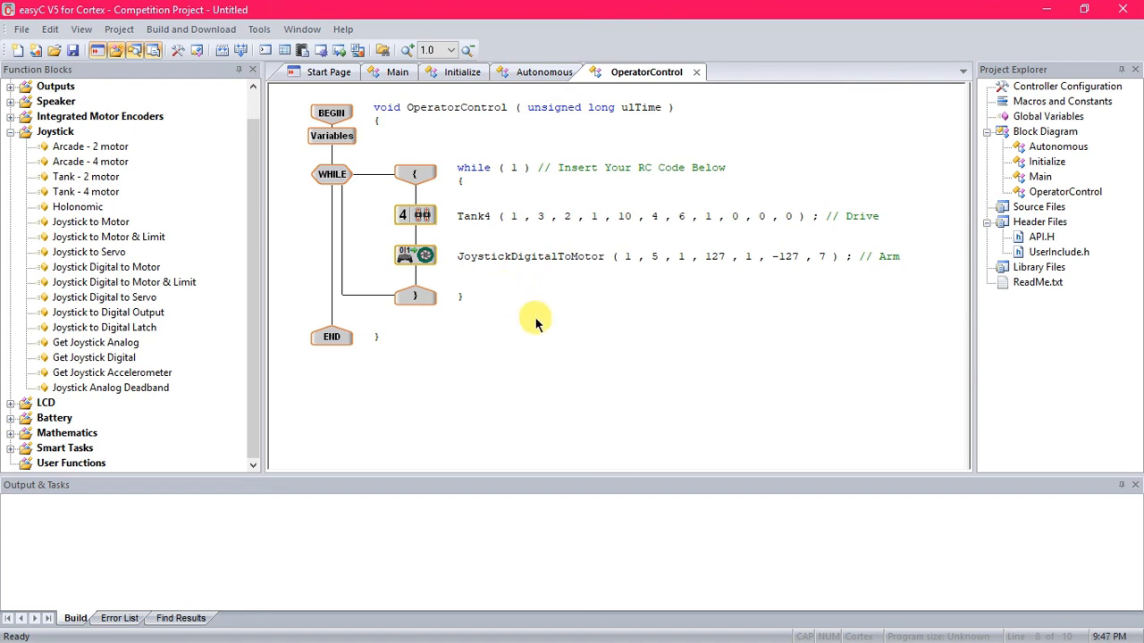
mouse_move(522, 372)
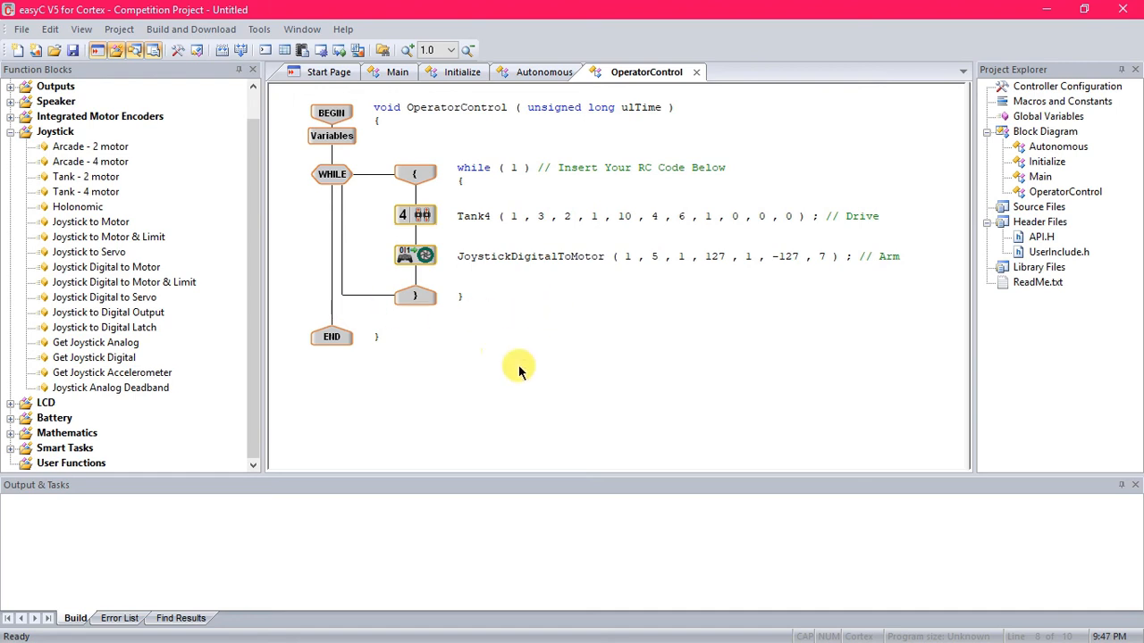
mouse_move(504, 347)
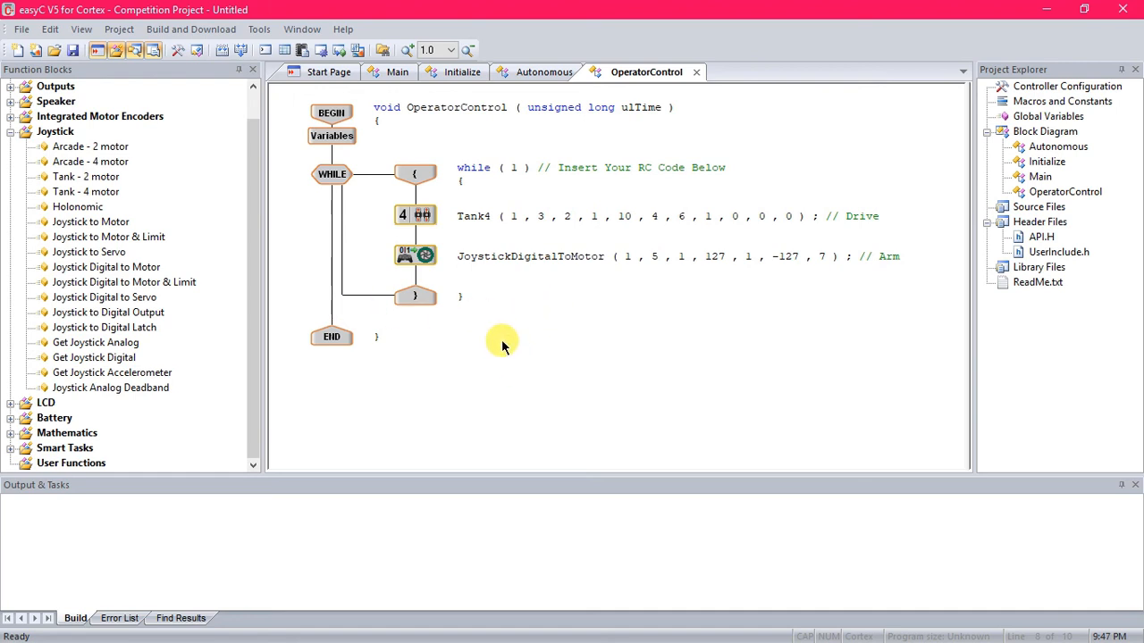
mouse_move(357, 80)
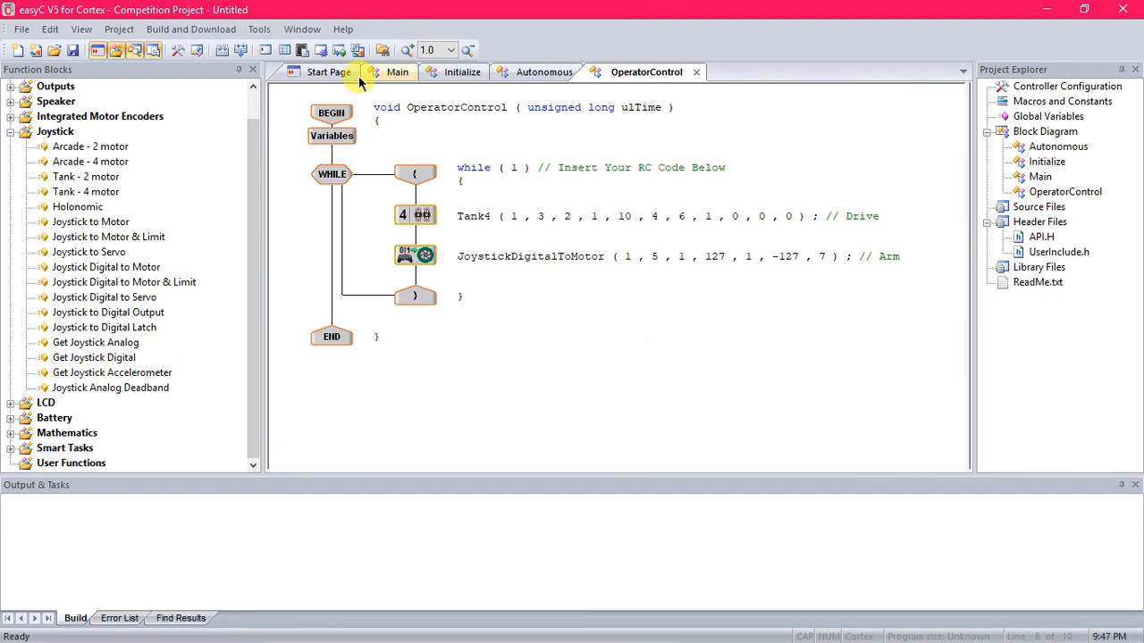
mouse_move(493, 295)
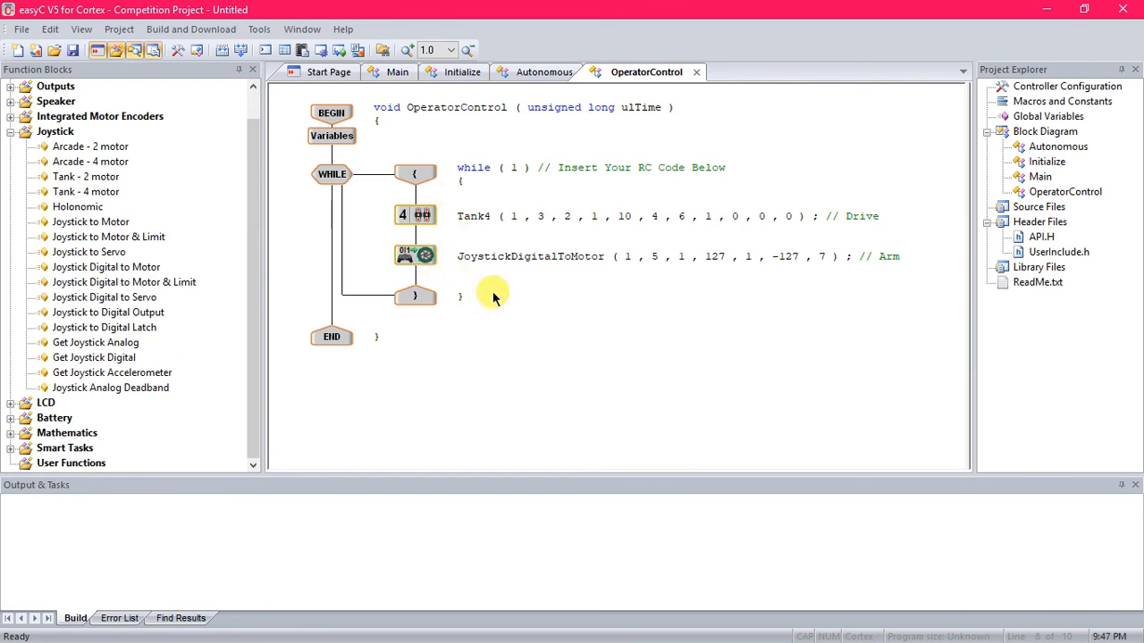
mouse_move(582, 331)
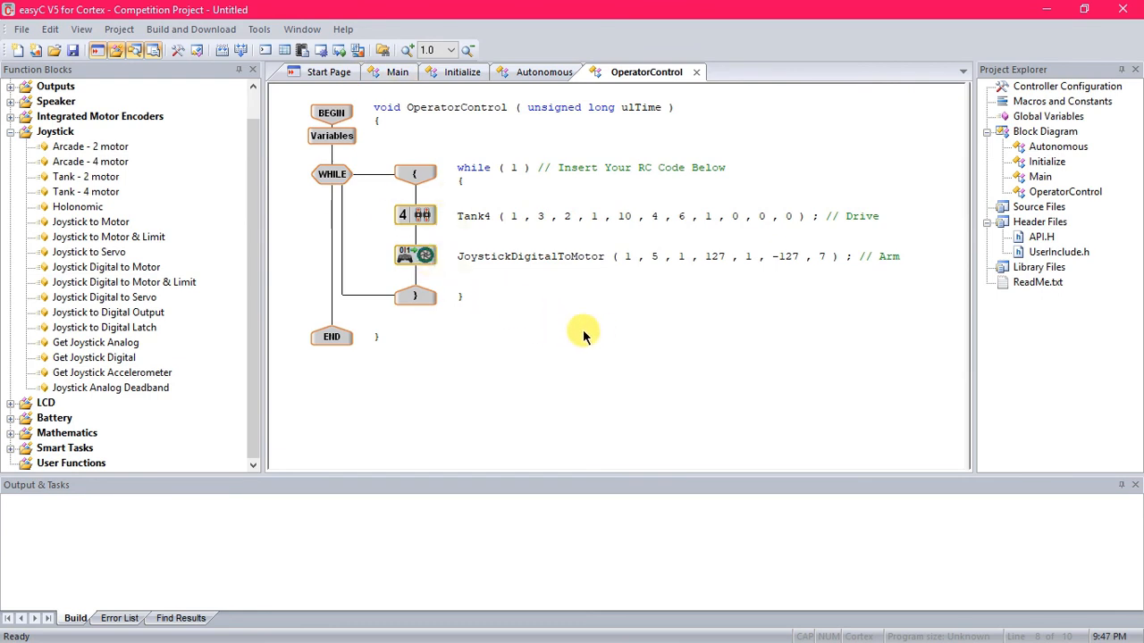
click(415, 214)
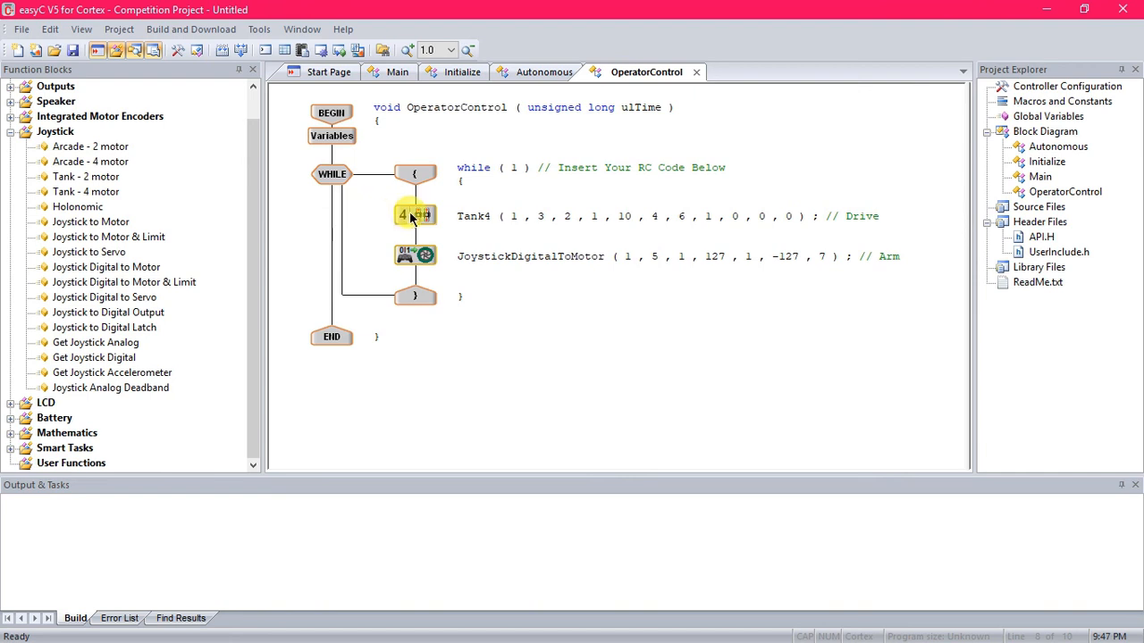
double_click(414, 215)
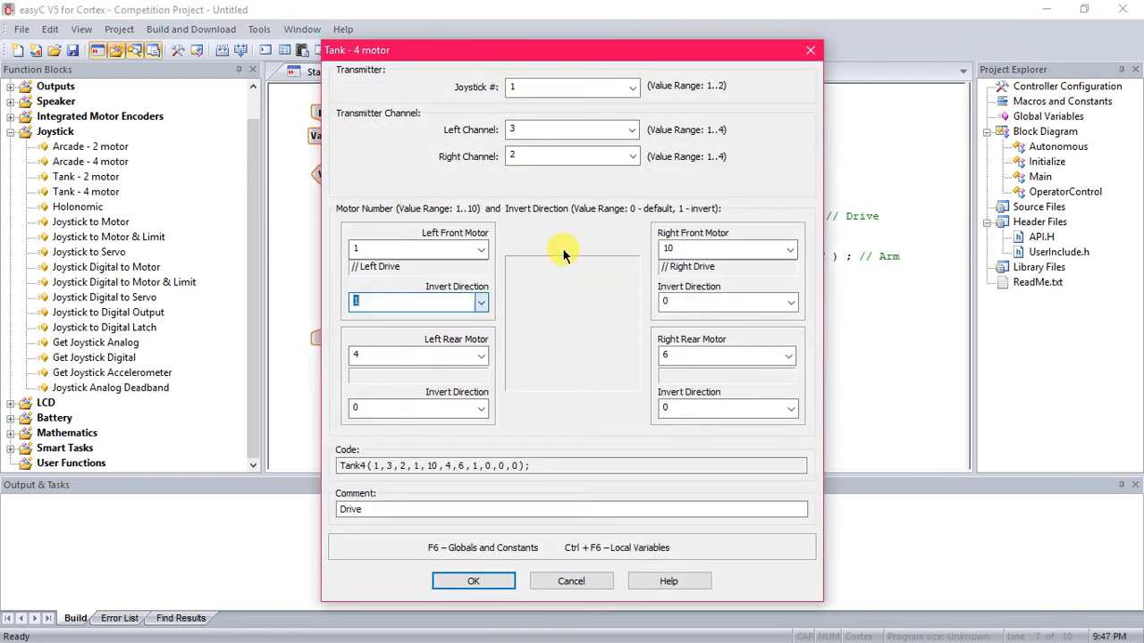
click(471, 581)
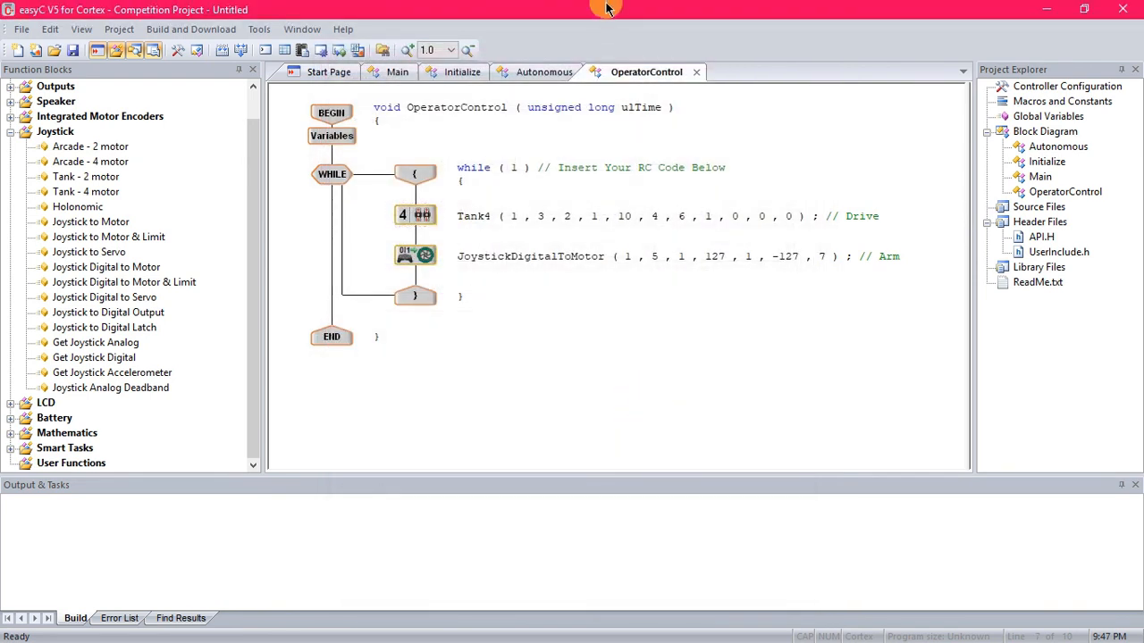